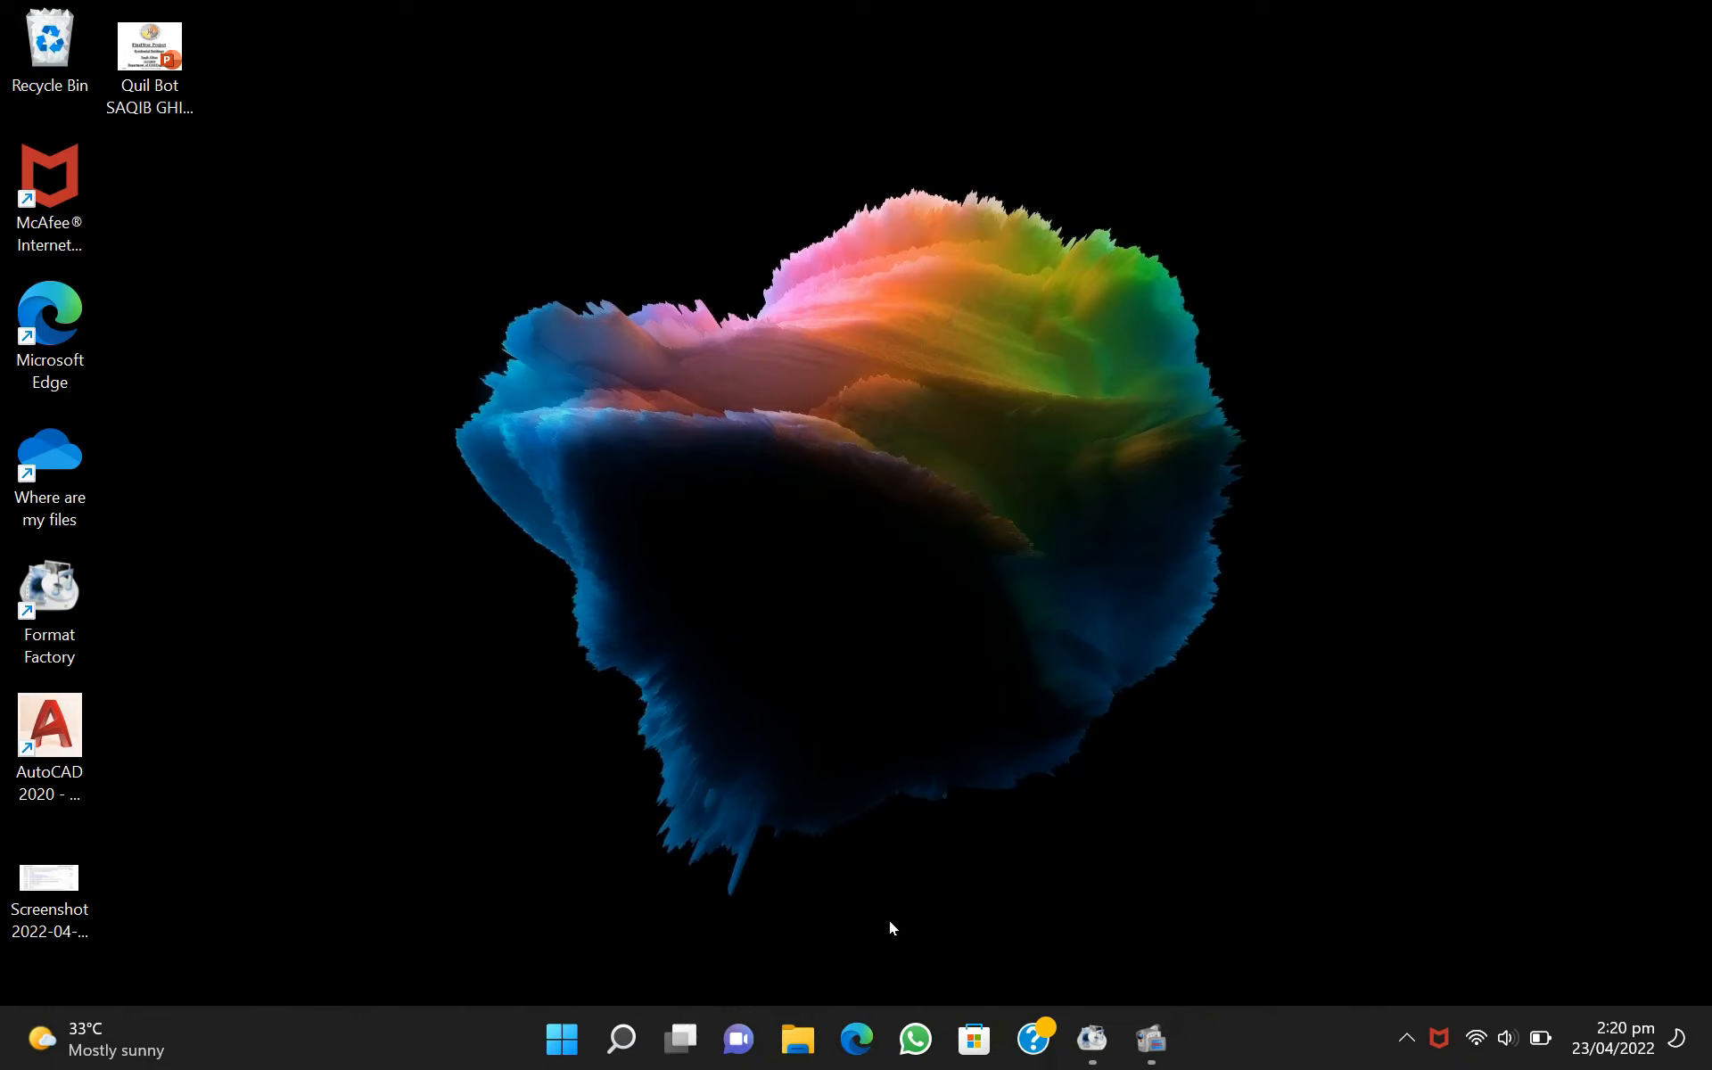
- Launch the browser and start a new upload from the Commons sidebar's Upload file link
{"action": "right_click", "coordinate": [892, 462]}
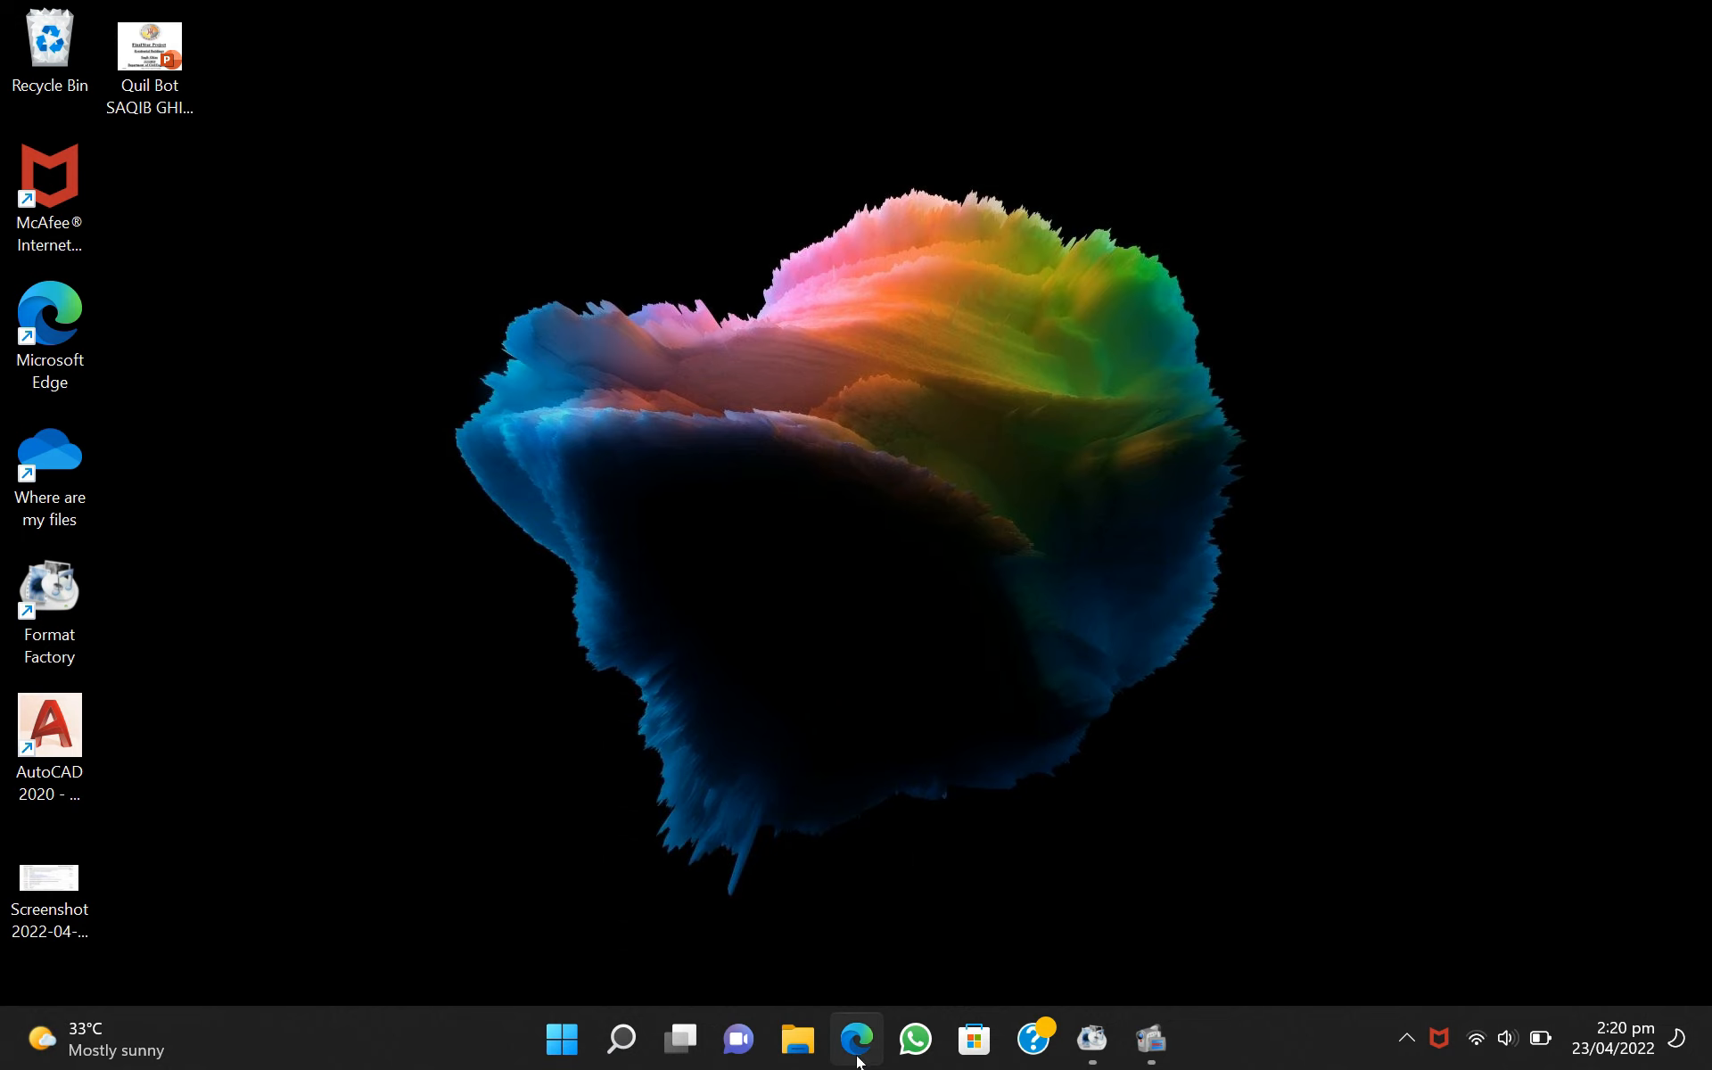
{"action": "left_click", "coordinate": [857, 1039]}
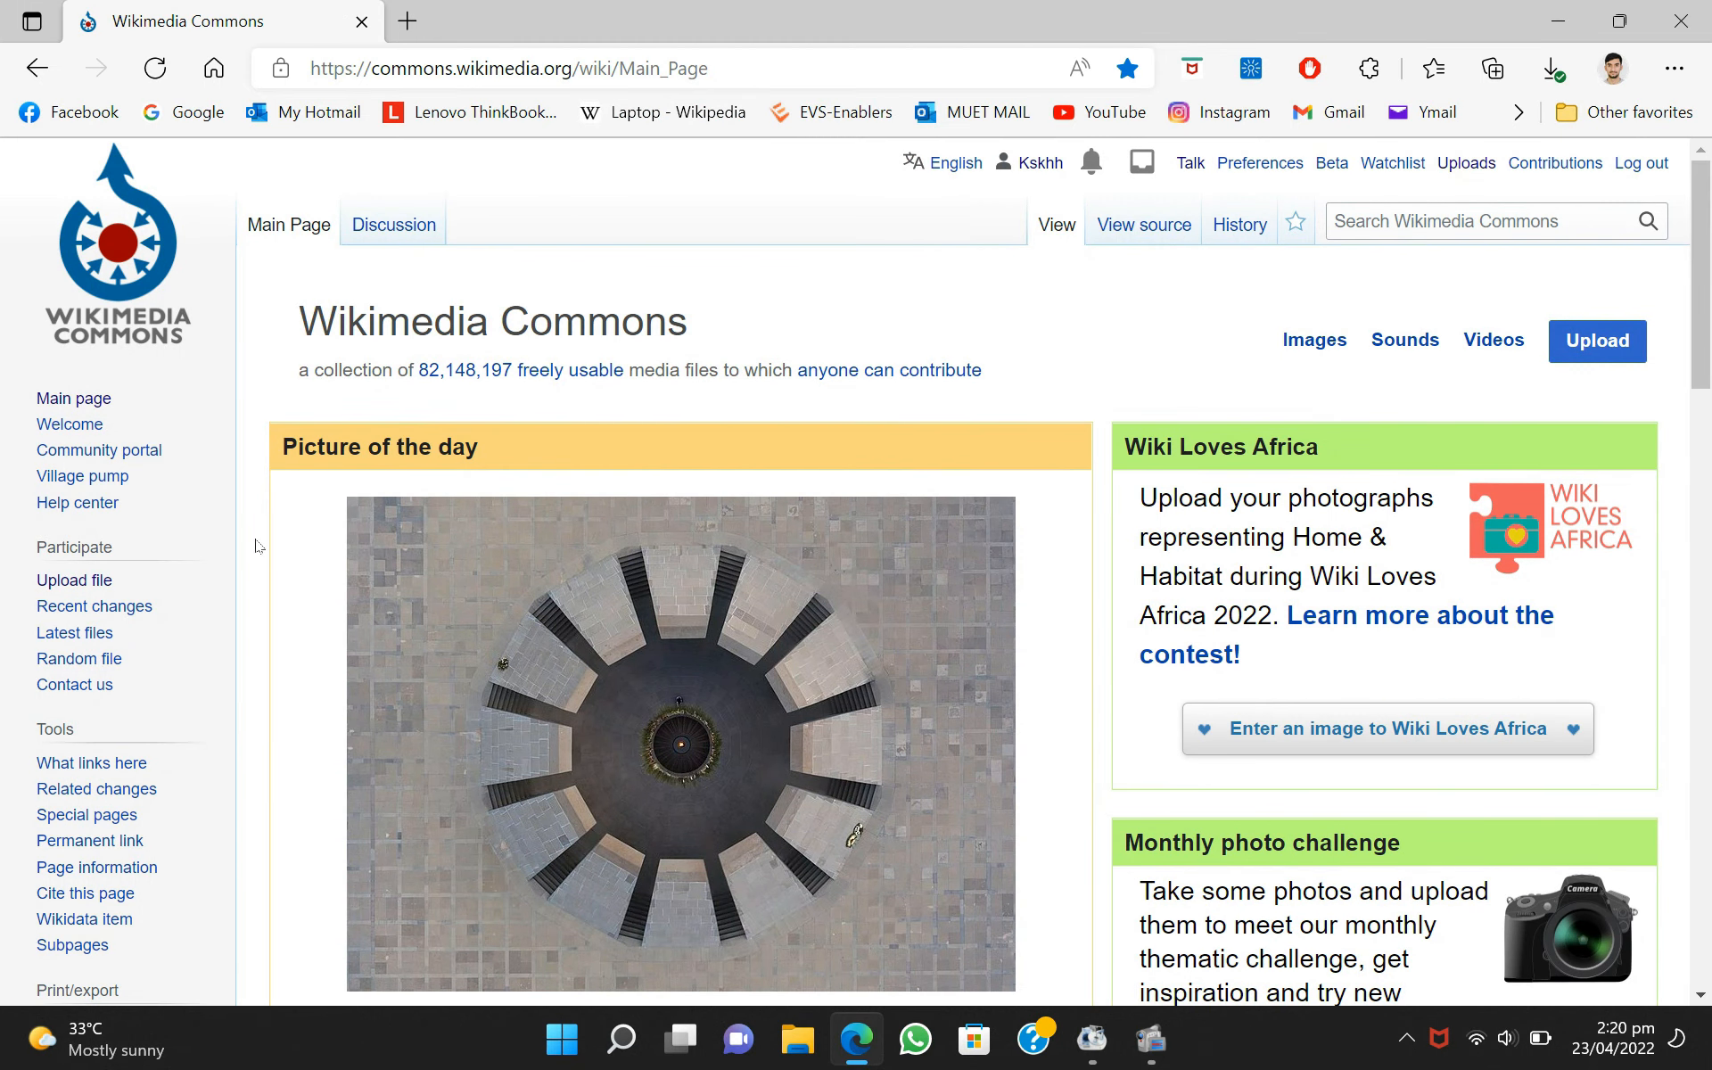
{"action": "mouse_move", "coordinate": [824, 153]}
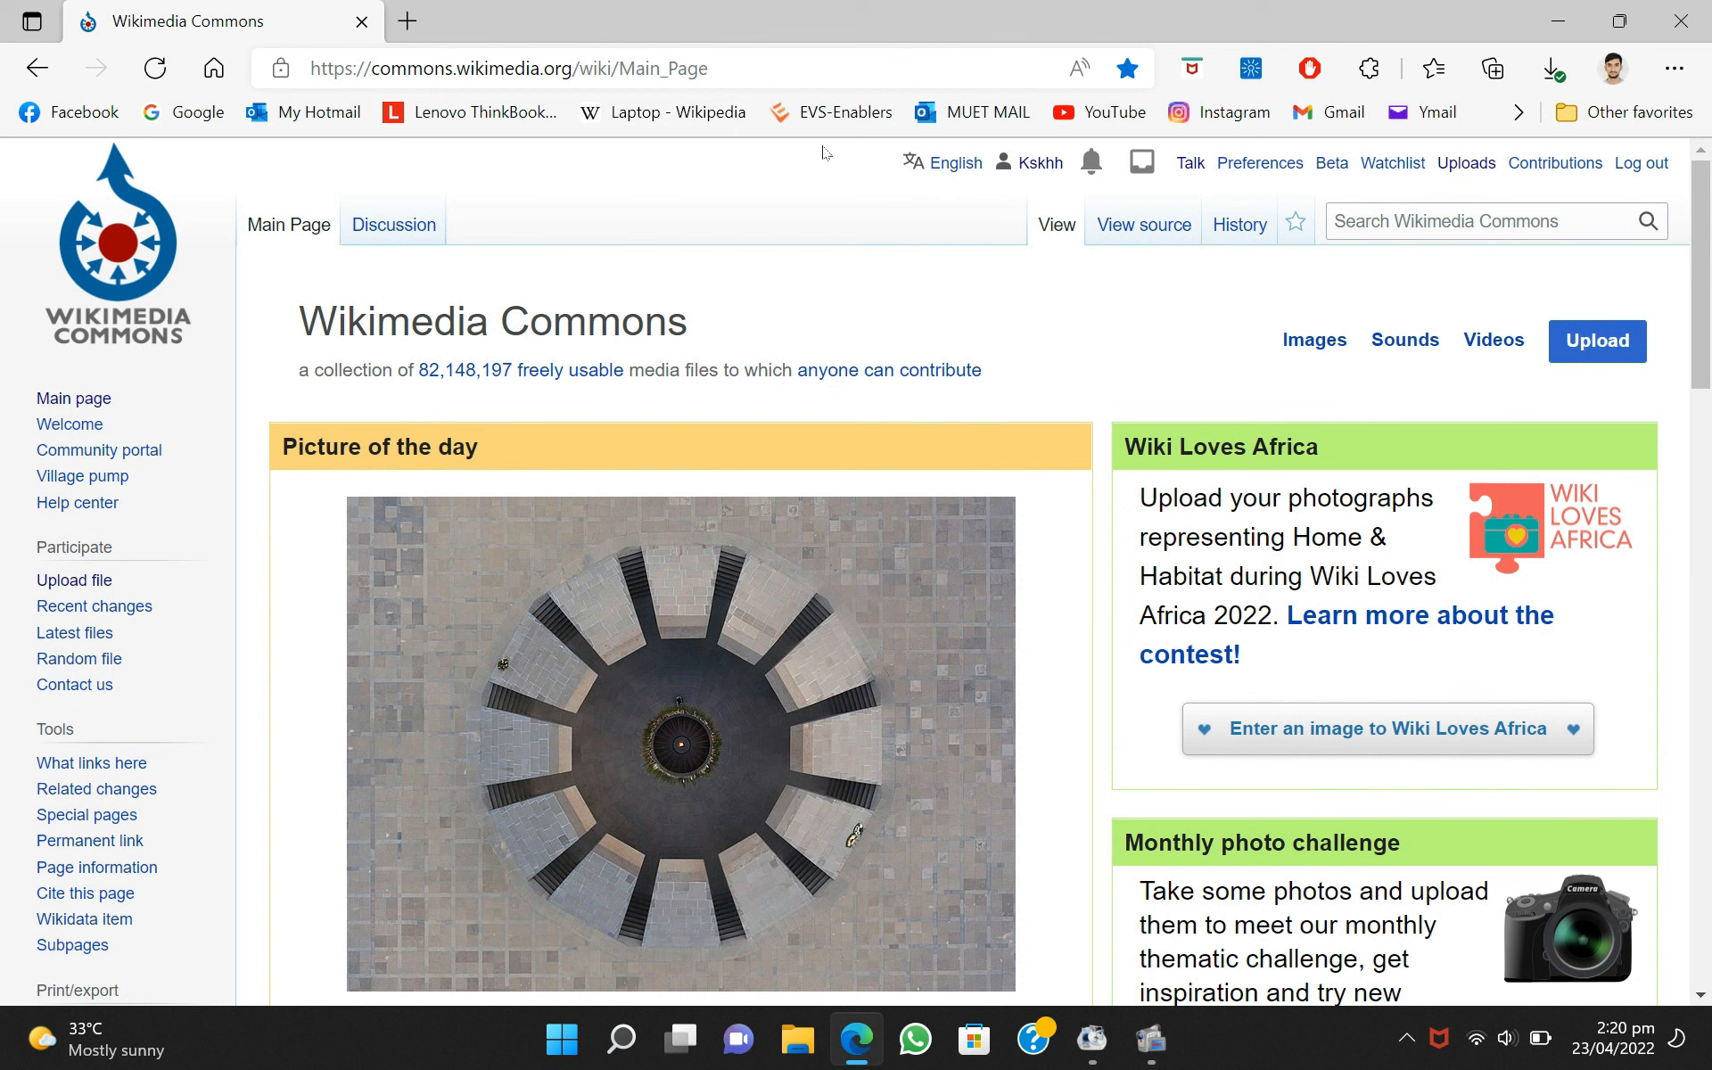
{"action": "mouse_move", "coordinate": [1682, 293]}
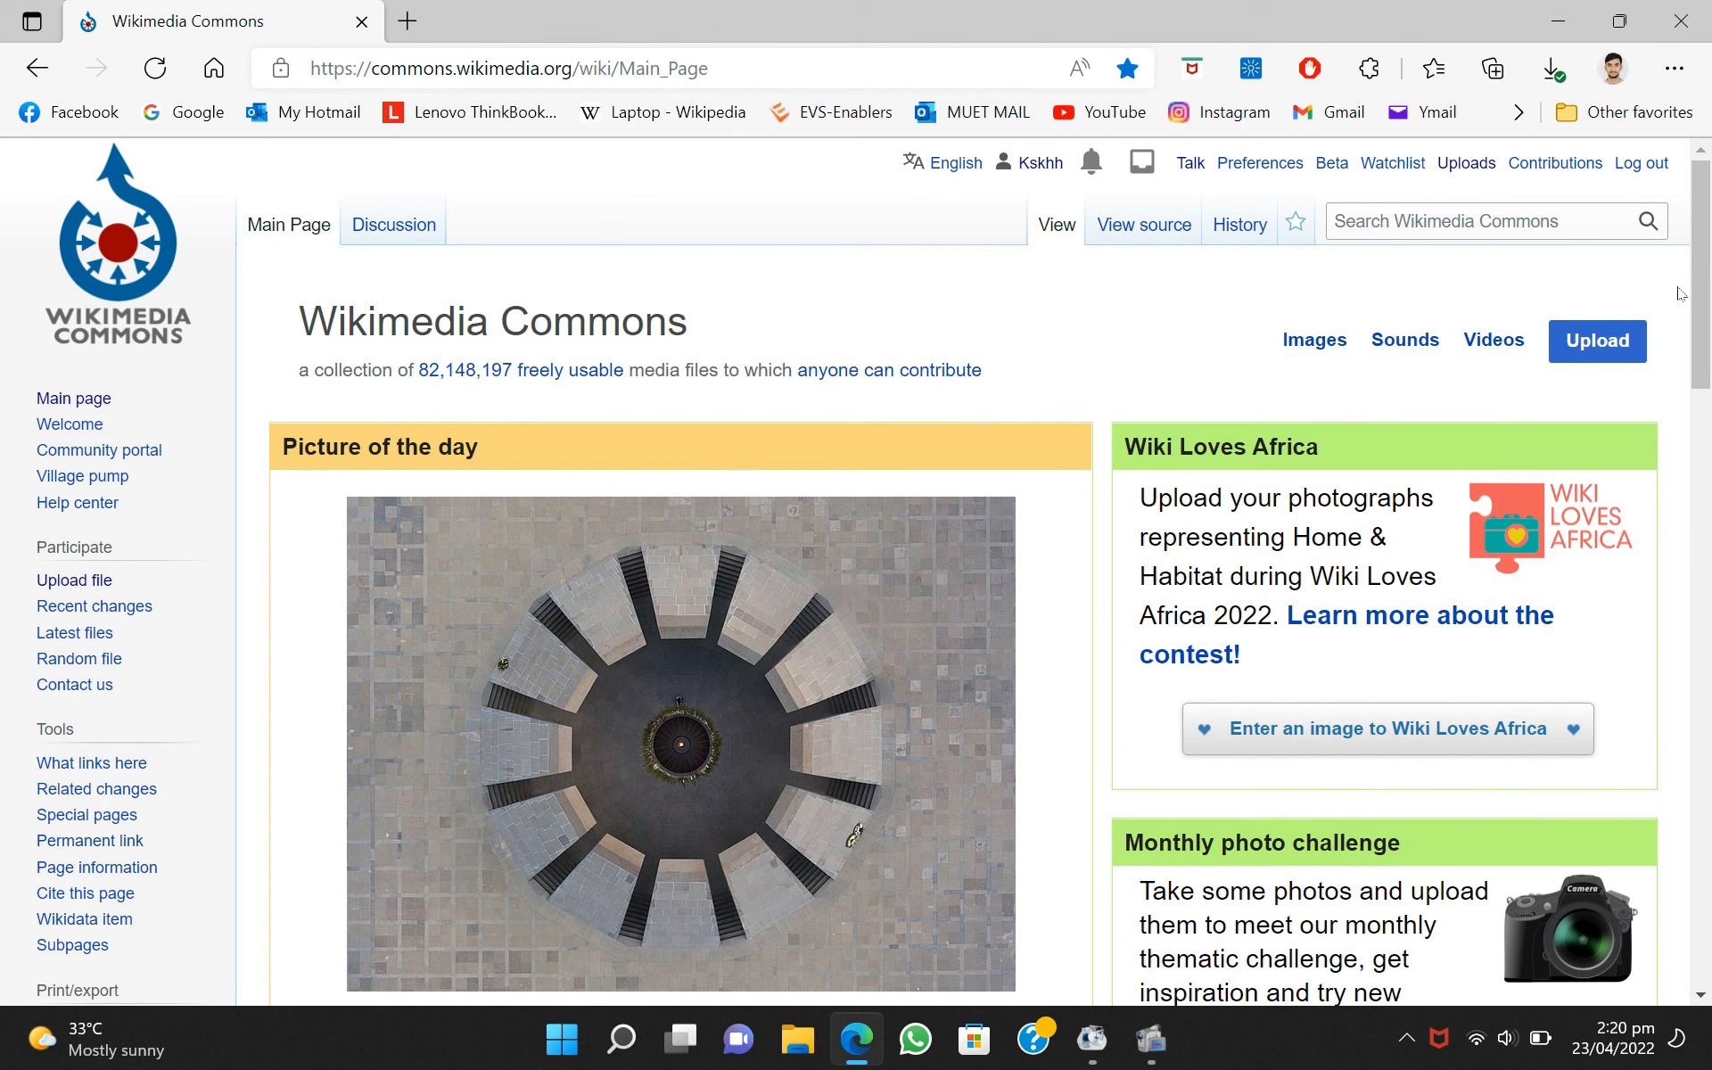
{"action": "mouse_move", "coordinate": [1467, 162]}
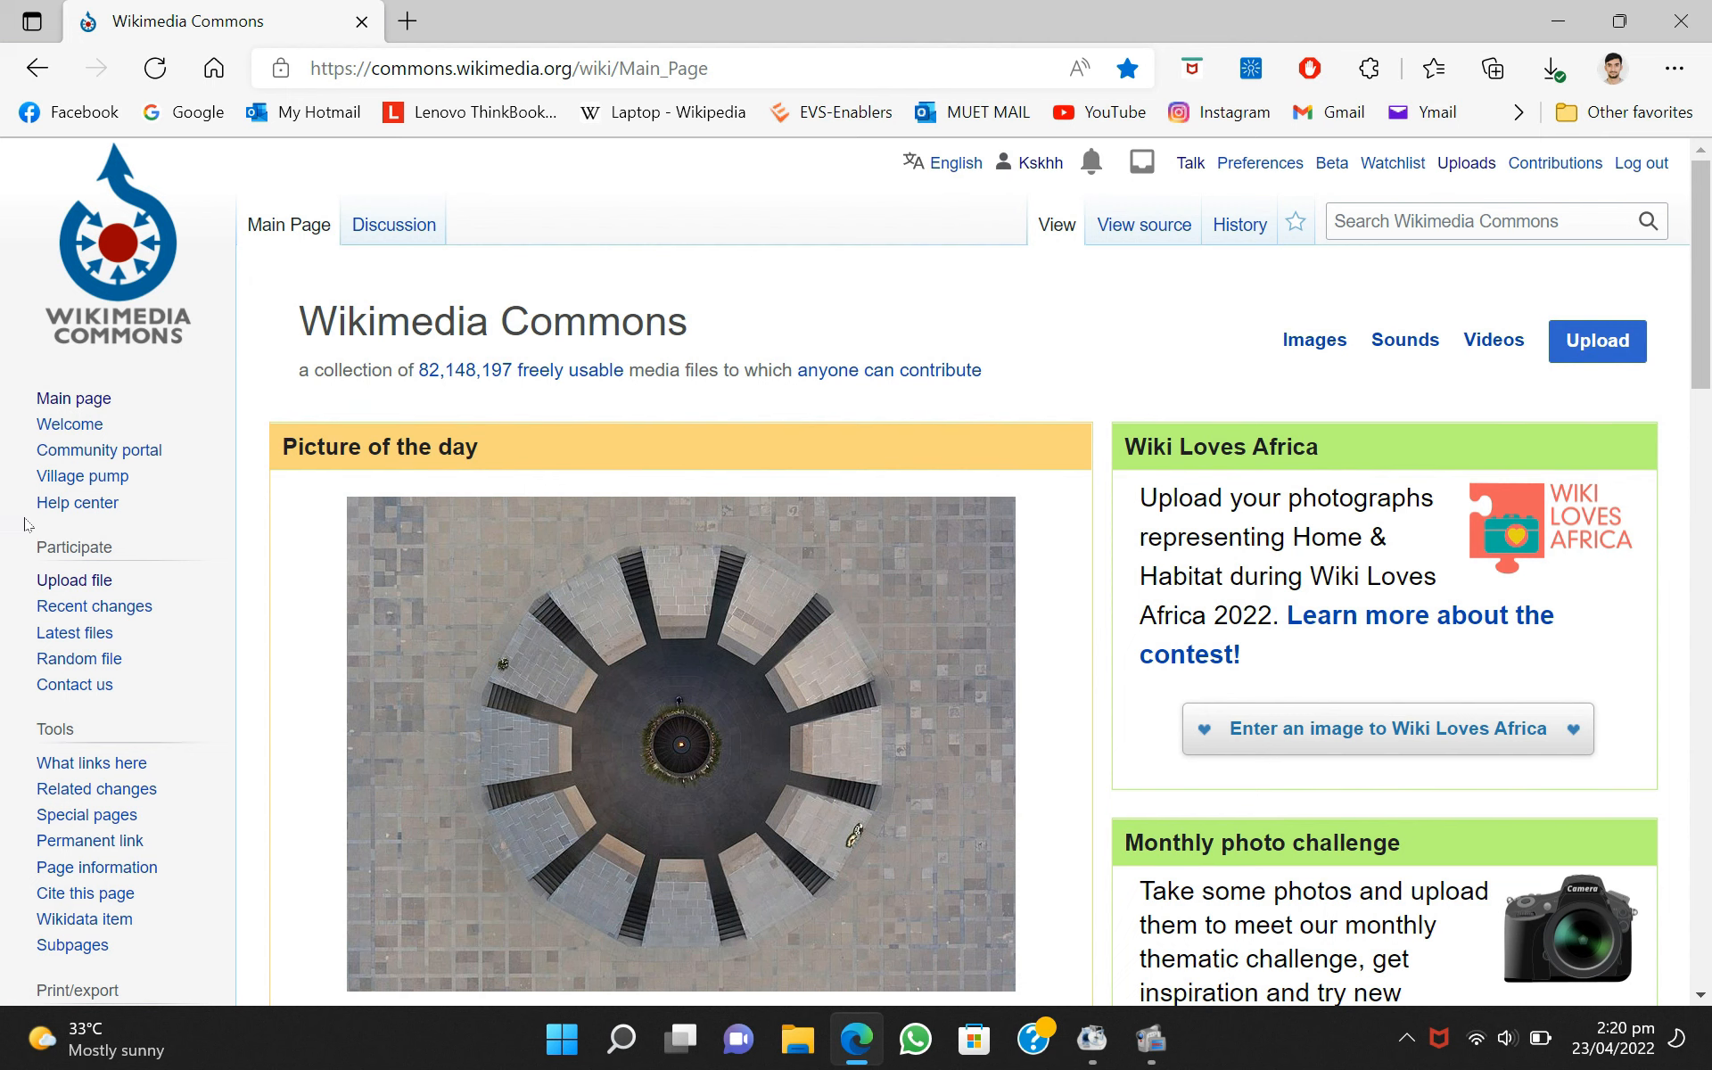
{"action": "left_click", "coordinate": [73, 579]}
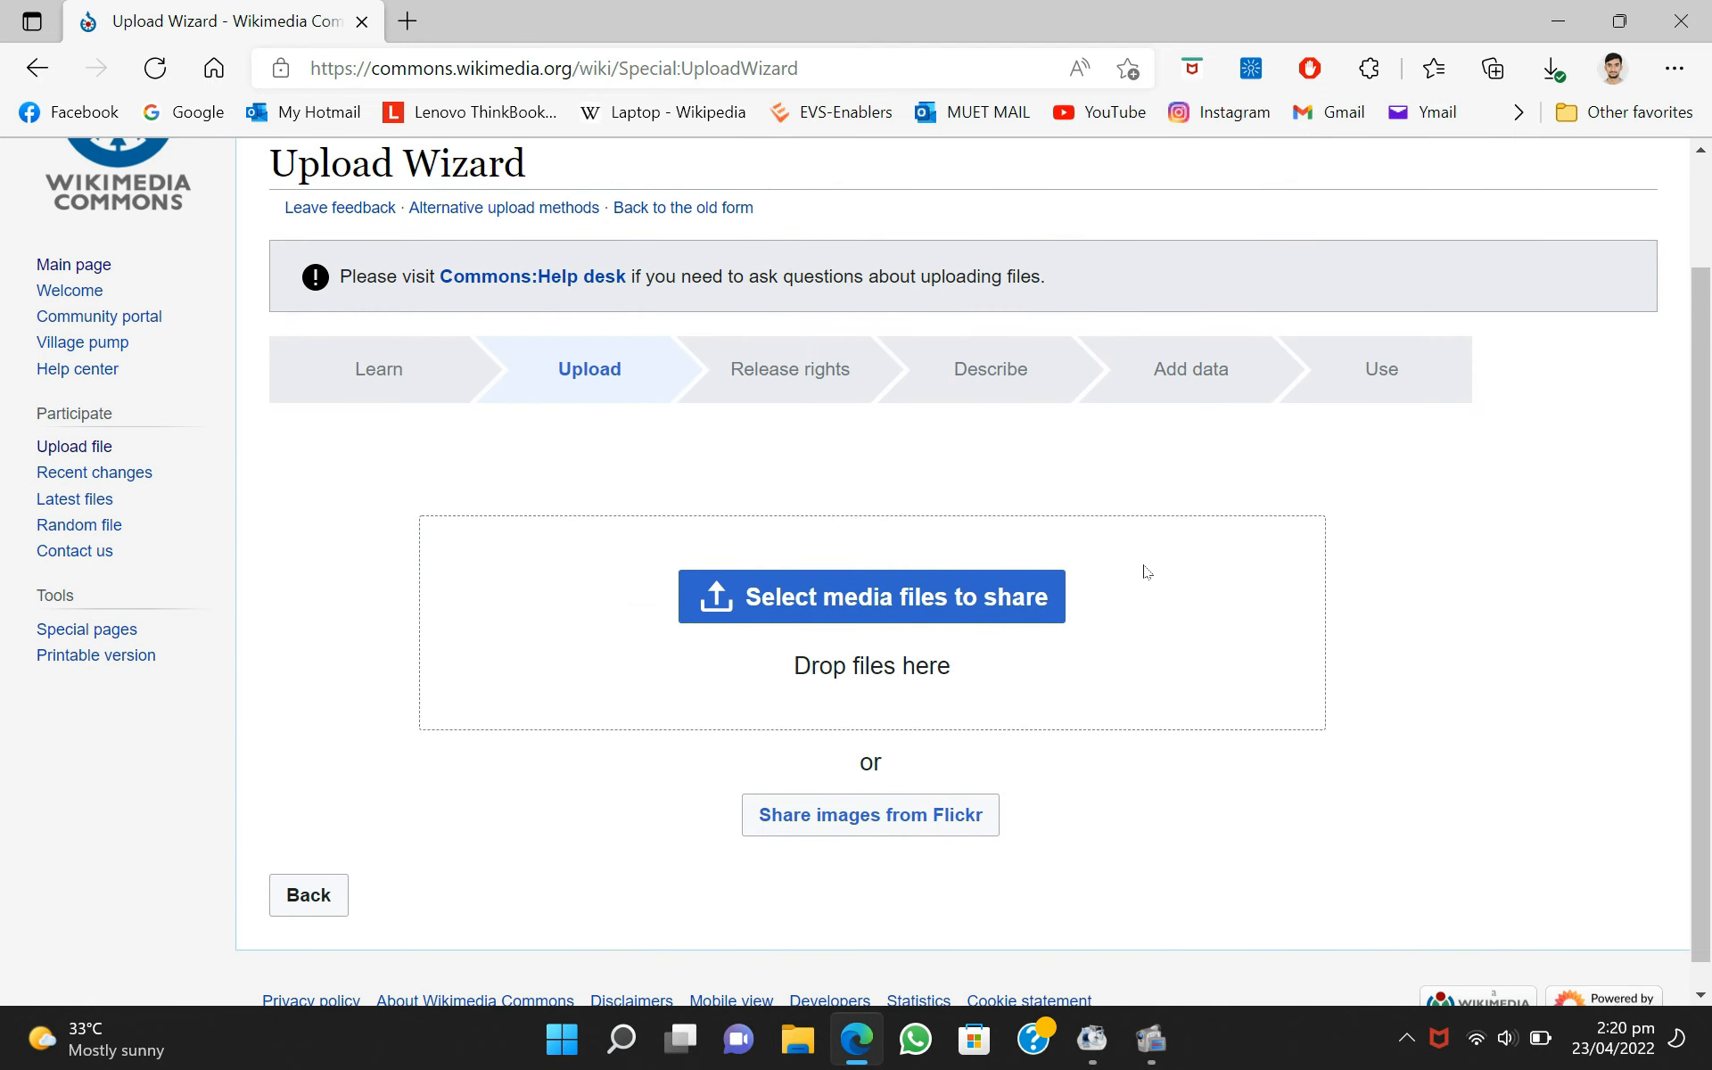
- Upload 20200307_205146.jpg from Downloads and wait for it to finish
{"action": "left_click", "coordinate": [871, 596]}
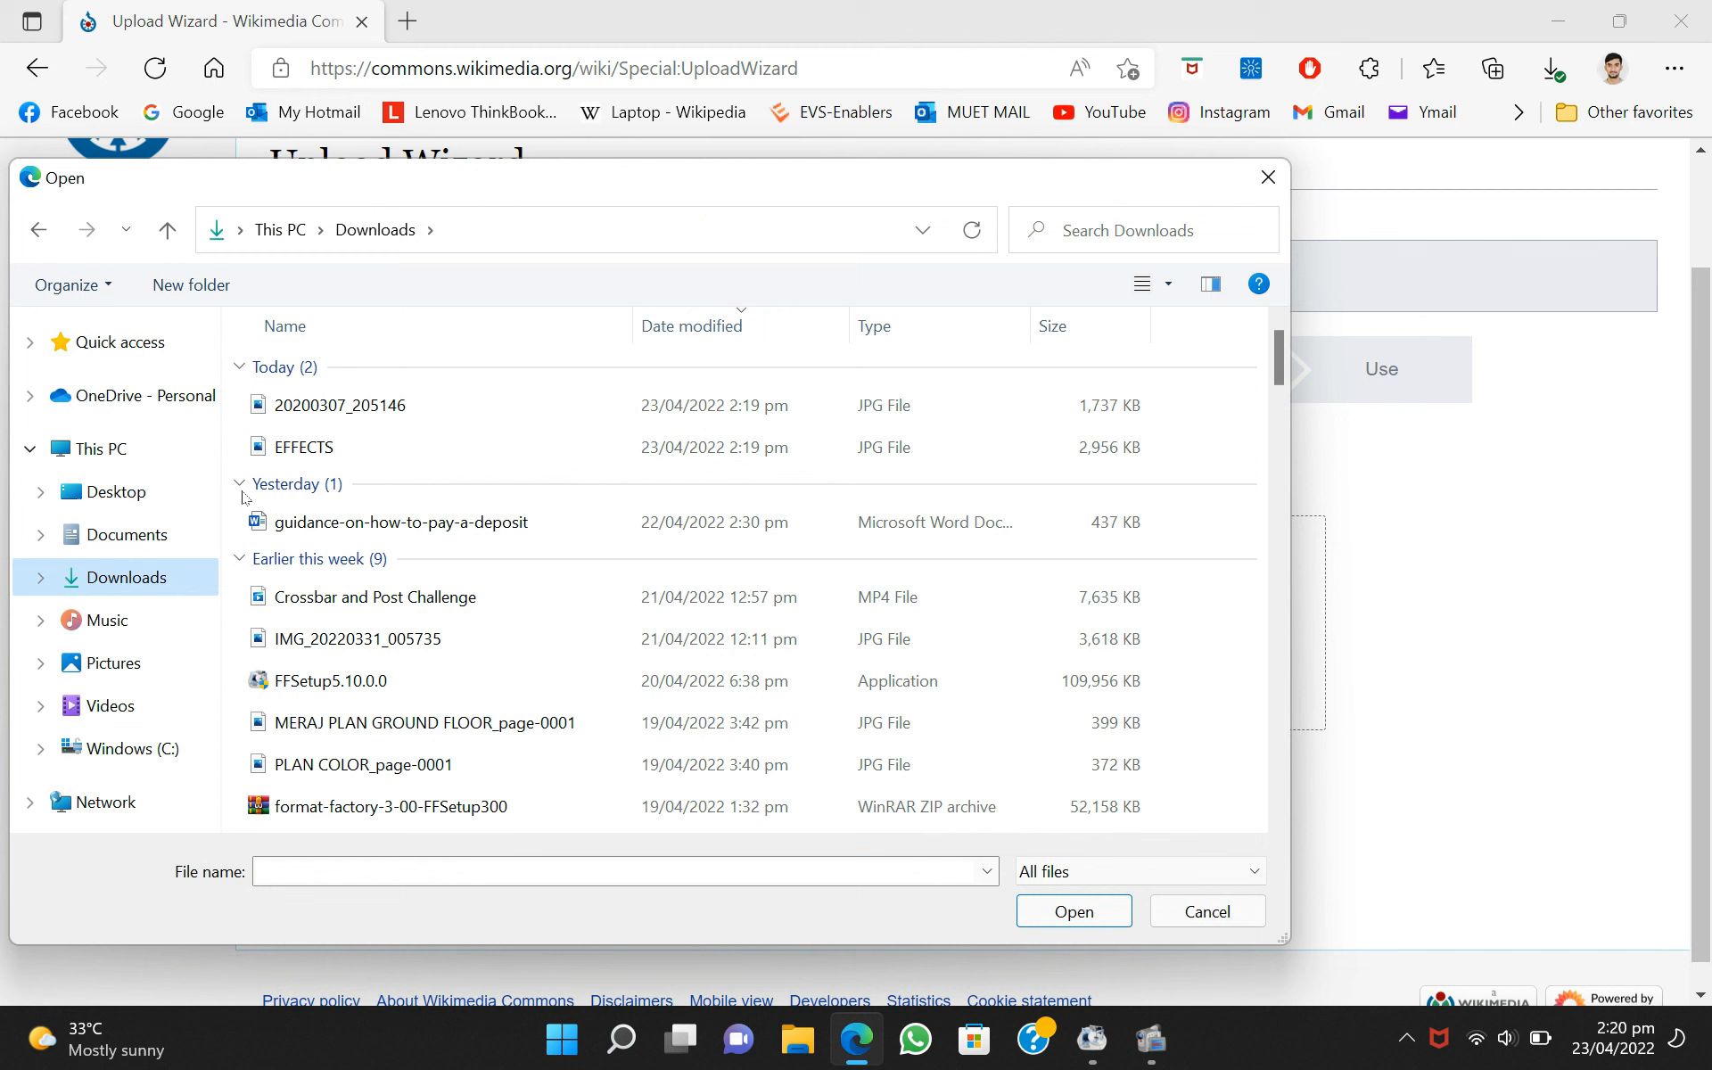
{"action": "left_click", "coordinate": [1072, 912]}
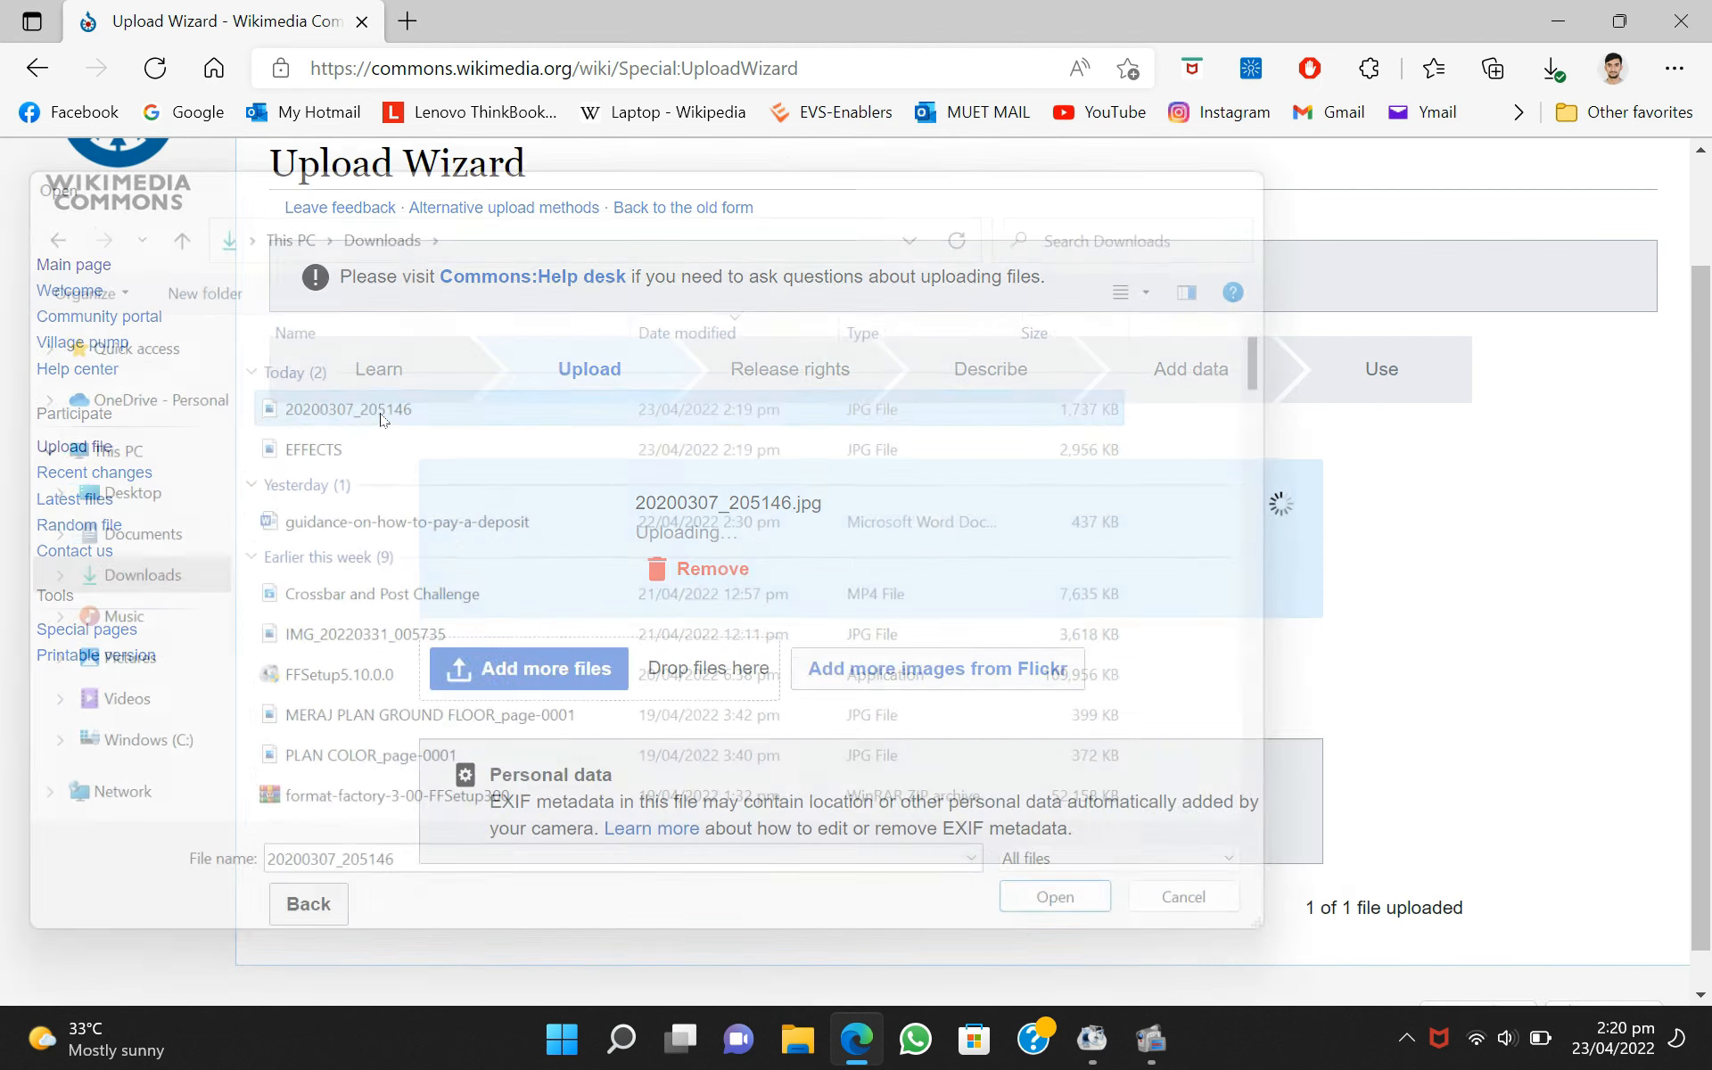
{"action": "left_click", "coordinate": [1052, 898]}
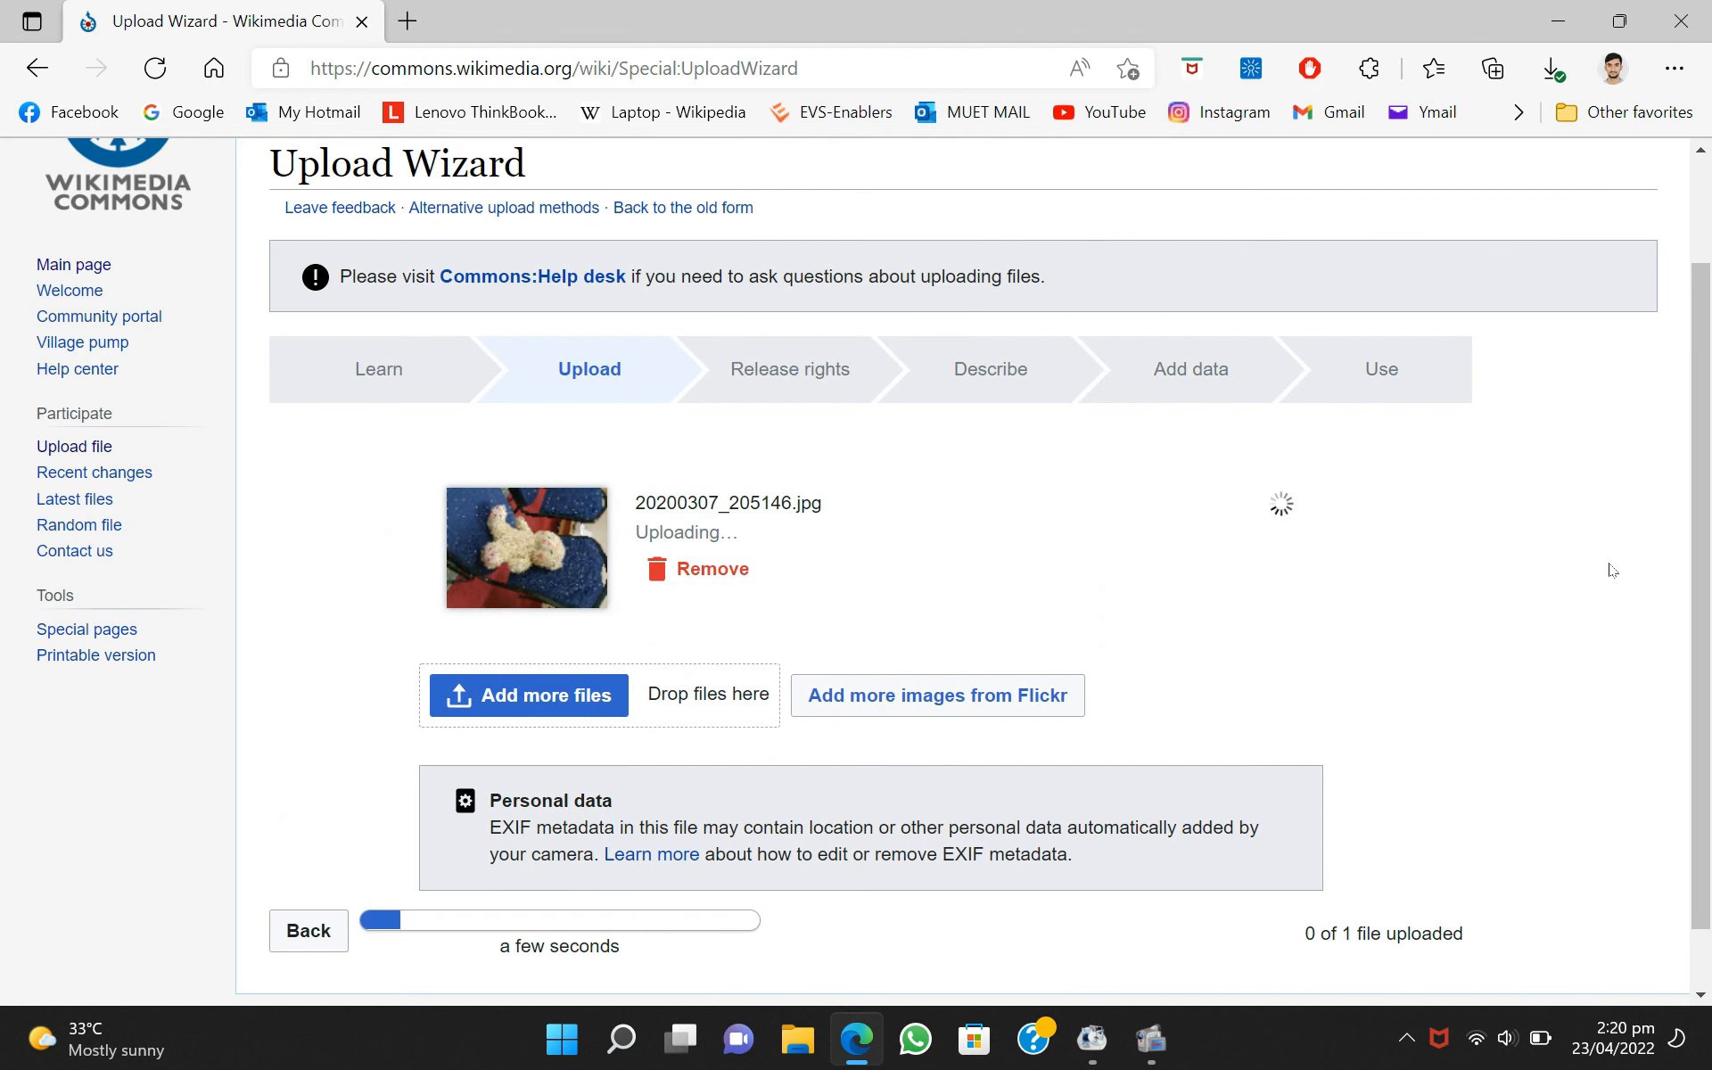
{"action": "scroll", "scroll_direction": "down", "scroll_amount": 3}
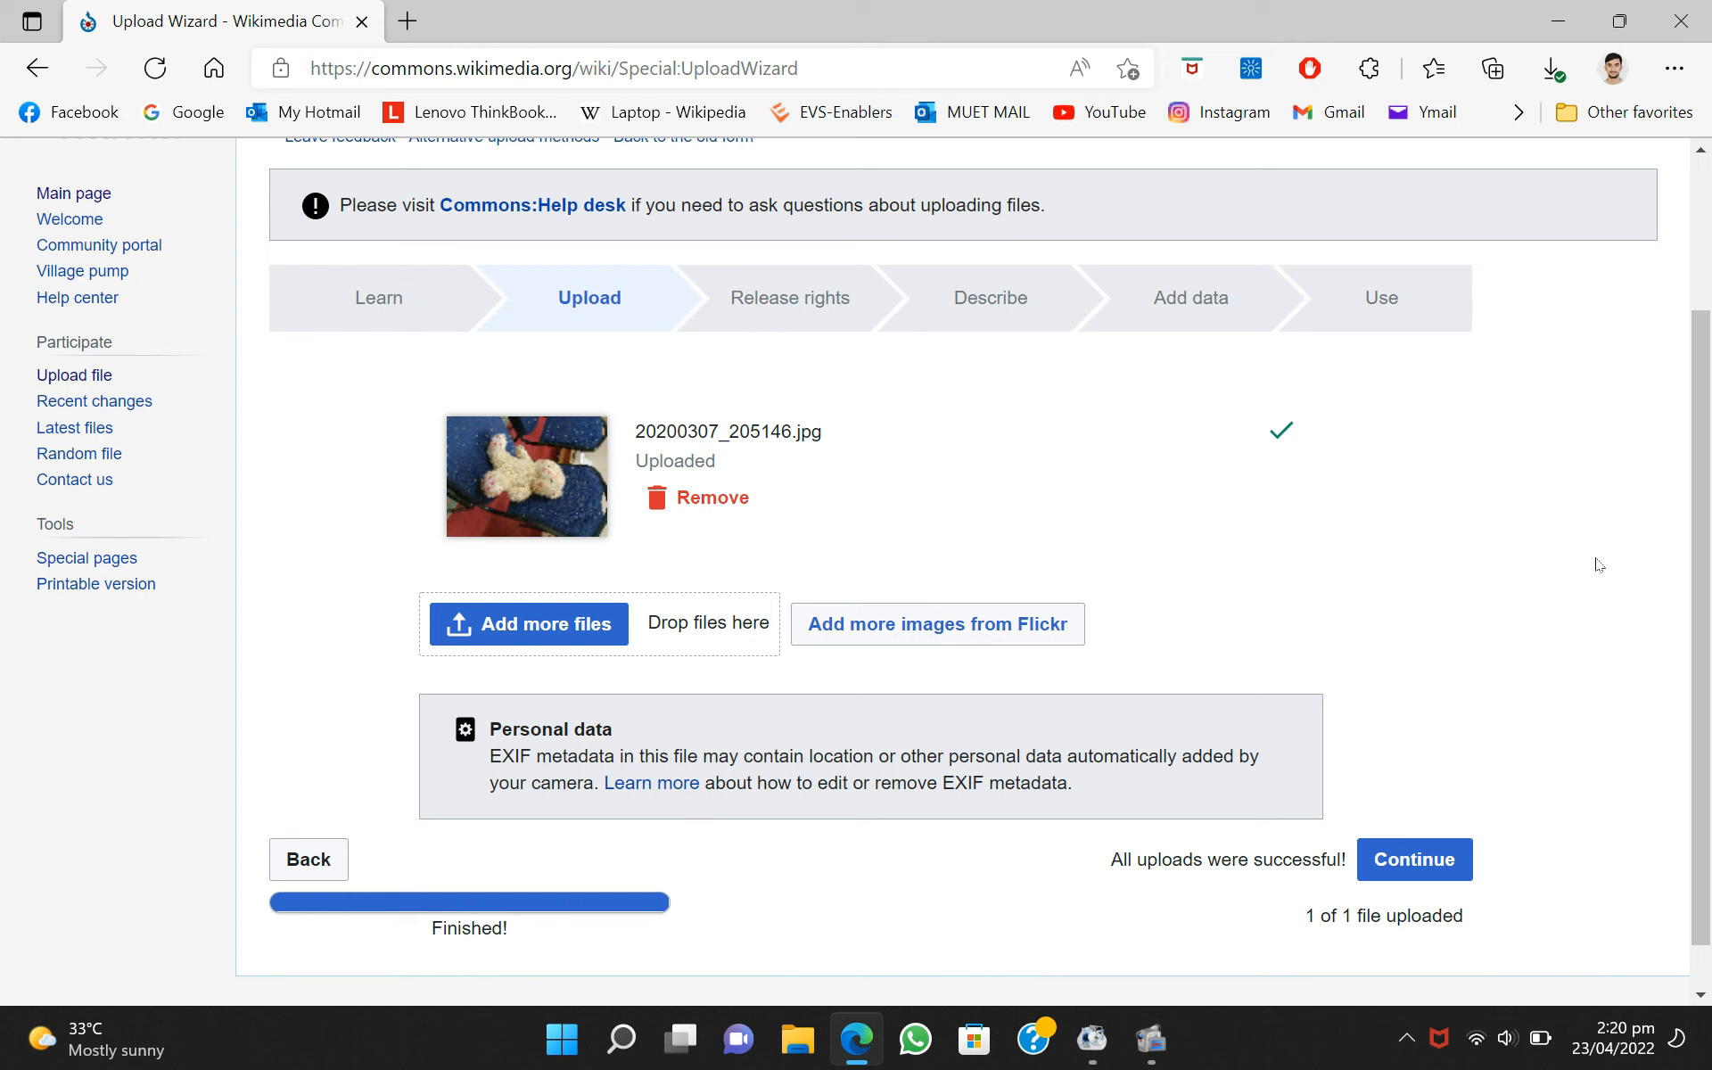
- Mark the photo as own work, keeping the CC BY-SA 4.0 license
{"action": "left_click", "coordinate": [1412, 859]}
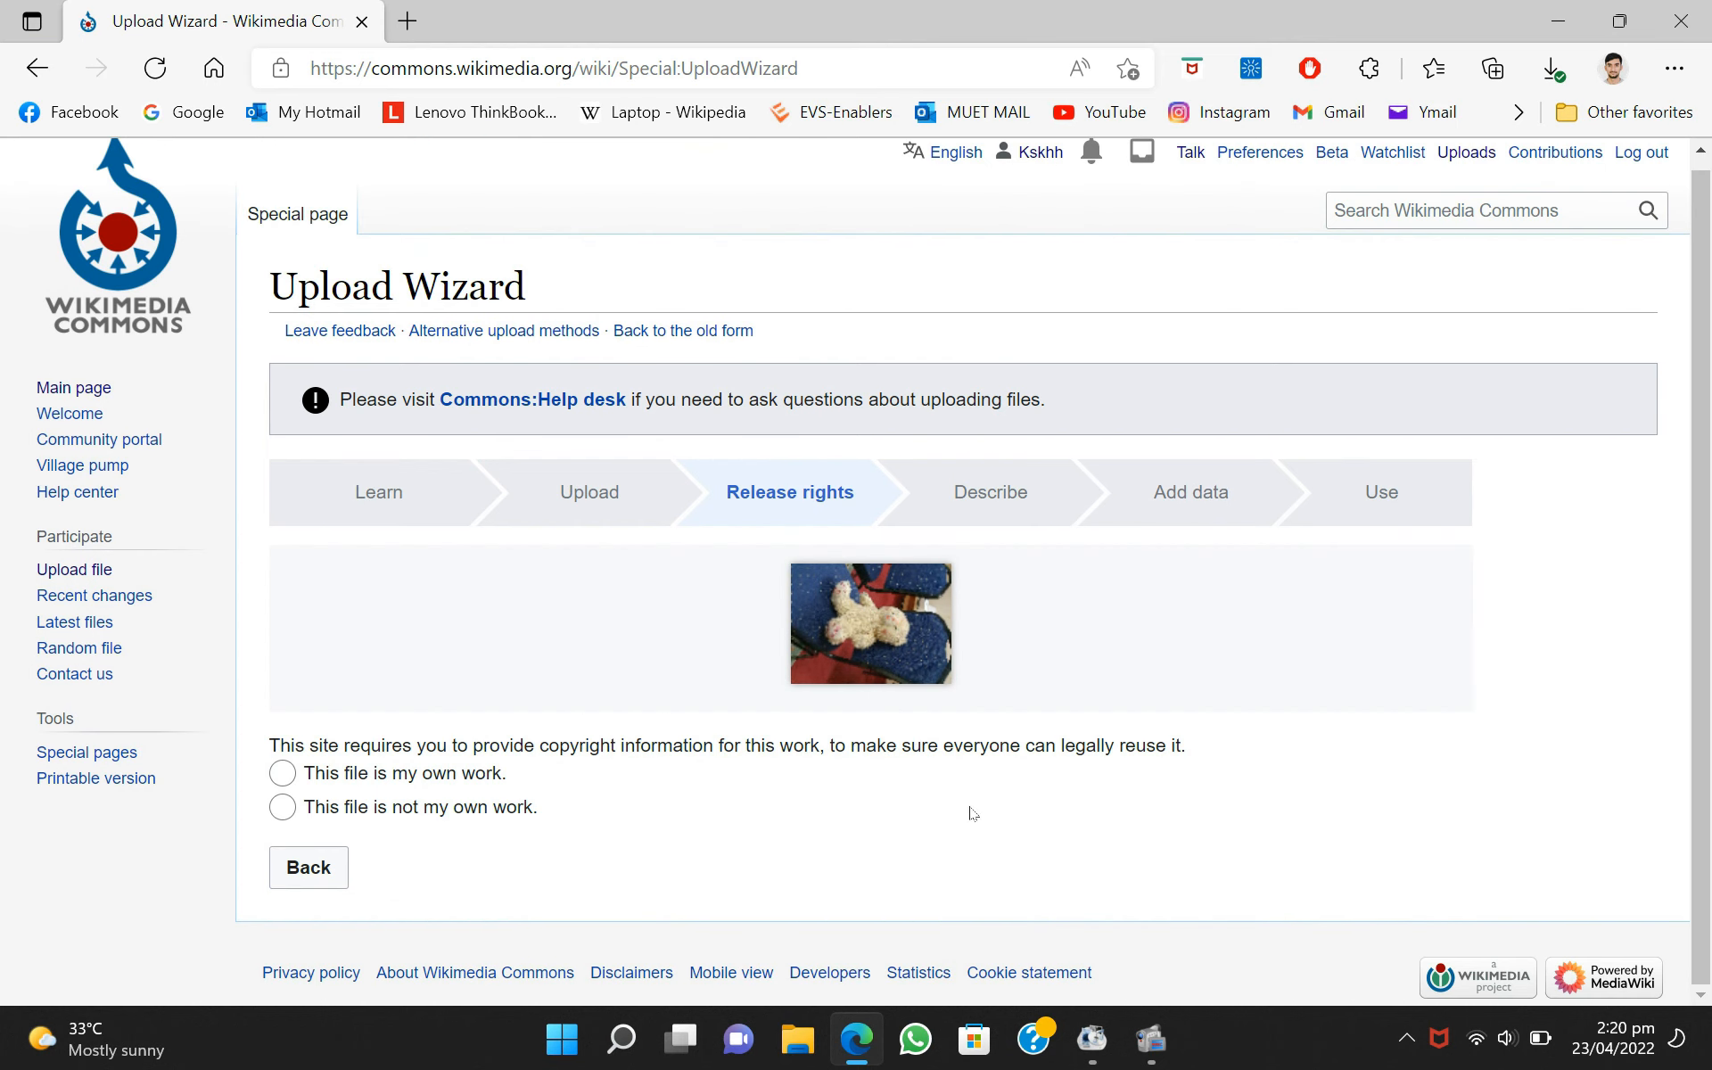
{"action": "mouse_move", "coordinate": [139, 514]}
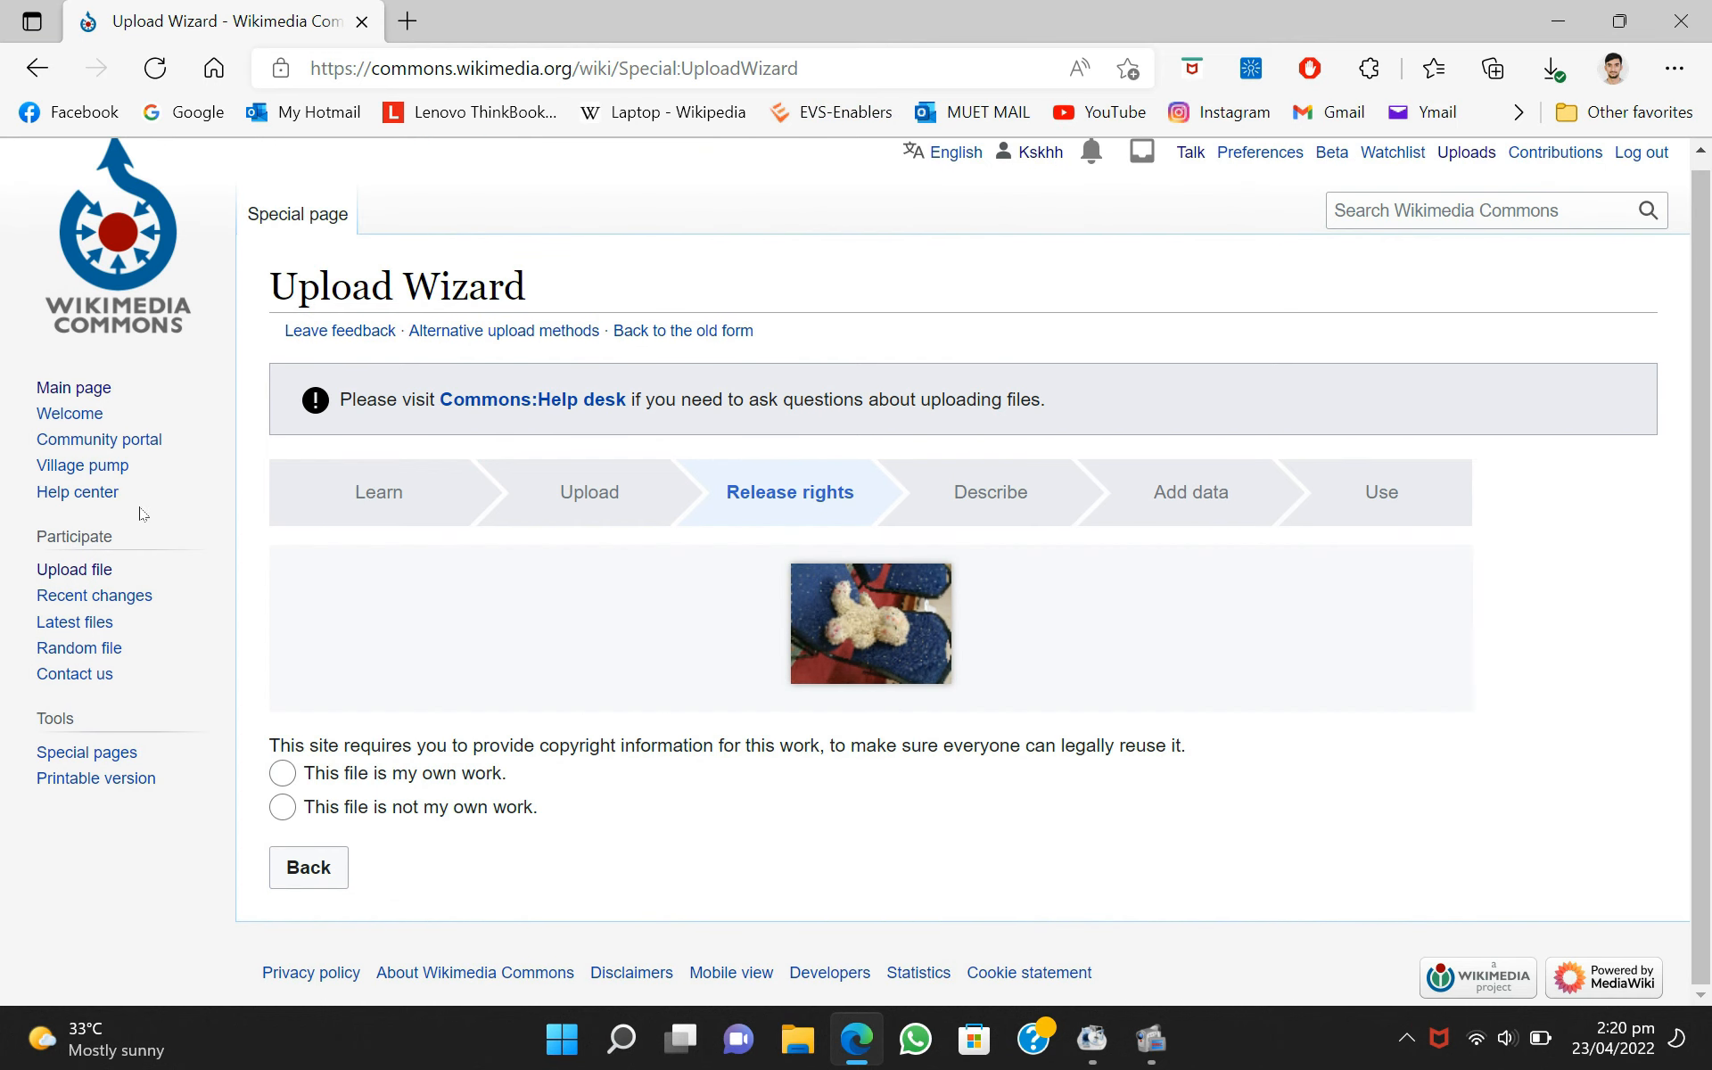
{"action": "mouse_move", "coordinate": [936, 506]}
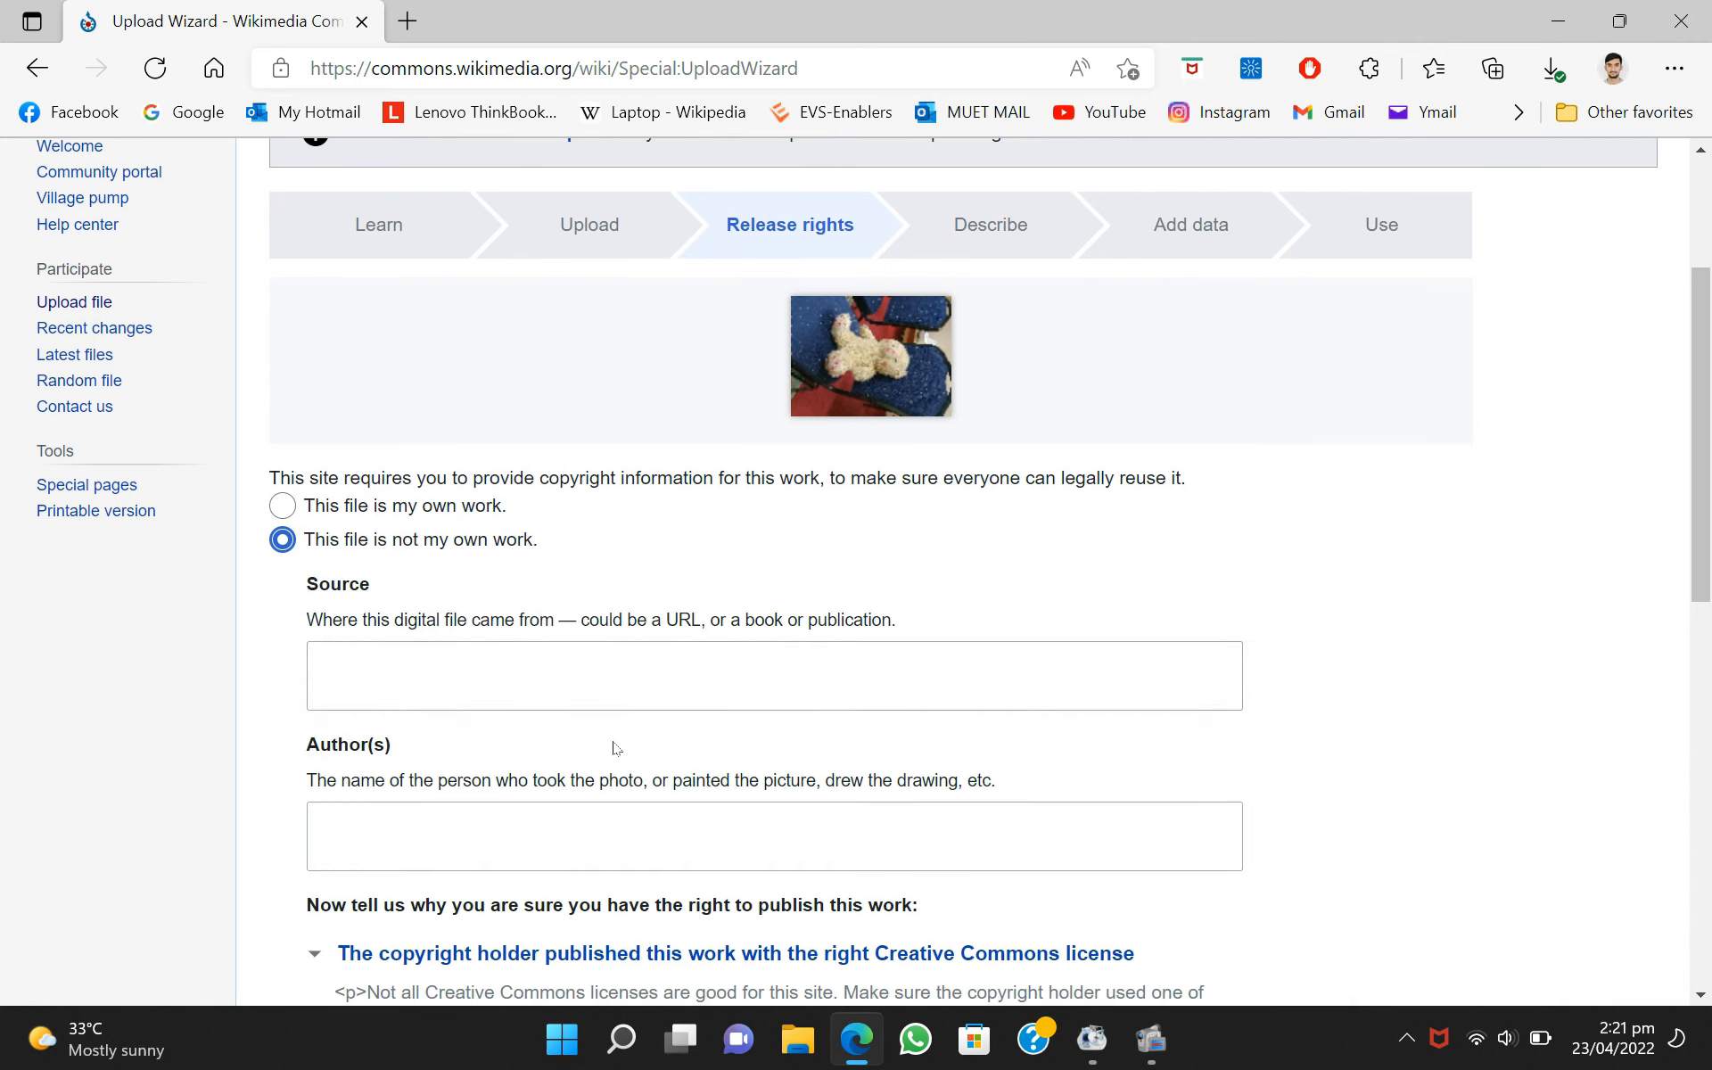
{"action": "scroll", "scroll_direction": "down", "scroll_amount": 3}
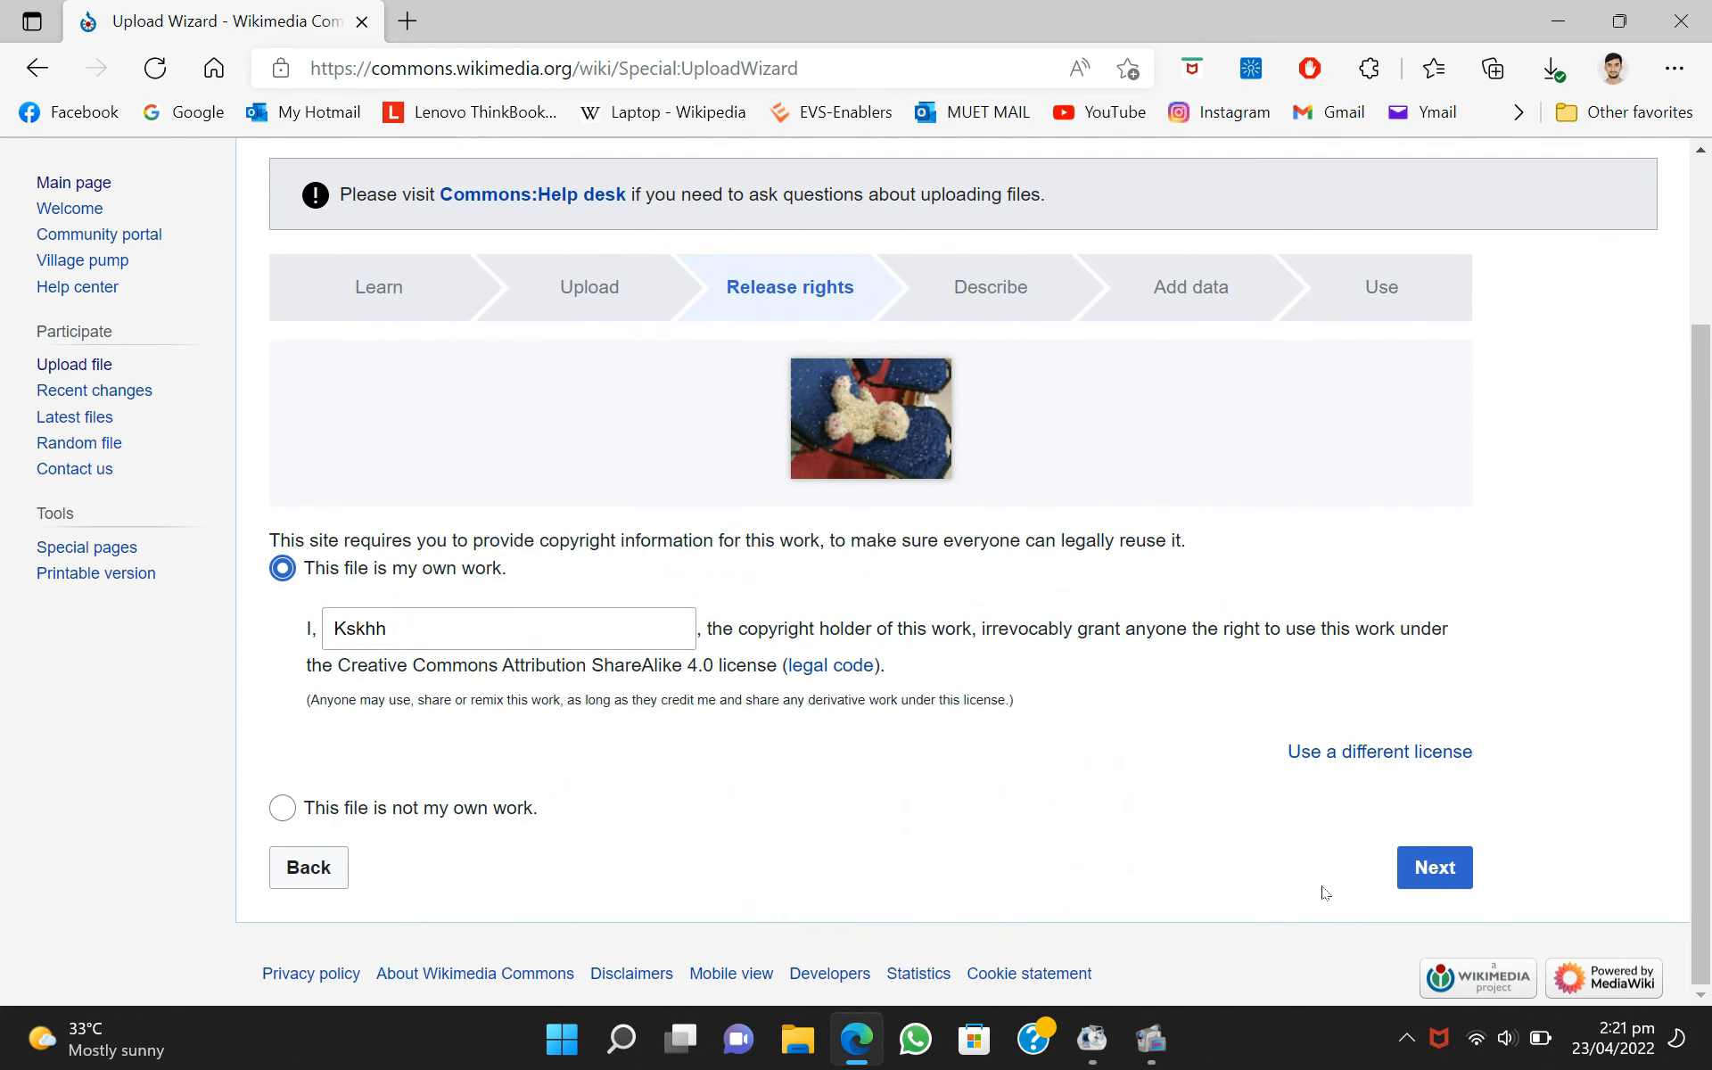
- Title the photo "Teddy Bear Toy" on the describe step
{"action": "left_click", "coordinate": [1434, 867]}
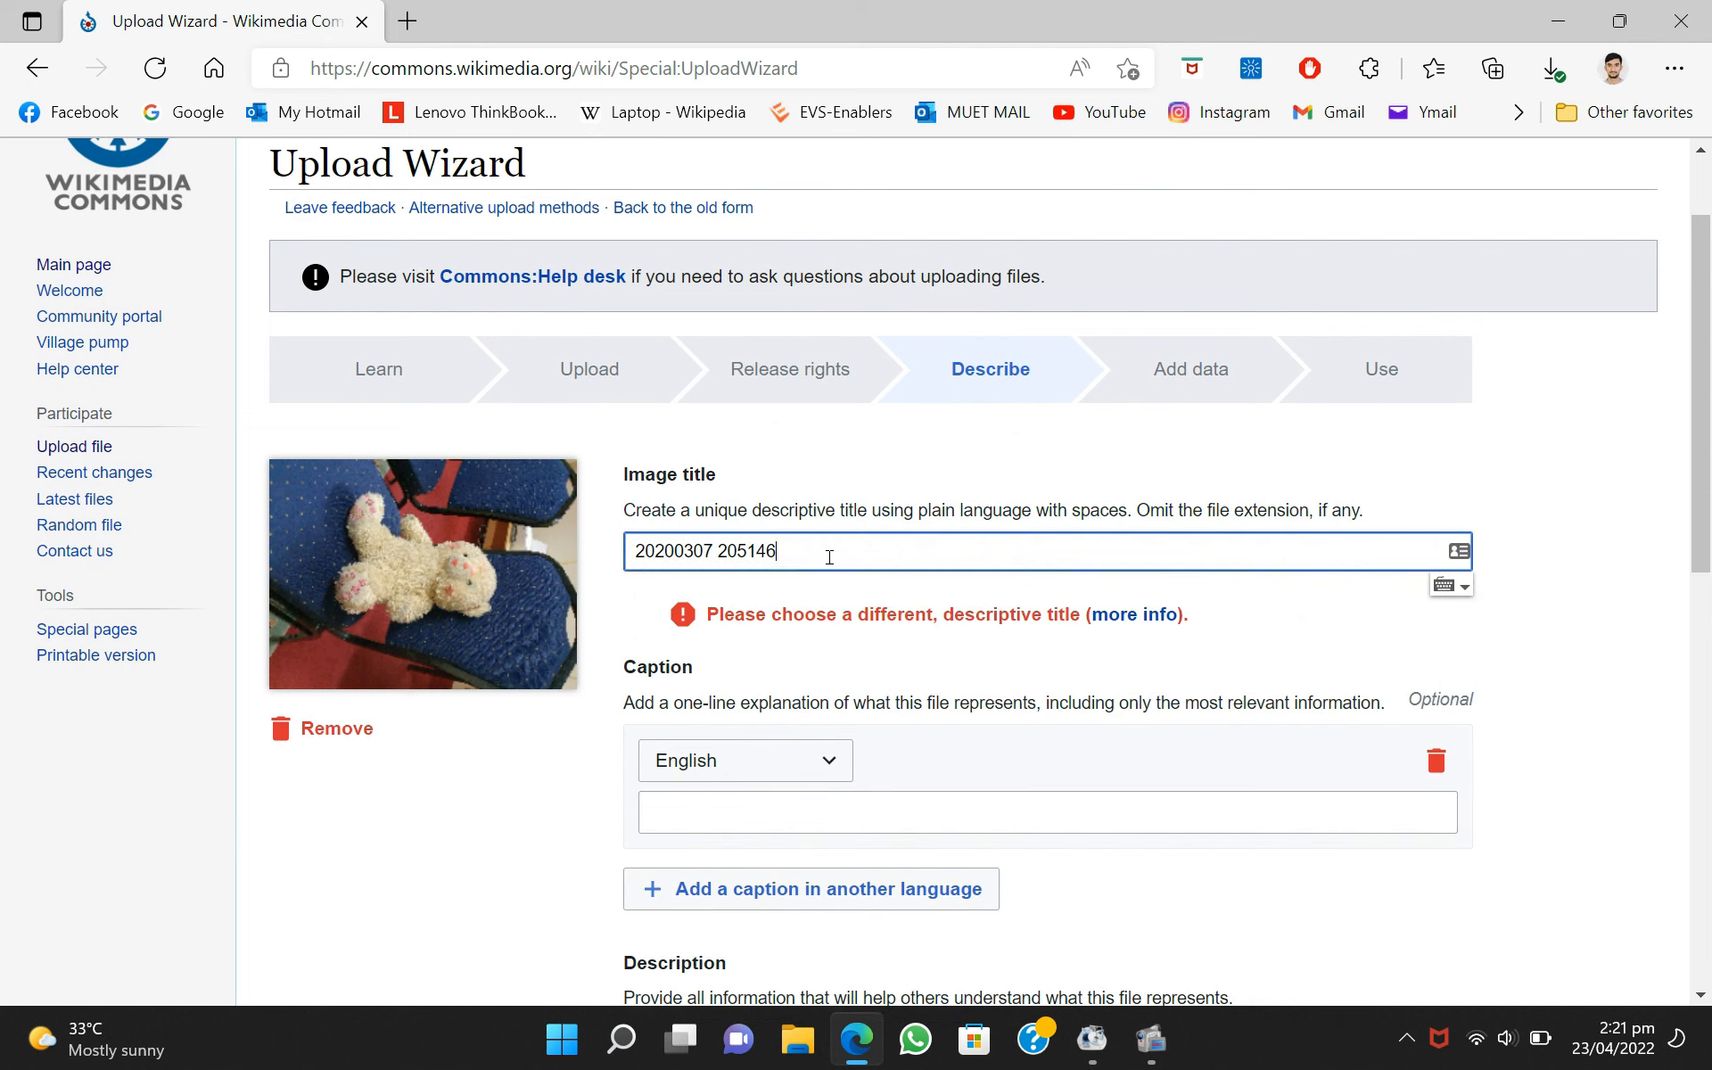
{"action": "type", "text": "Teddy"}
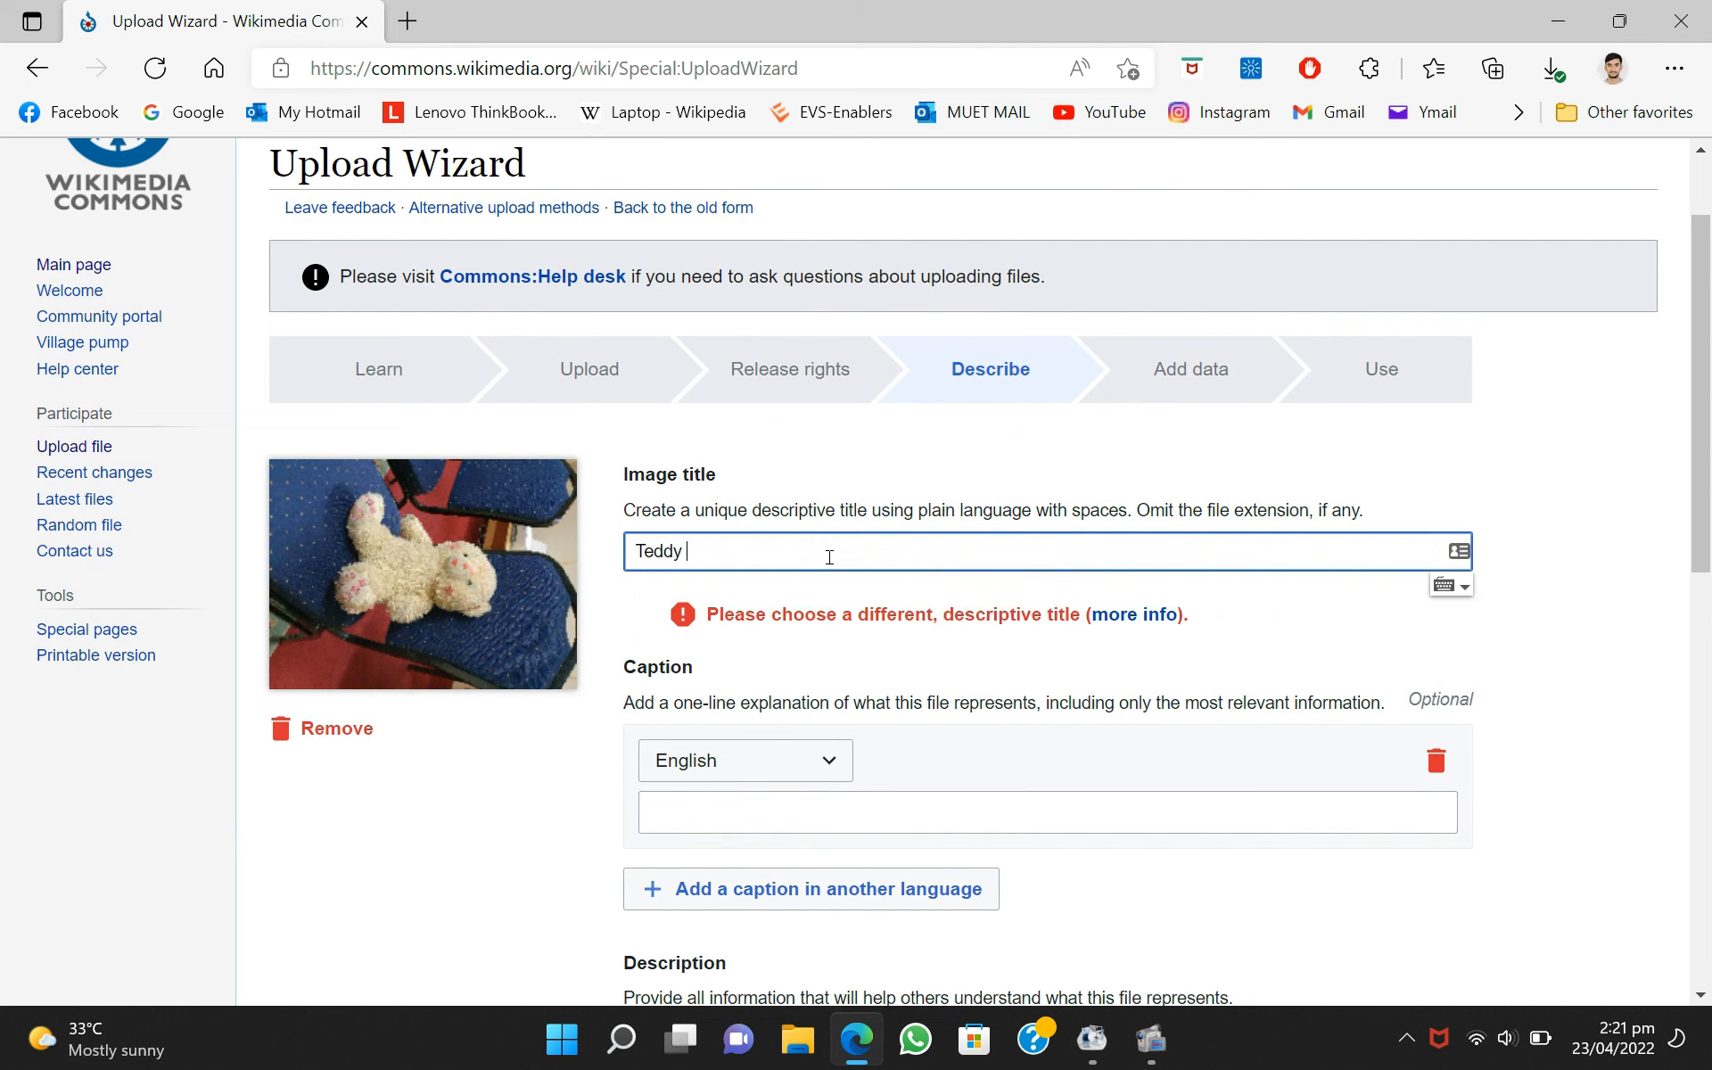
{"action": "type", "text": "Bear"}
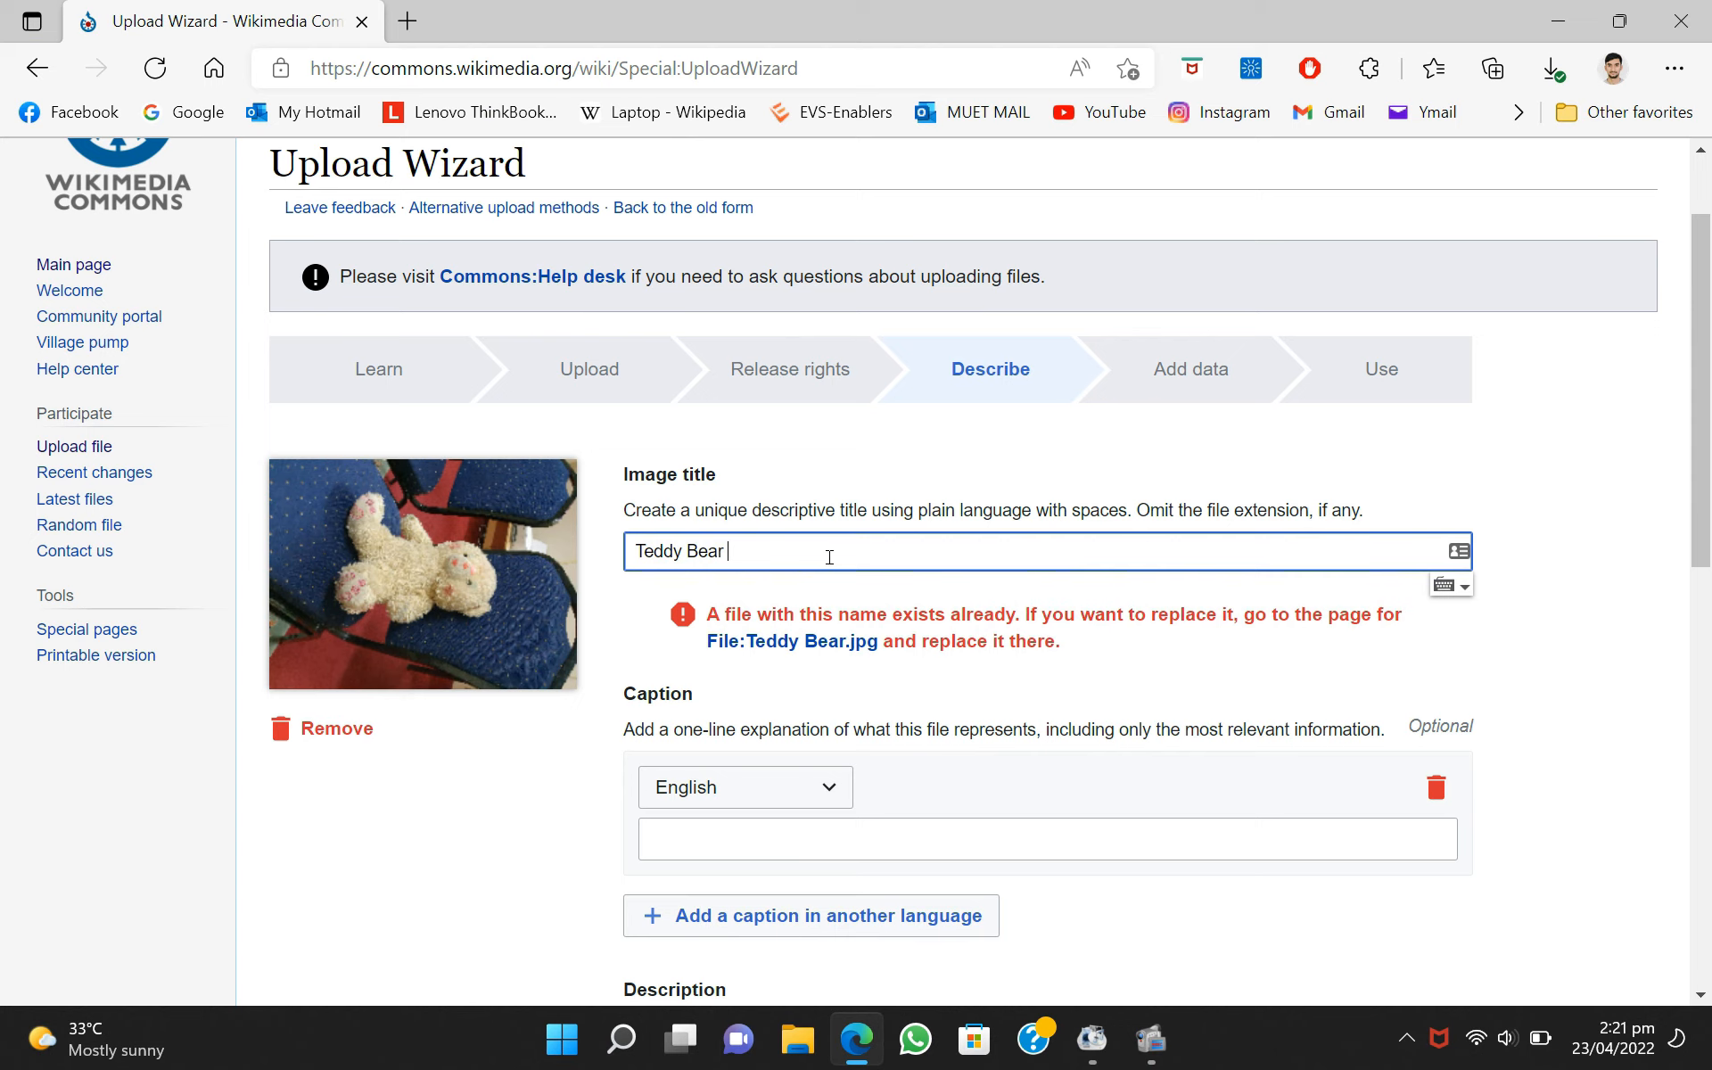
{"action": "type", "text": "Toy"}
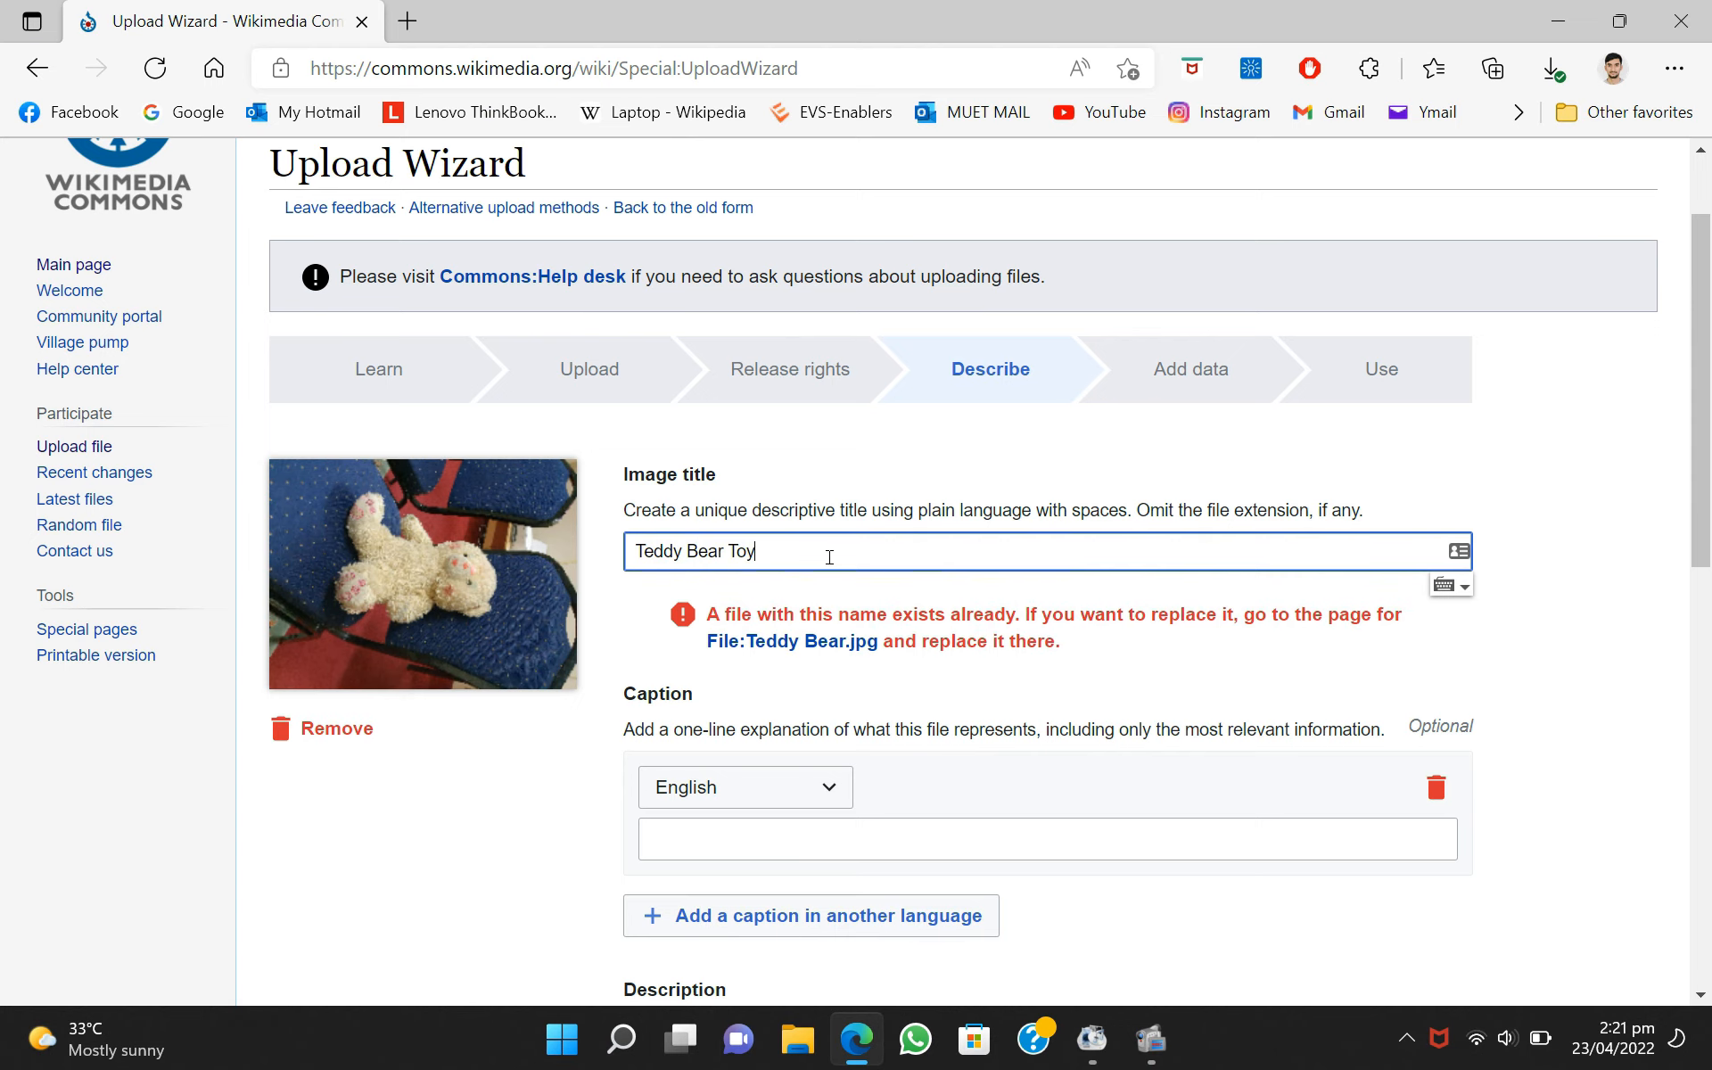
- Enter the description "This is a picture of Teddy Bear that I bought in 2010"
{"action": "scroll", "scroll_direction": "down", "scroll_amount": 3}
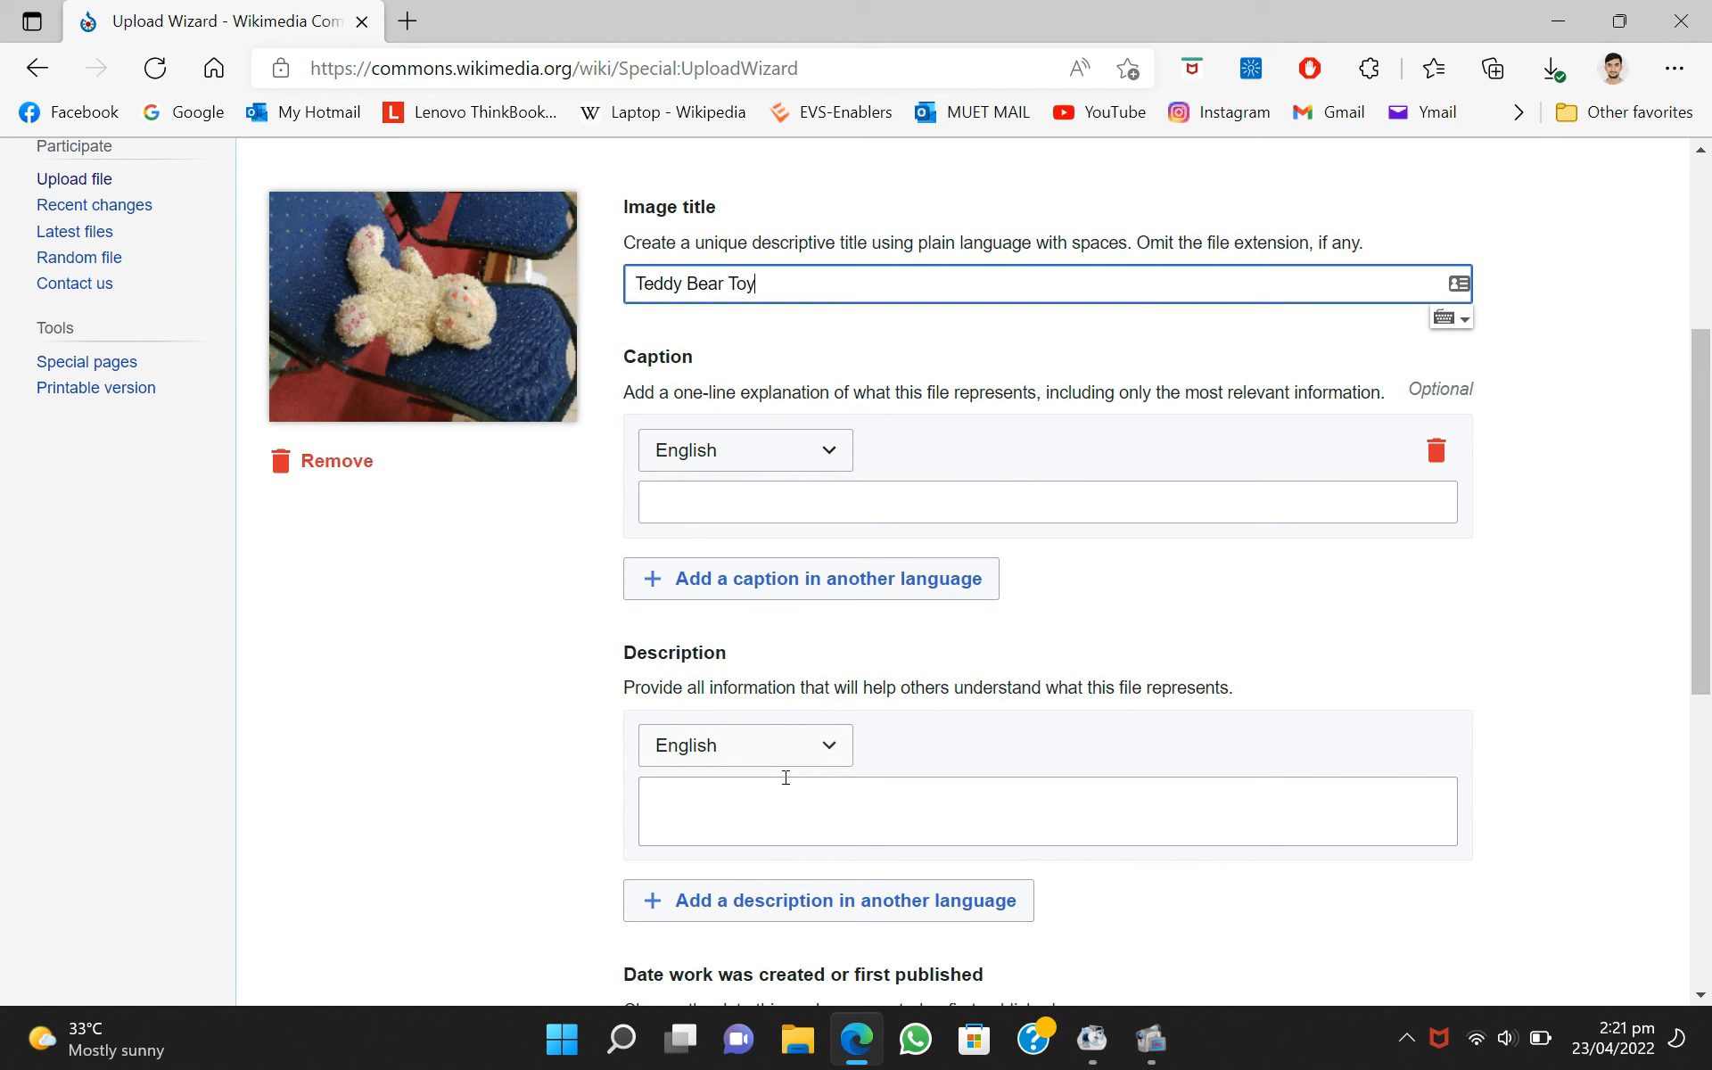
{"action": "type", "text": "This is a"}
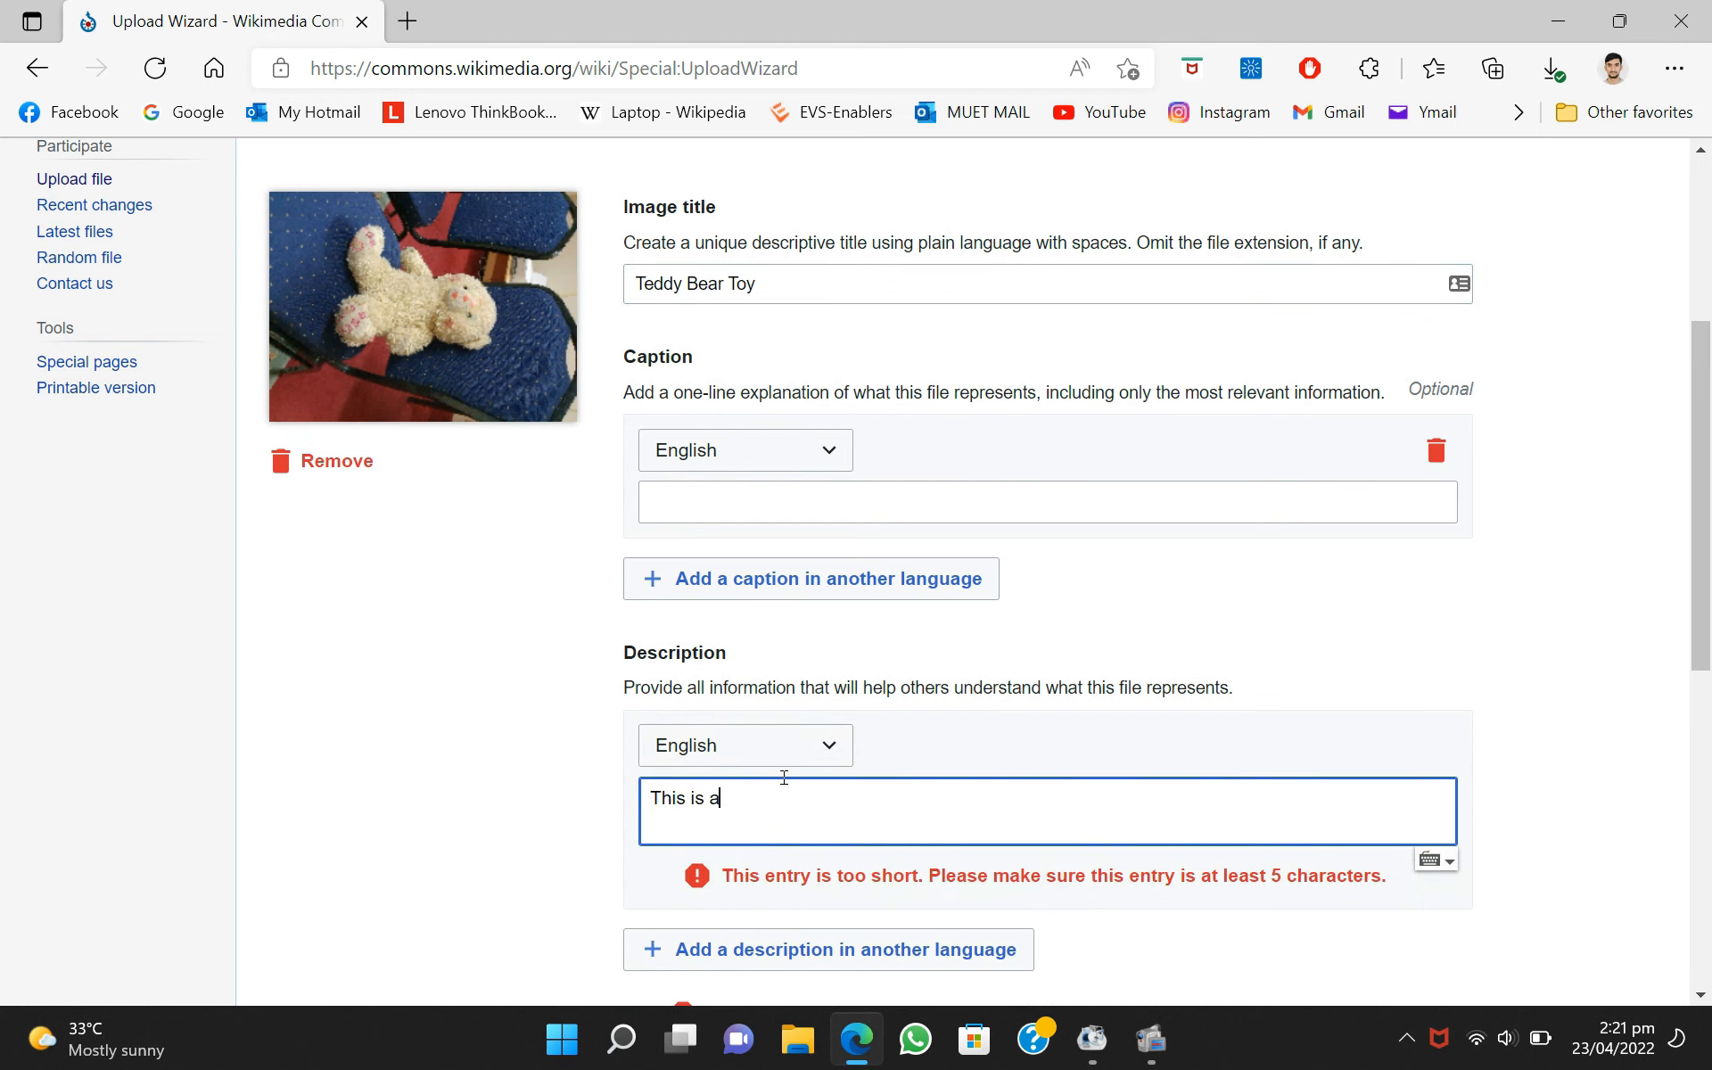
{"action": "type", "text": "picture of"}
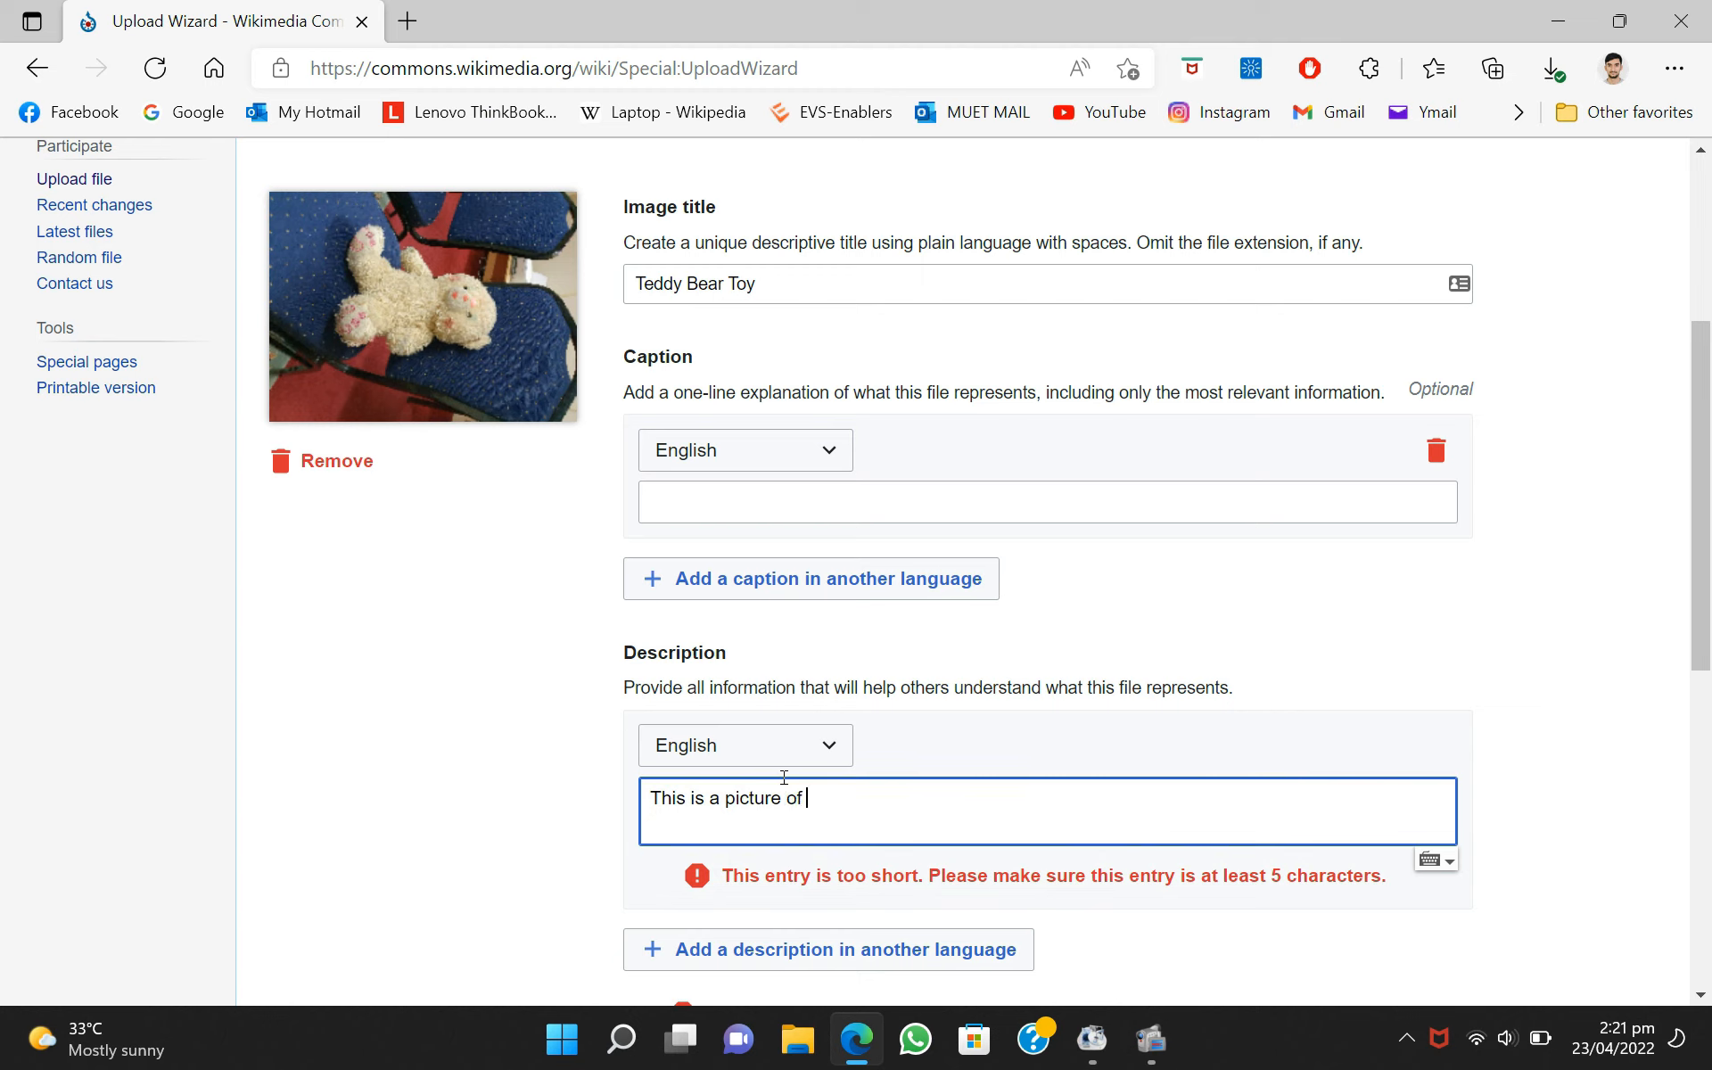
{"action": "type", "text": "Teddy BeAR"}
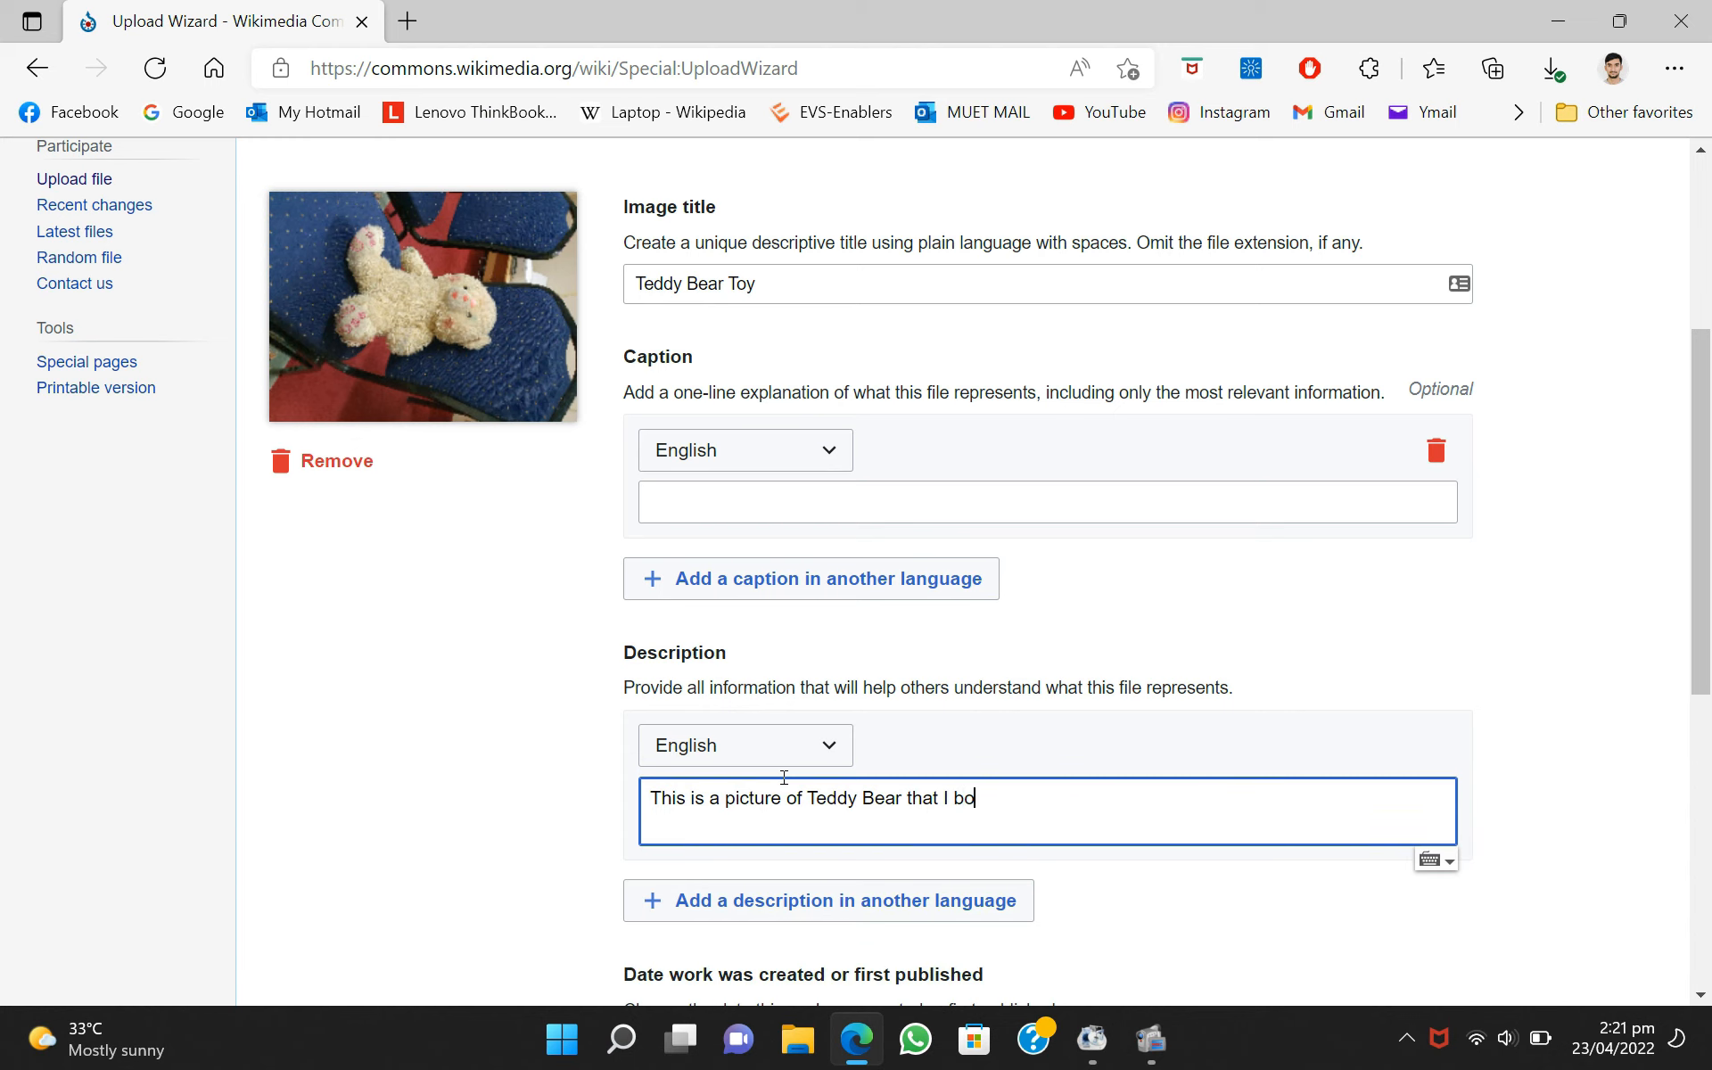
{"action": "type", "text": "ught in 2010"}
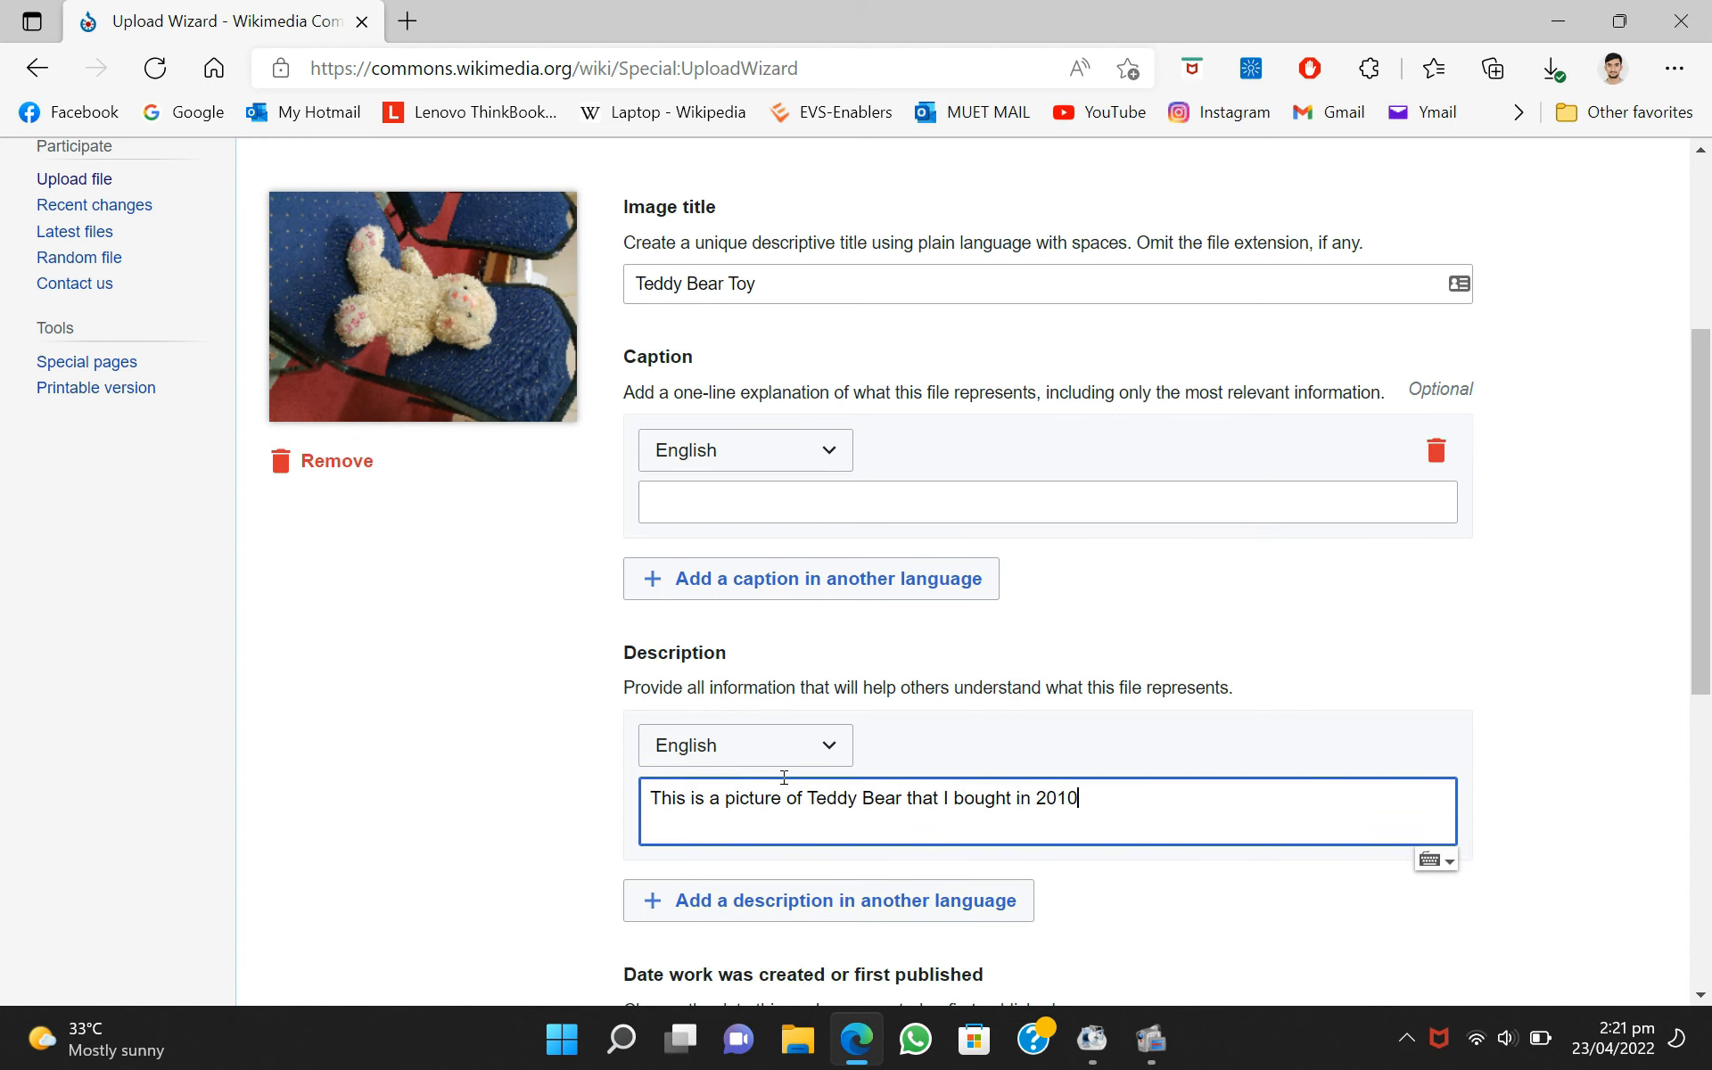
- Add the categories Teddy bears and Toys, removing the stray Kids Toys entry
{"action": "scroll", "scroll_direction": "down", "scroll_amount": 3}
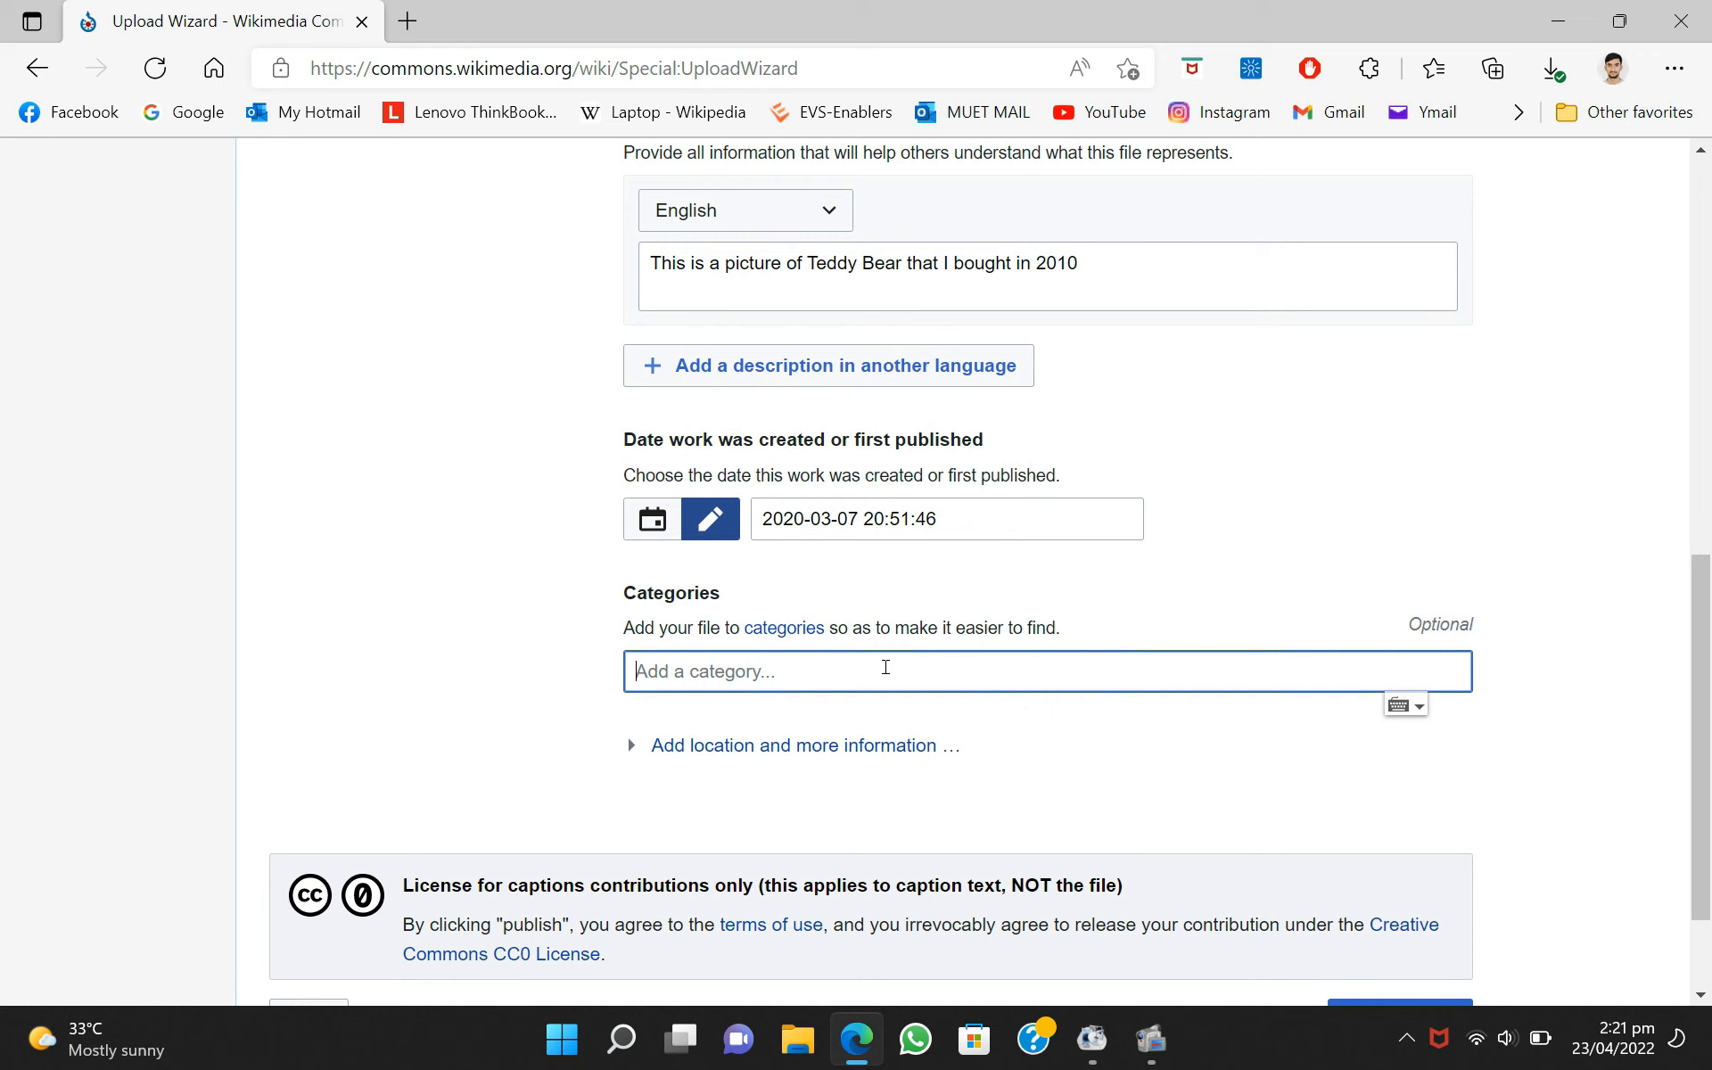
{"action": "type", "text": "Teddy Bear,"}
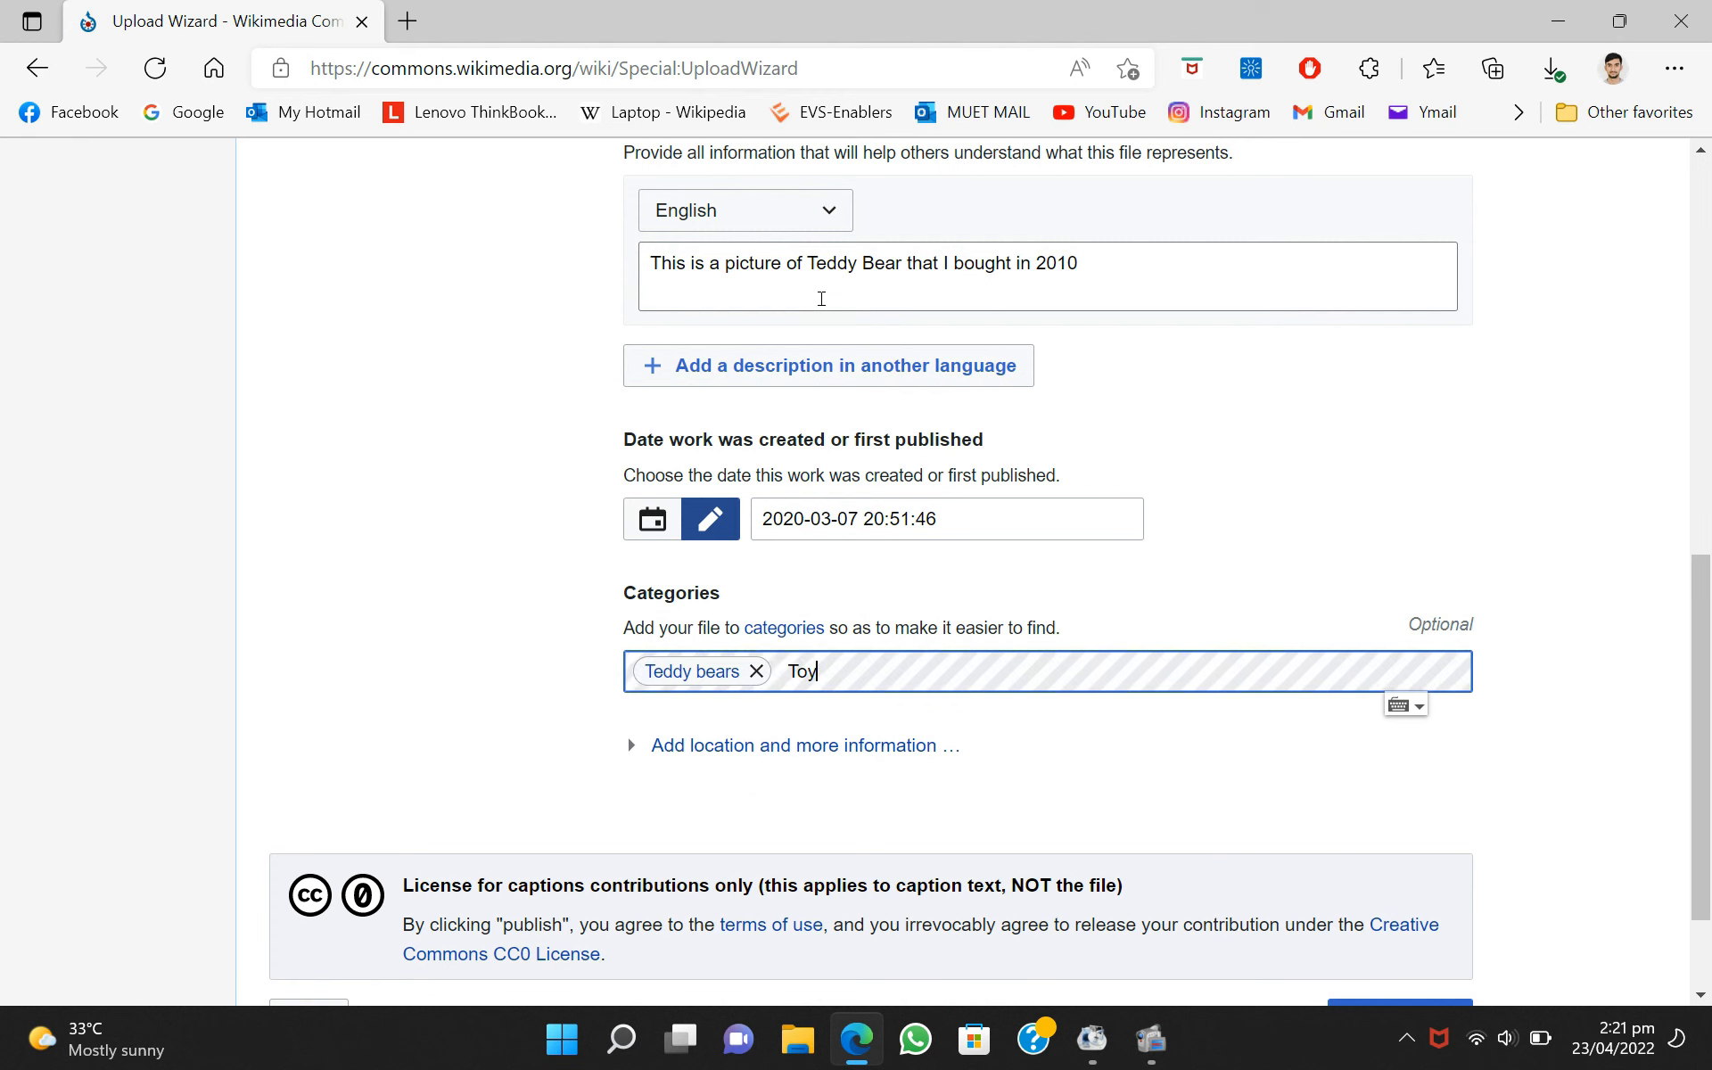
{"action": "left_click", "coordinate": [660, 244]}
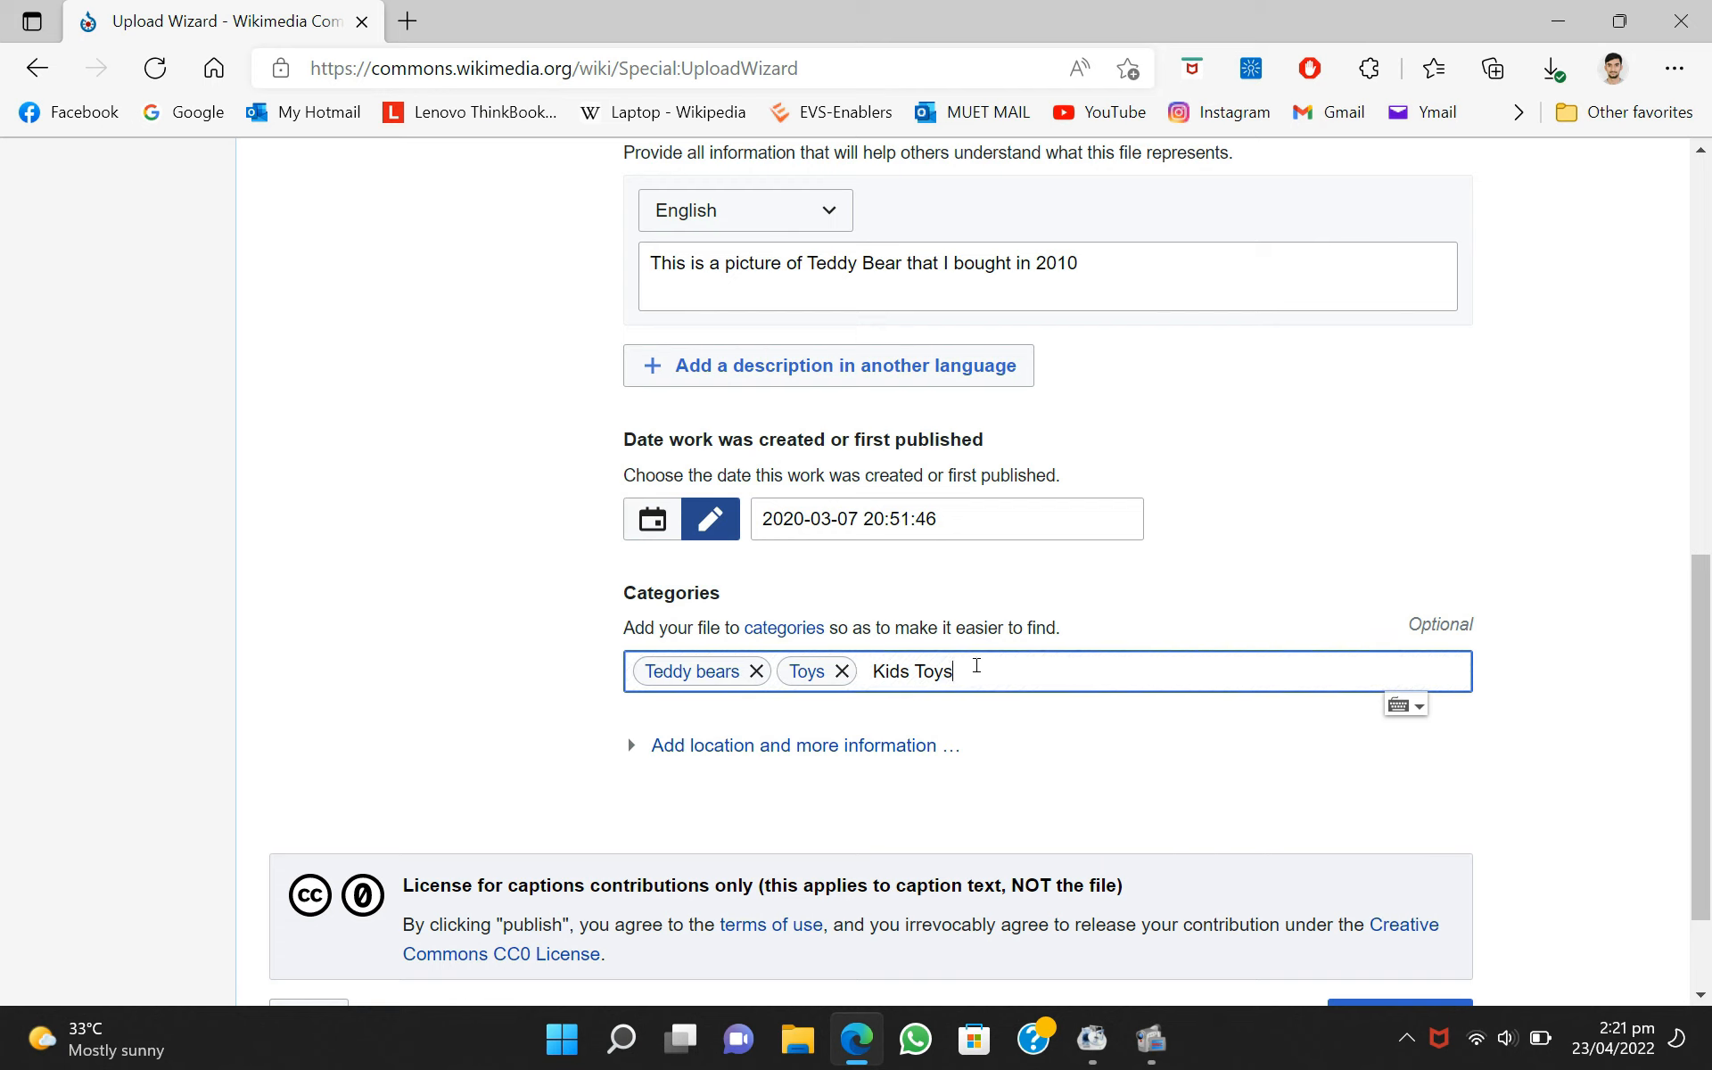
{"action": "key", "text": "Backspace"}
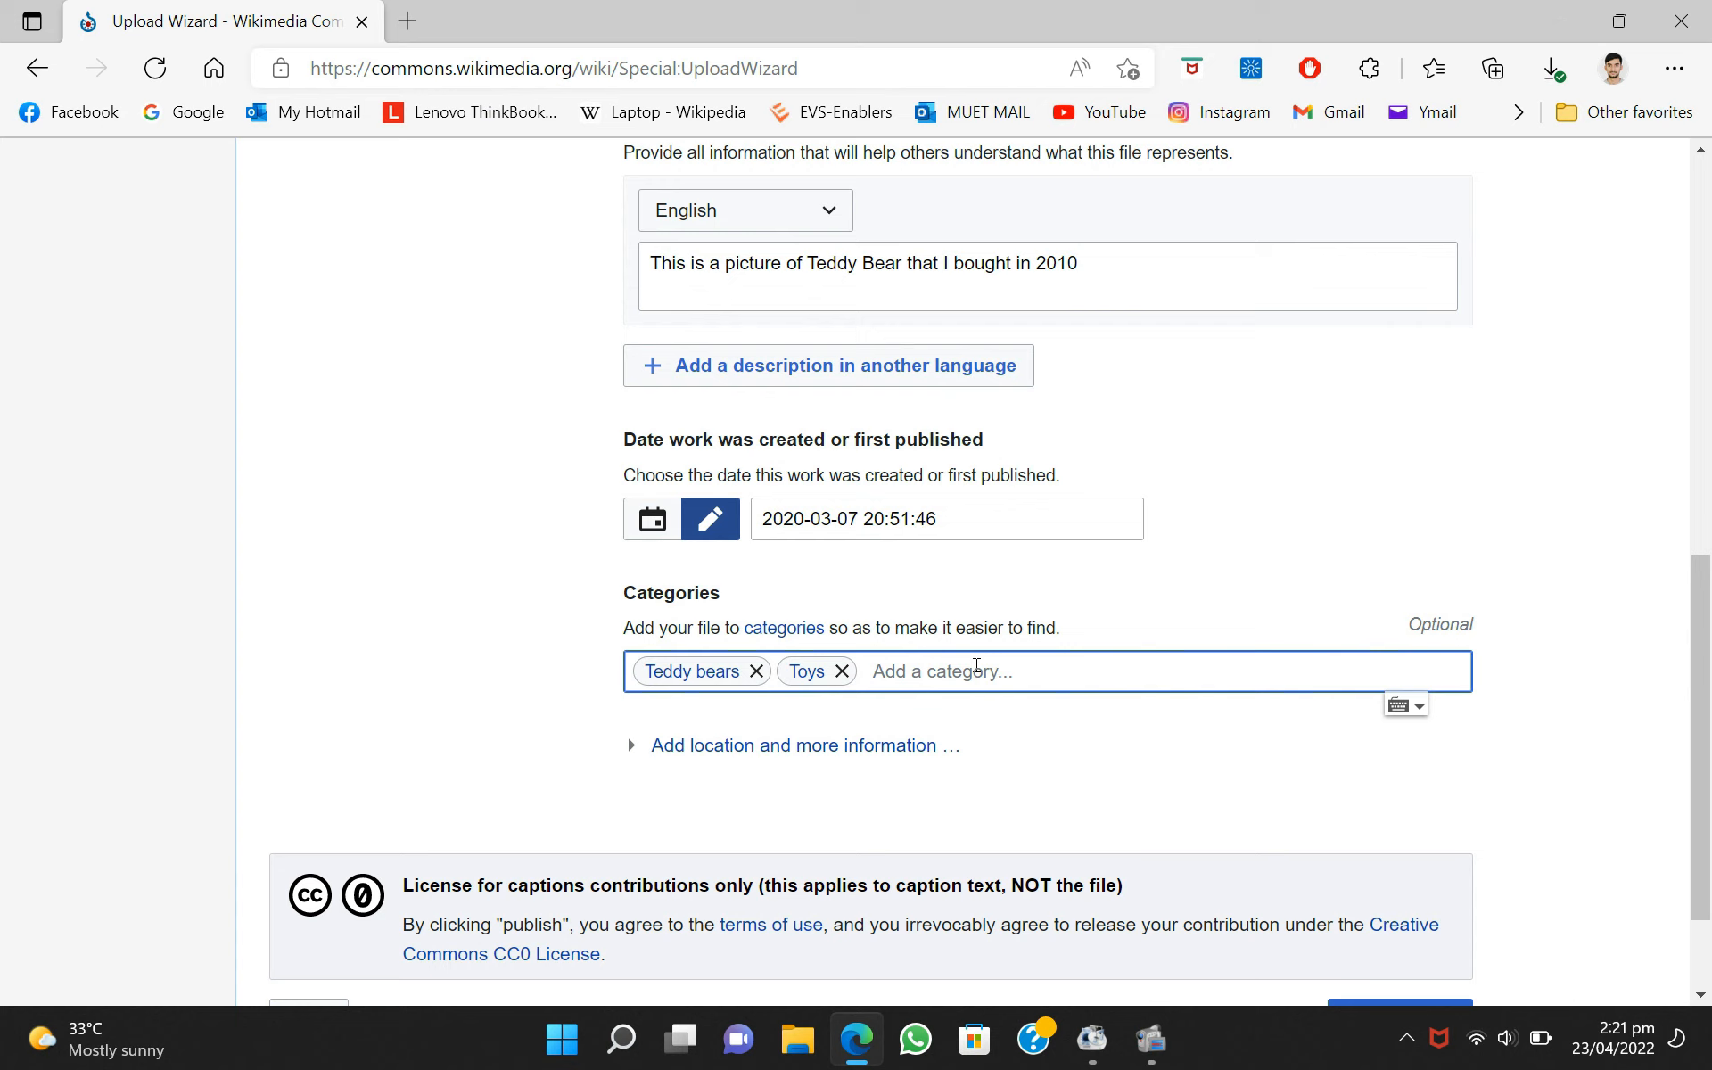
{"action": "scroll", "scroll_direction": "down", "scroll_amount": 3}
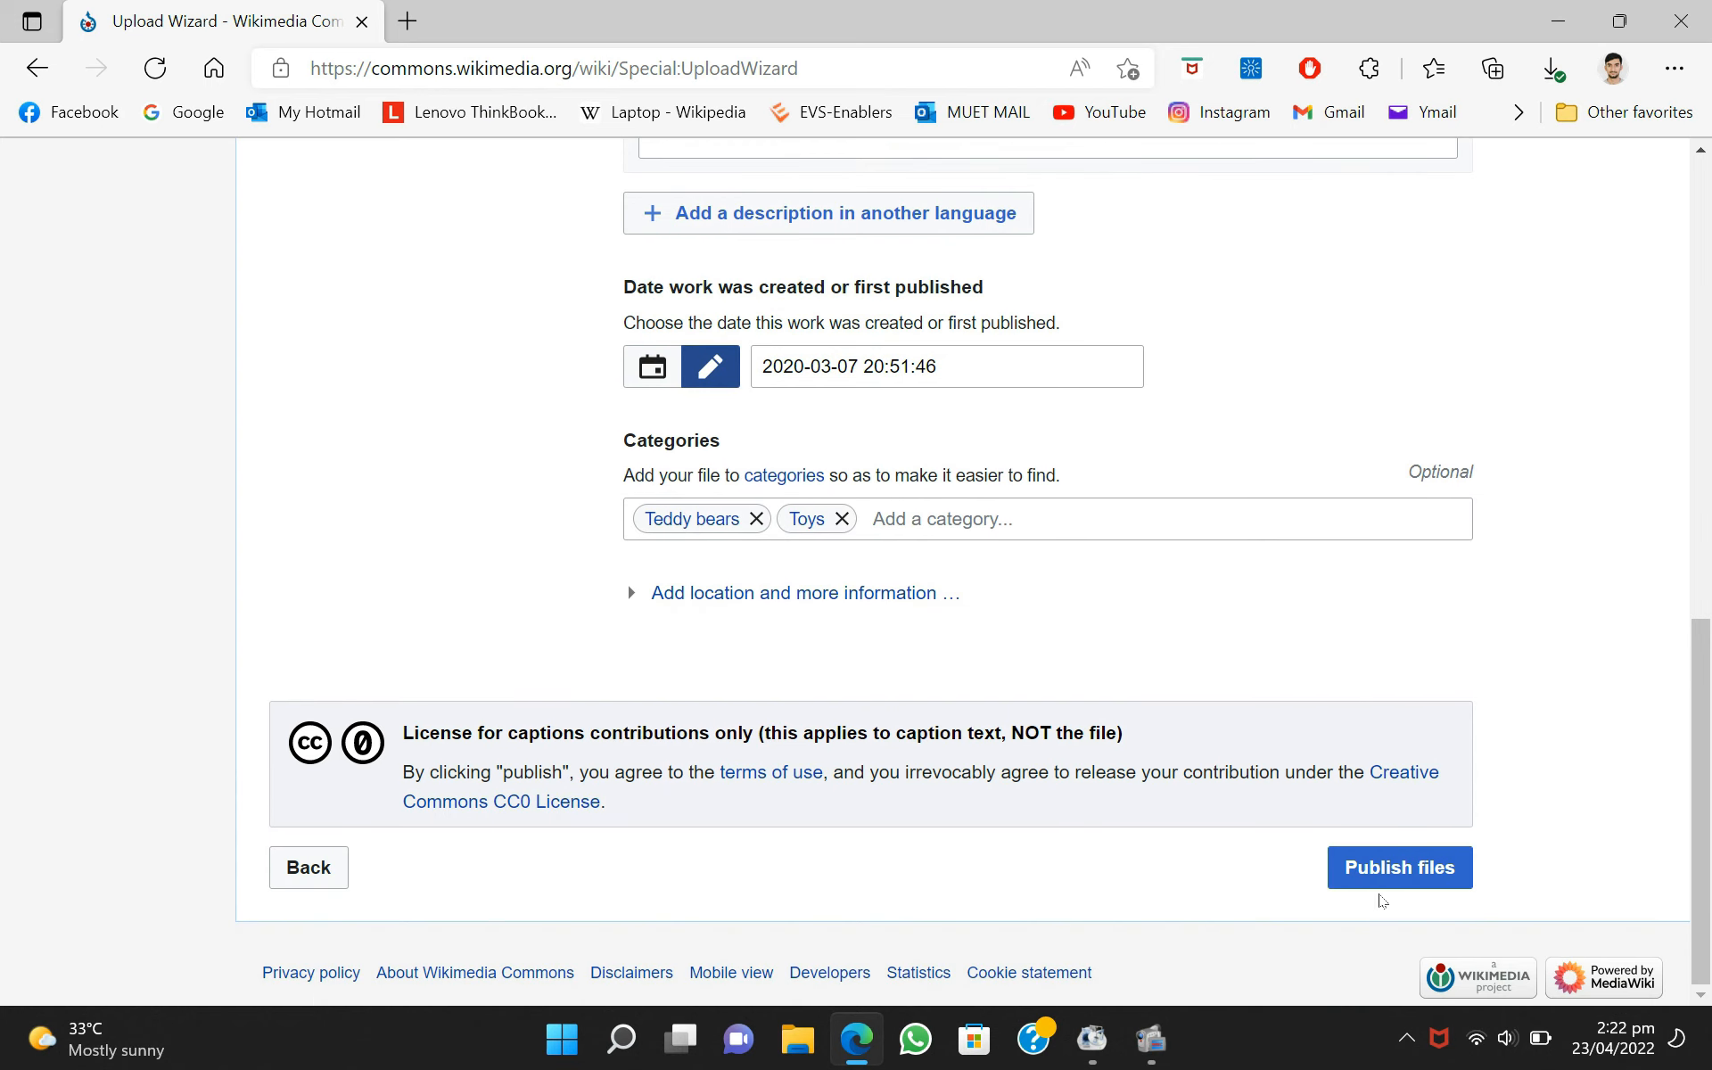
- Publish the file and skip the structured-metadata step to finish the upload
{"action": "left_click", "coordinate": [1399, 867]}
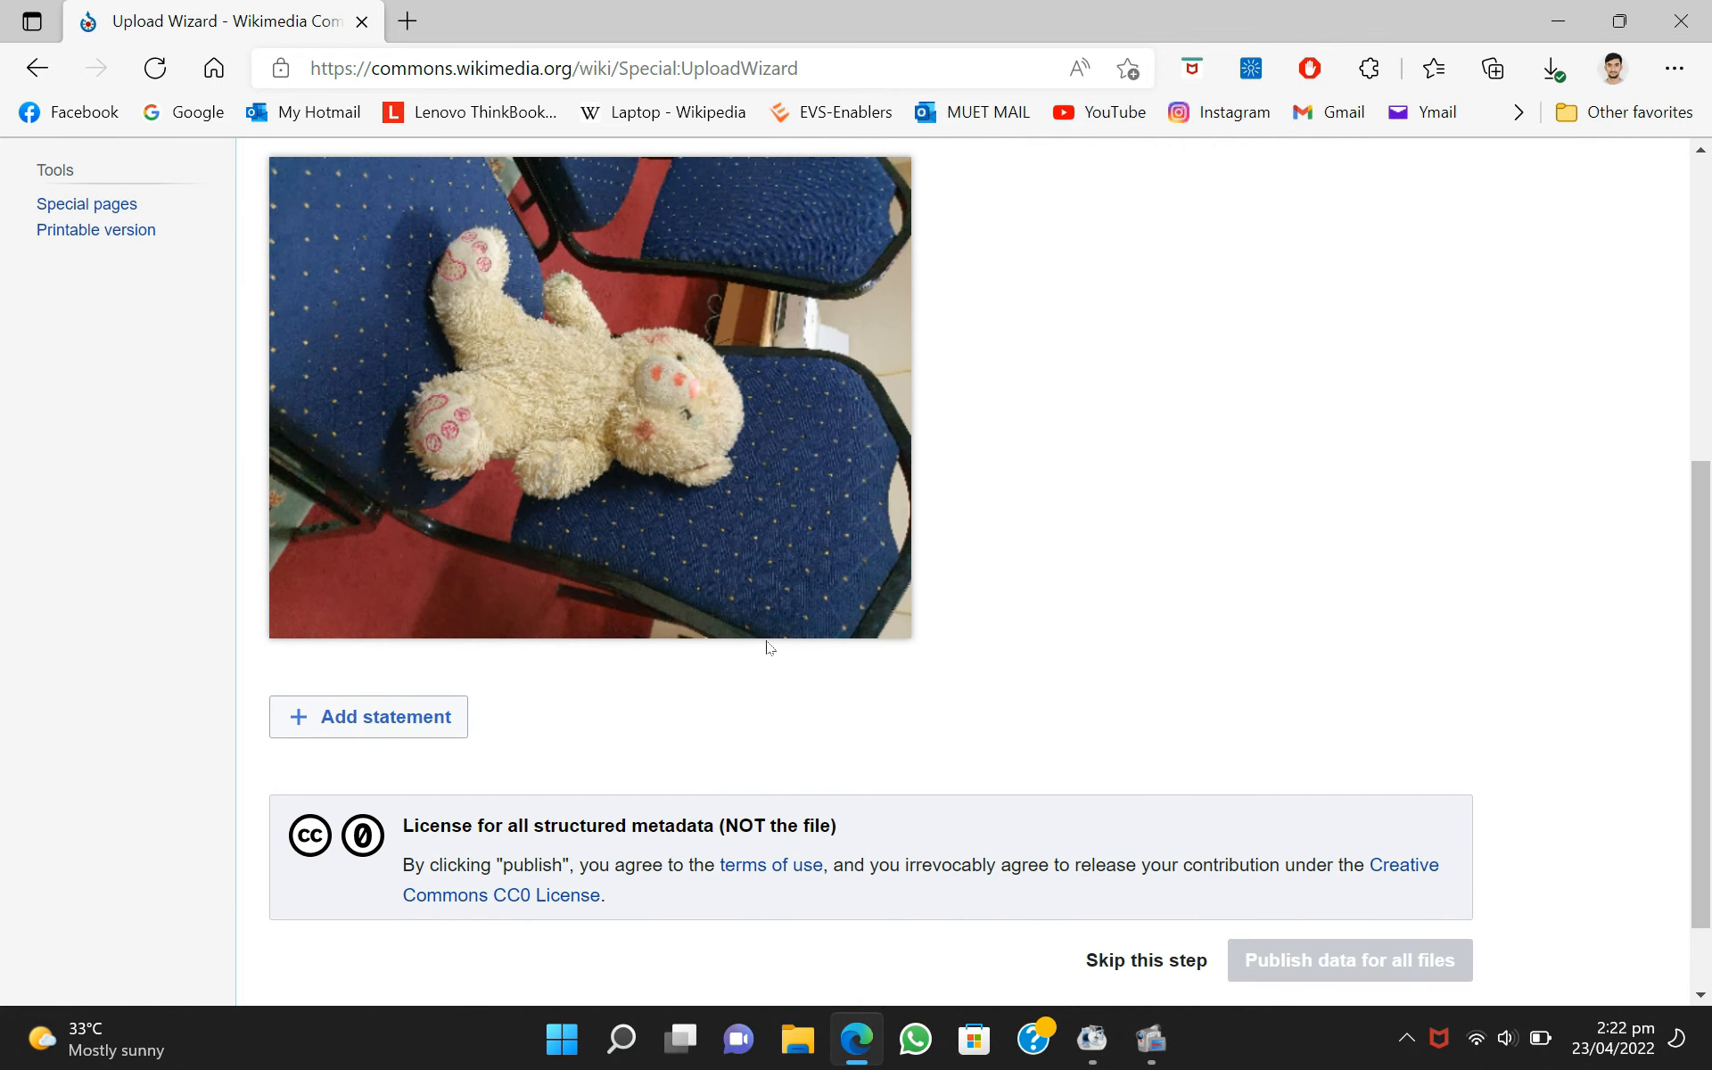
{"action": "scroll", "scroll_direction": "down", "scroll_amount": 3}
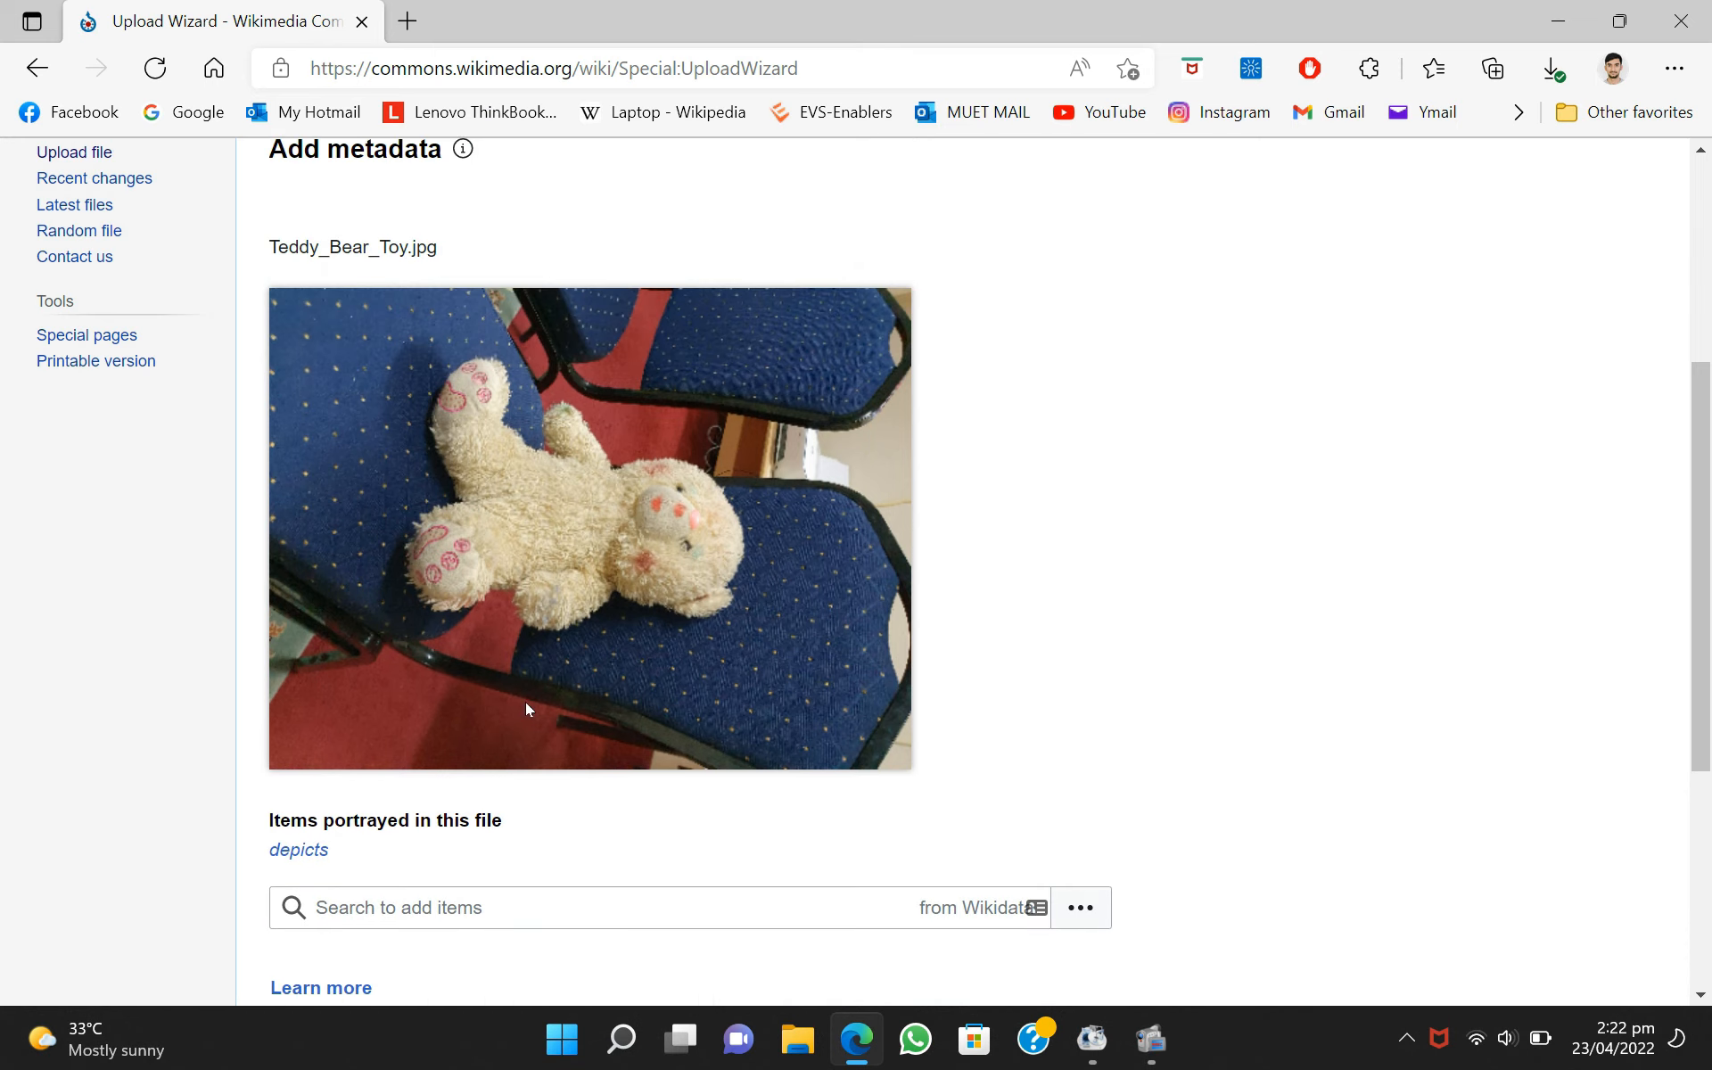
{"action": "scroll", "scroll_direction": "down", "scroll_amount": 3}
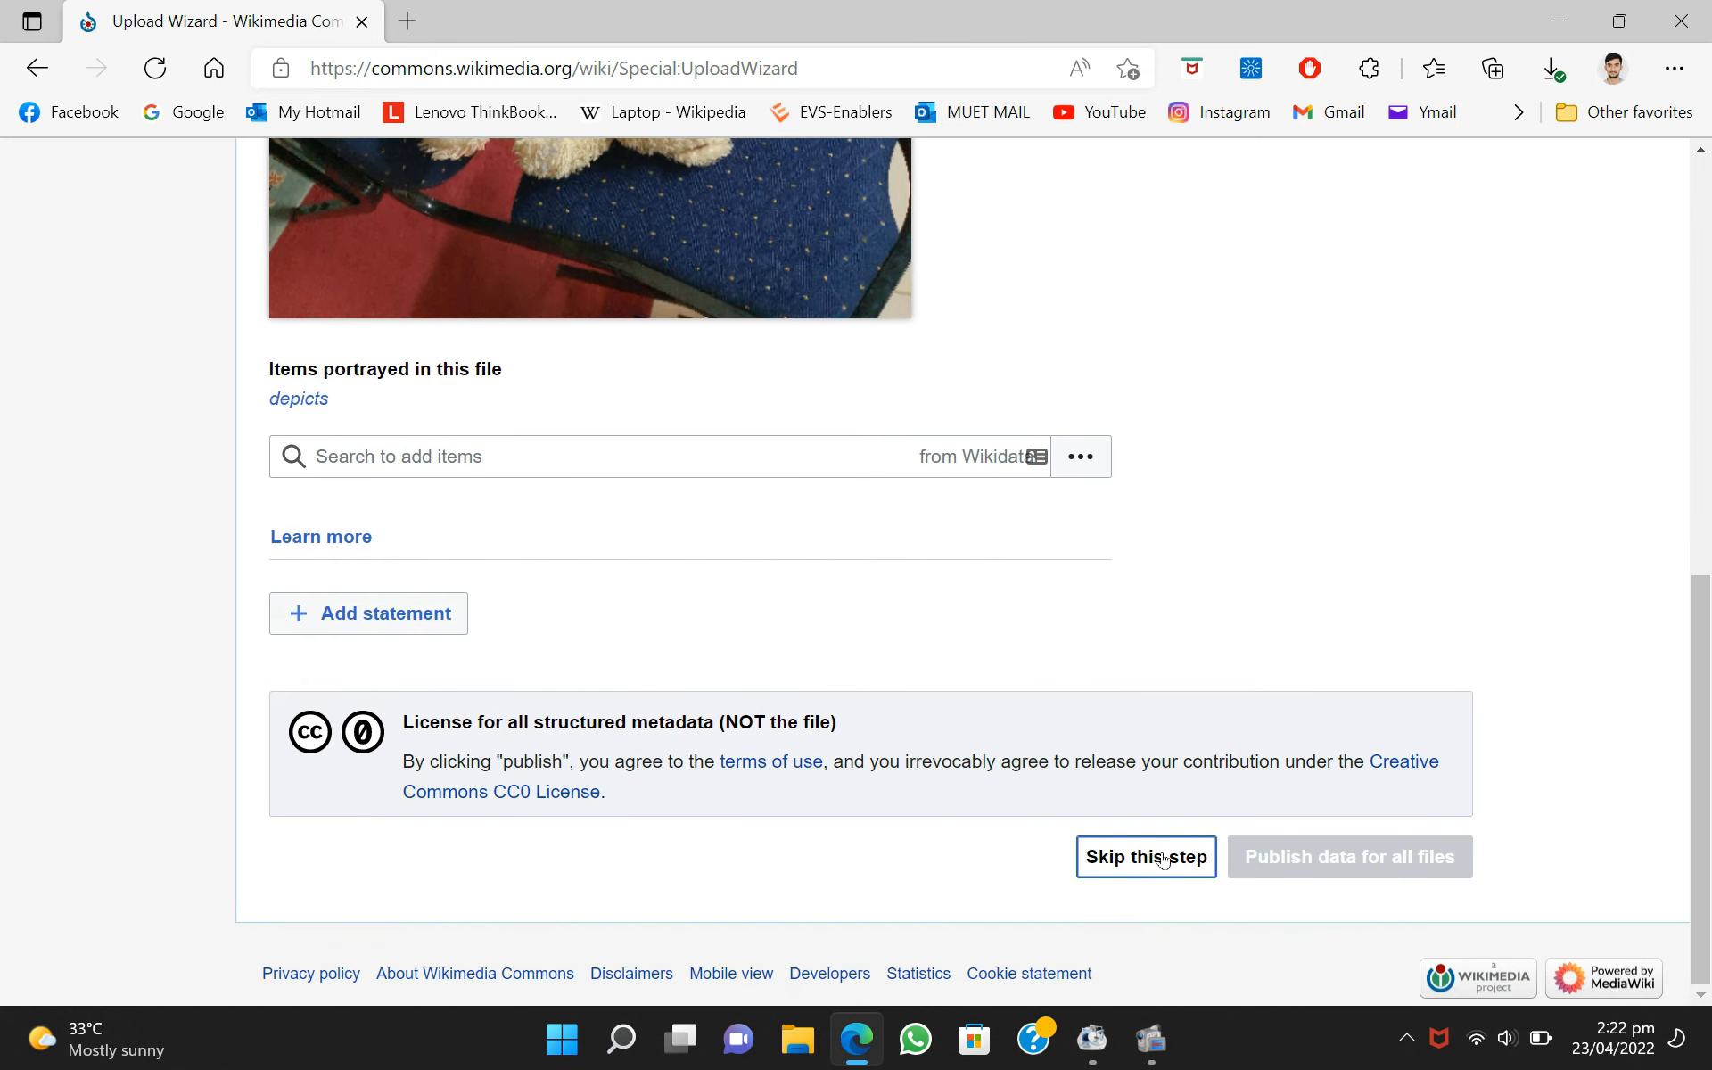
{"action": "left_click", "coordinate": [1145, 857]}
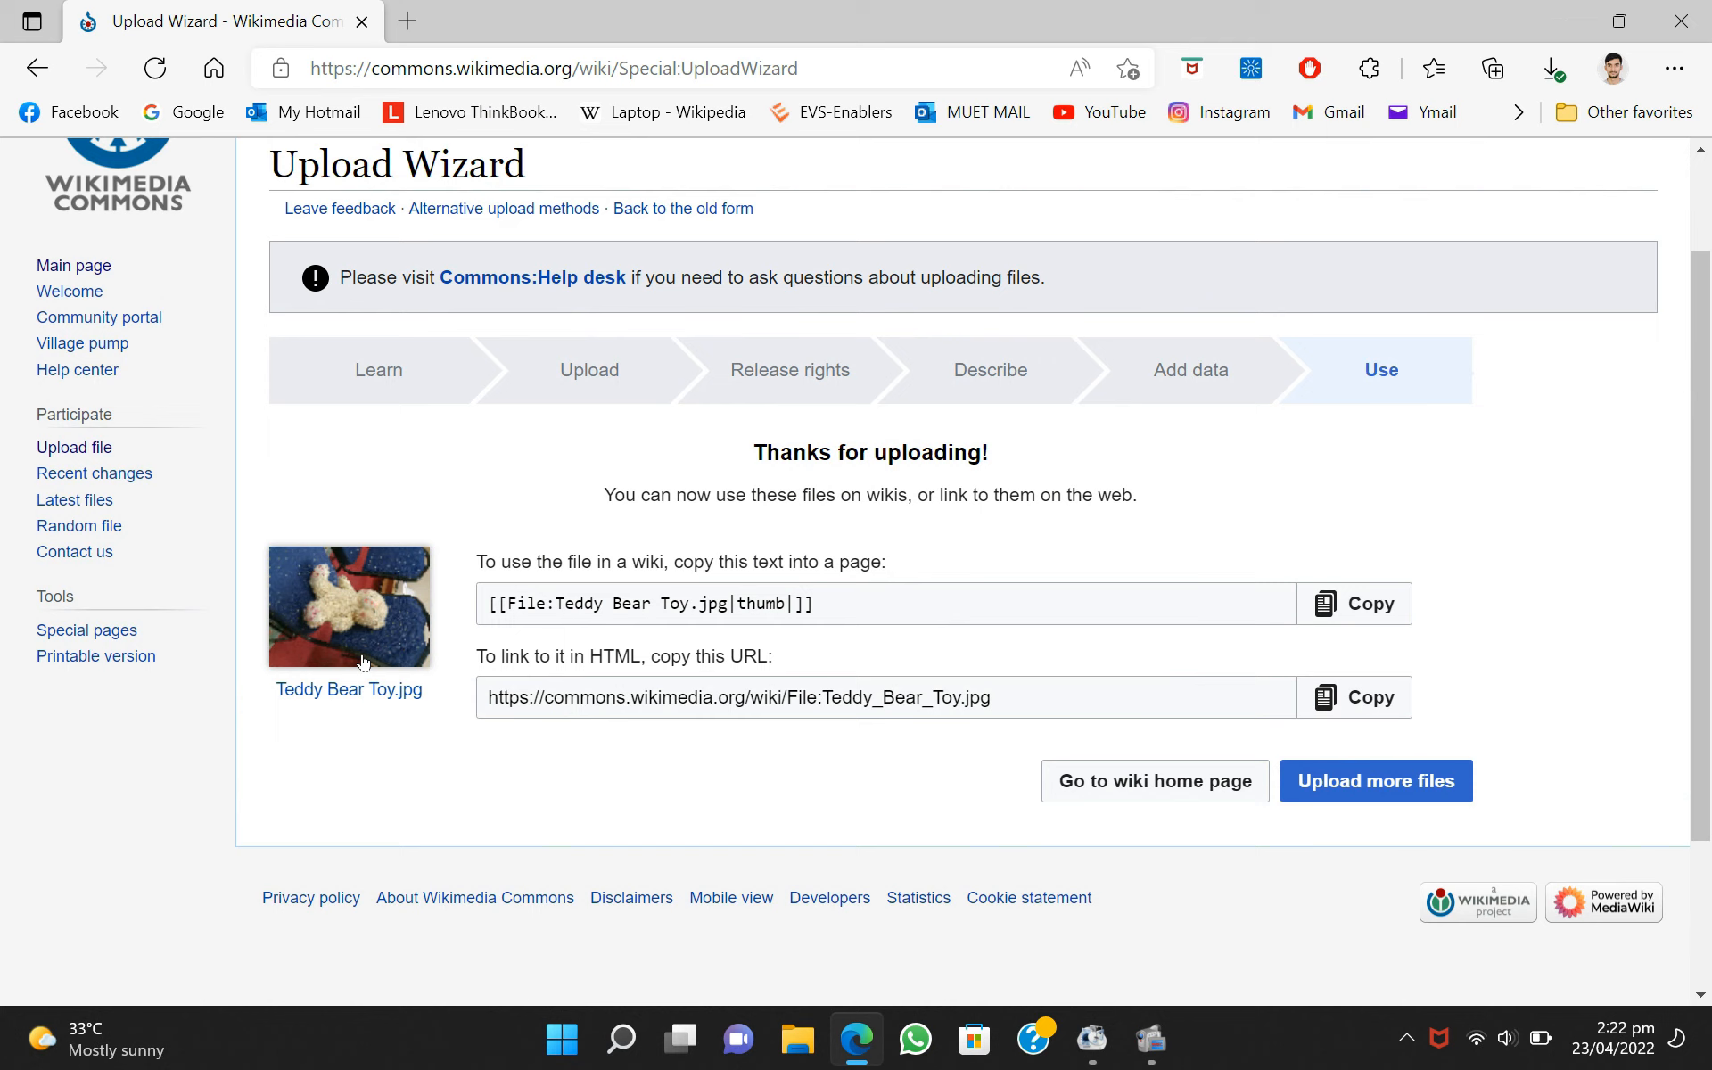
{"action": "mouse_move", "coordinate": [348, 688]}
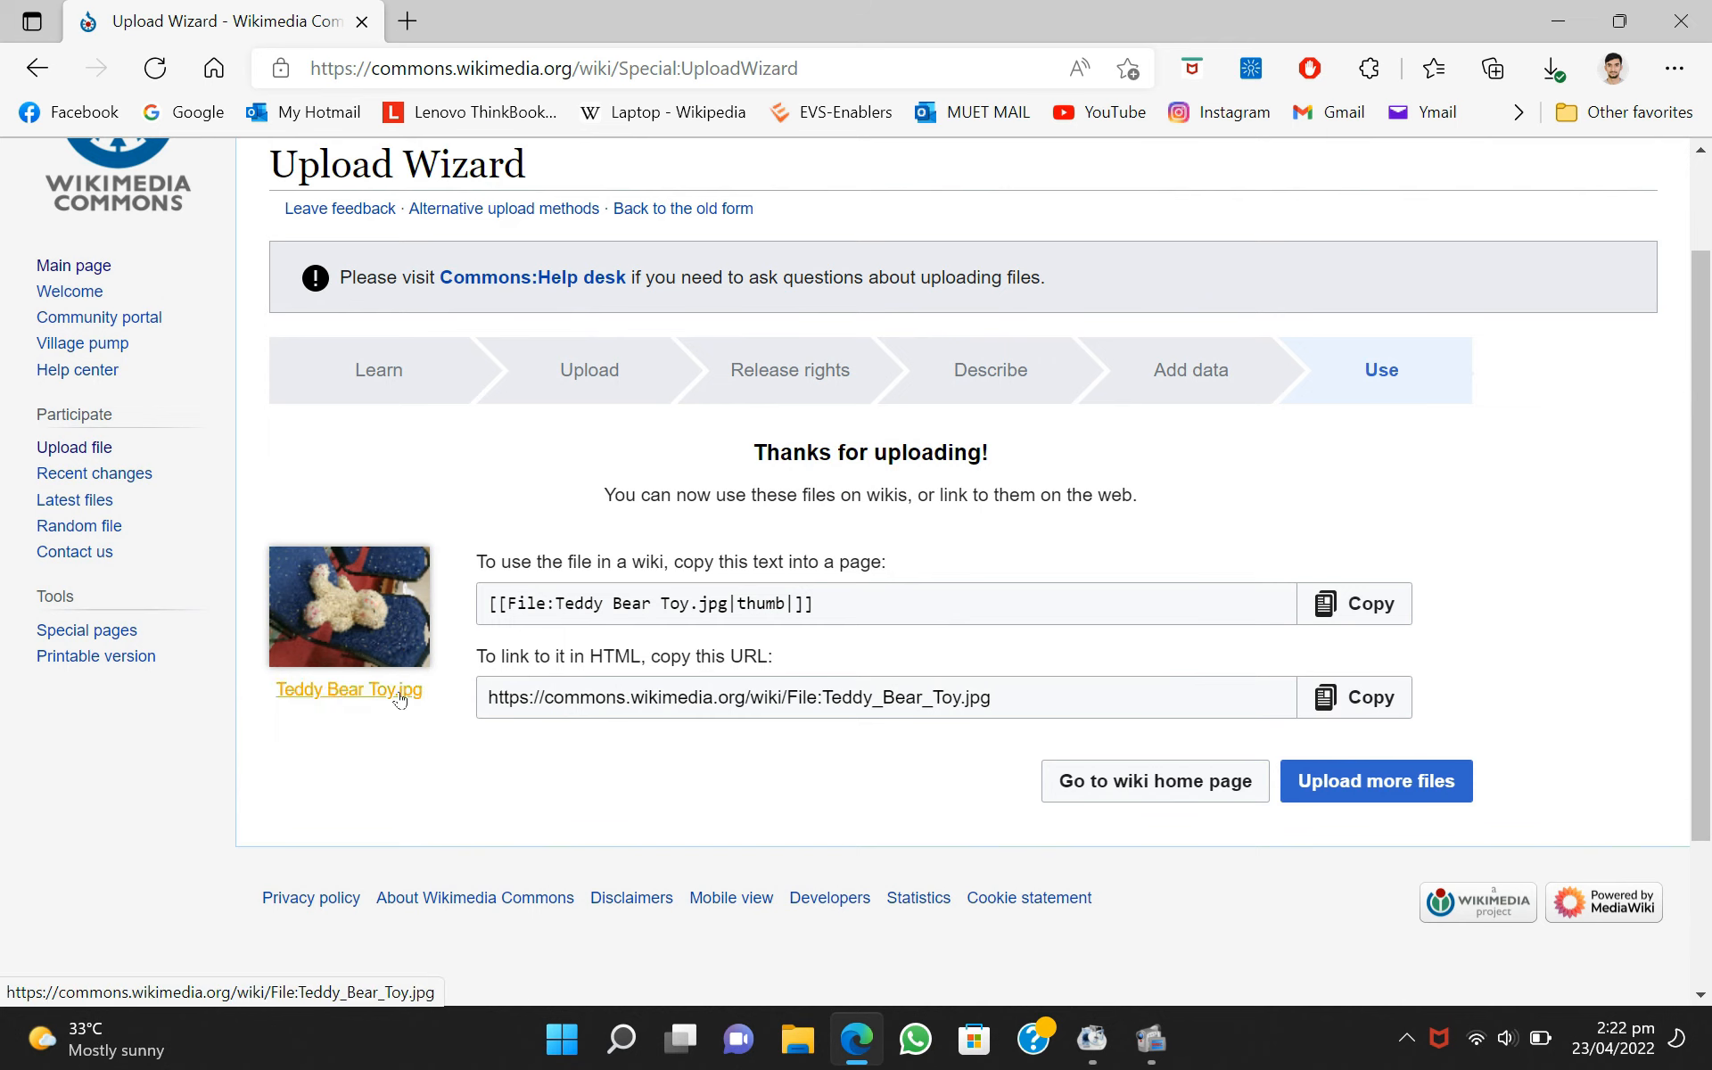
- View the published File:Teddy Bear Toy.jpg page through its Licensing and Categories sections
{"action": "left_click", "coordinate": [347, 689]}
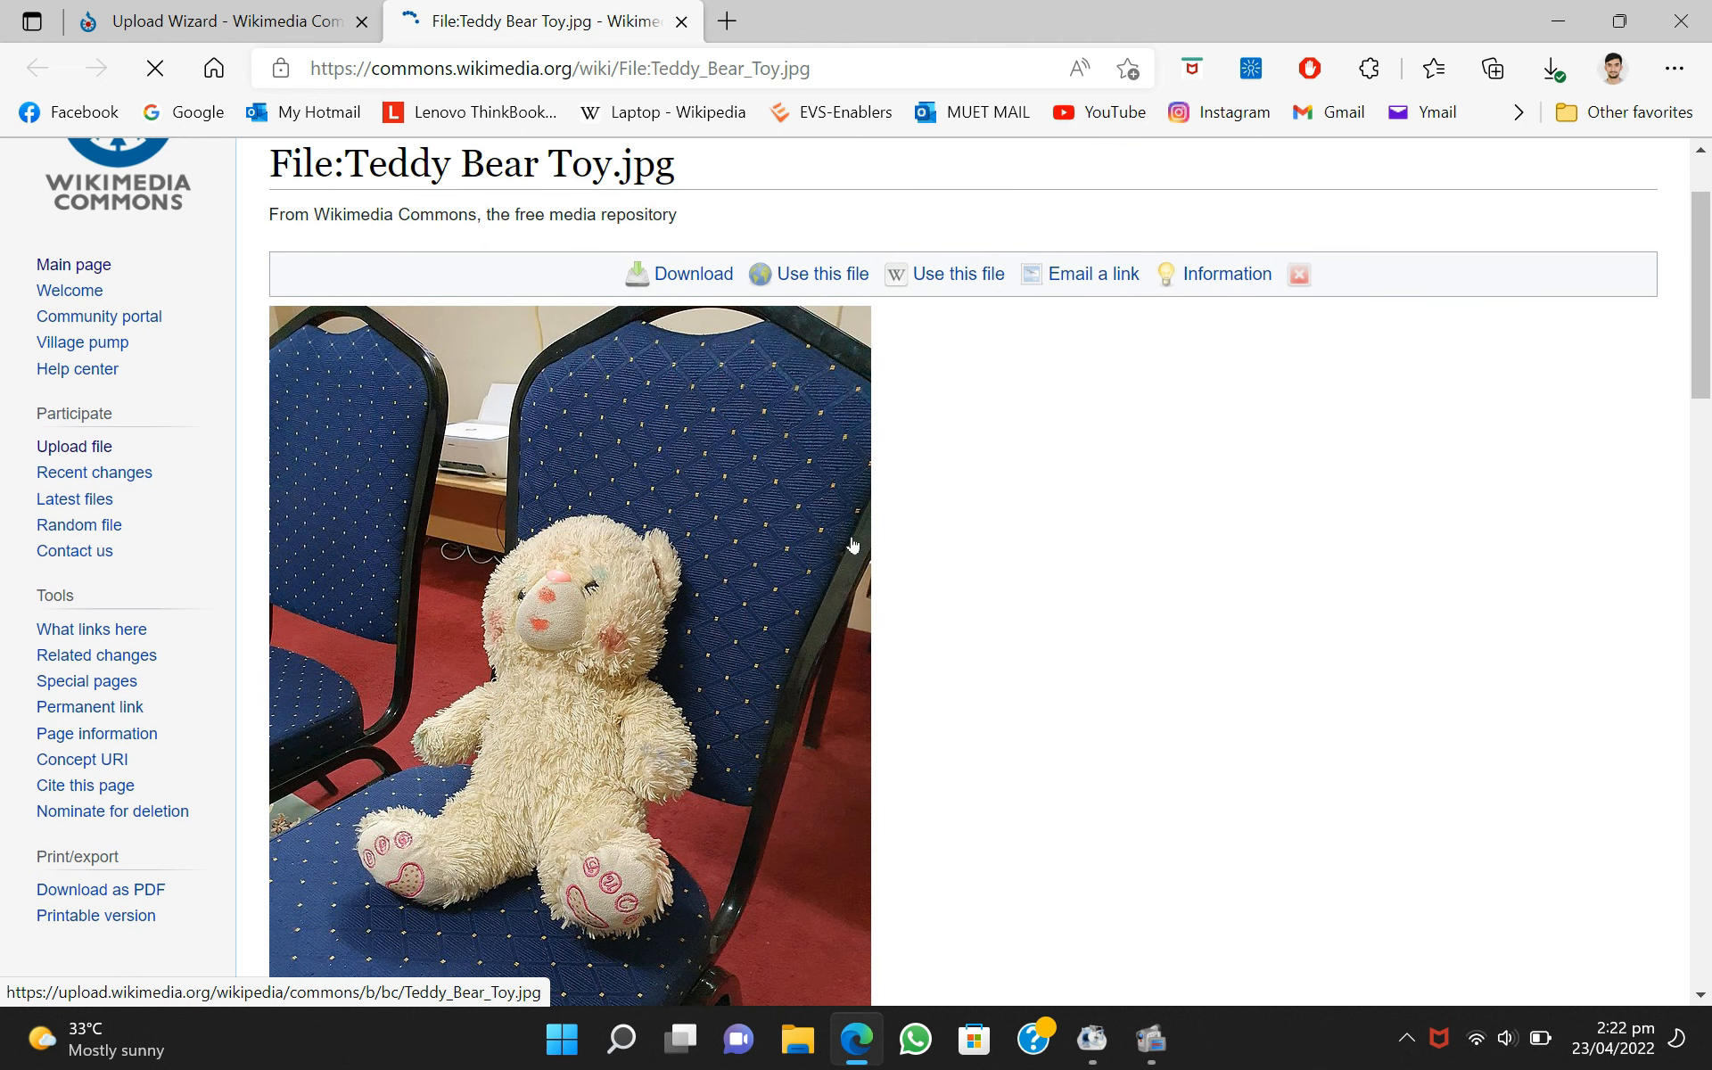
{"action": "scroll", "scroll_direction": "down", "scroll_amount": 3}
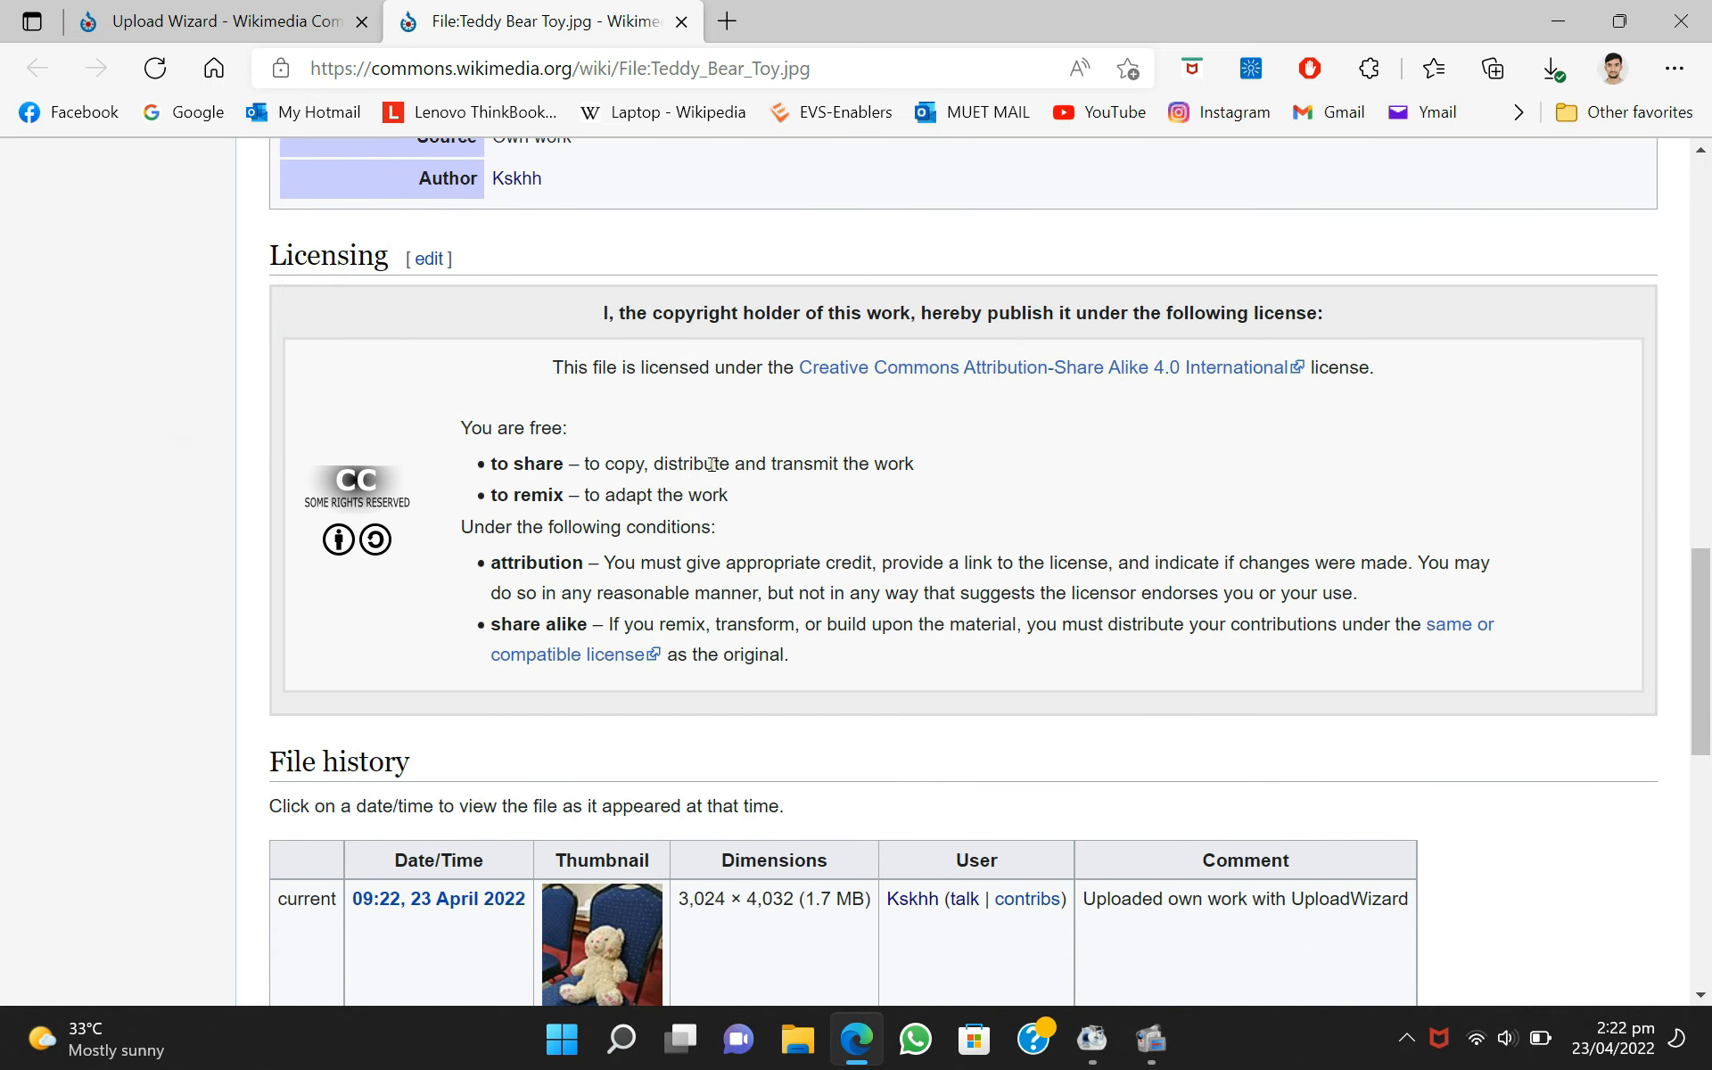
{"action": "scroll", "scroll_direction": "down", "scroll_amount": 3}
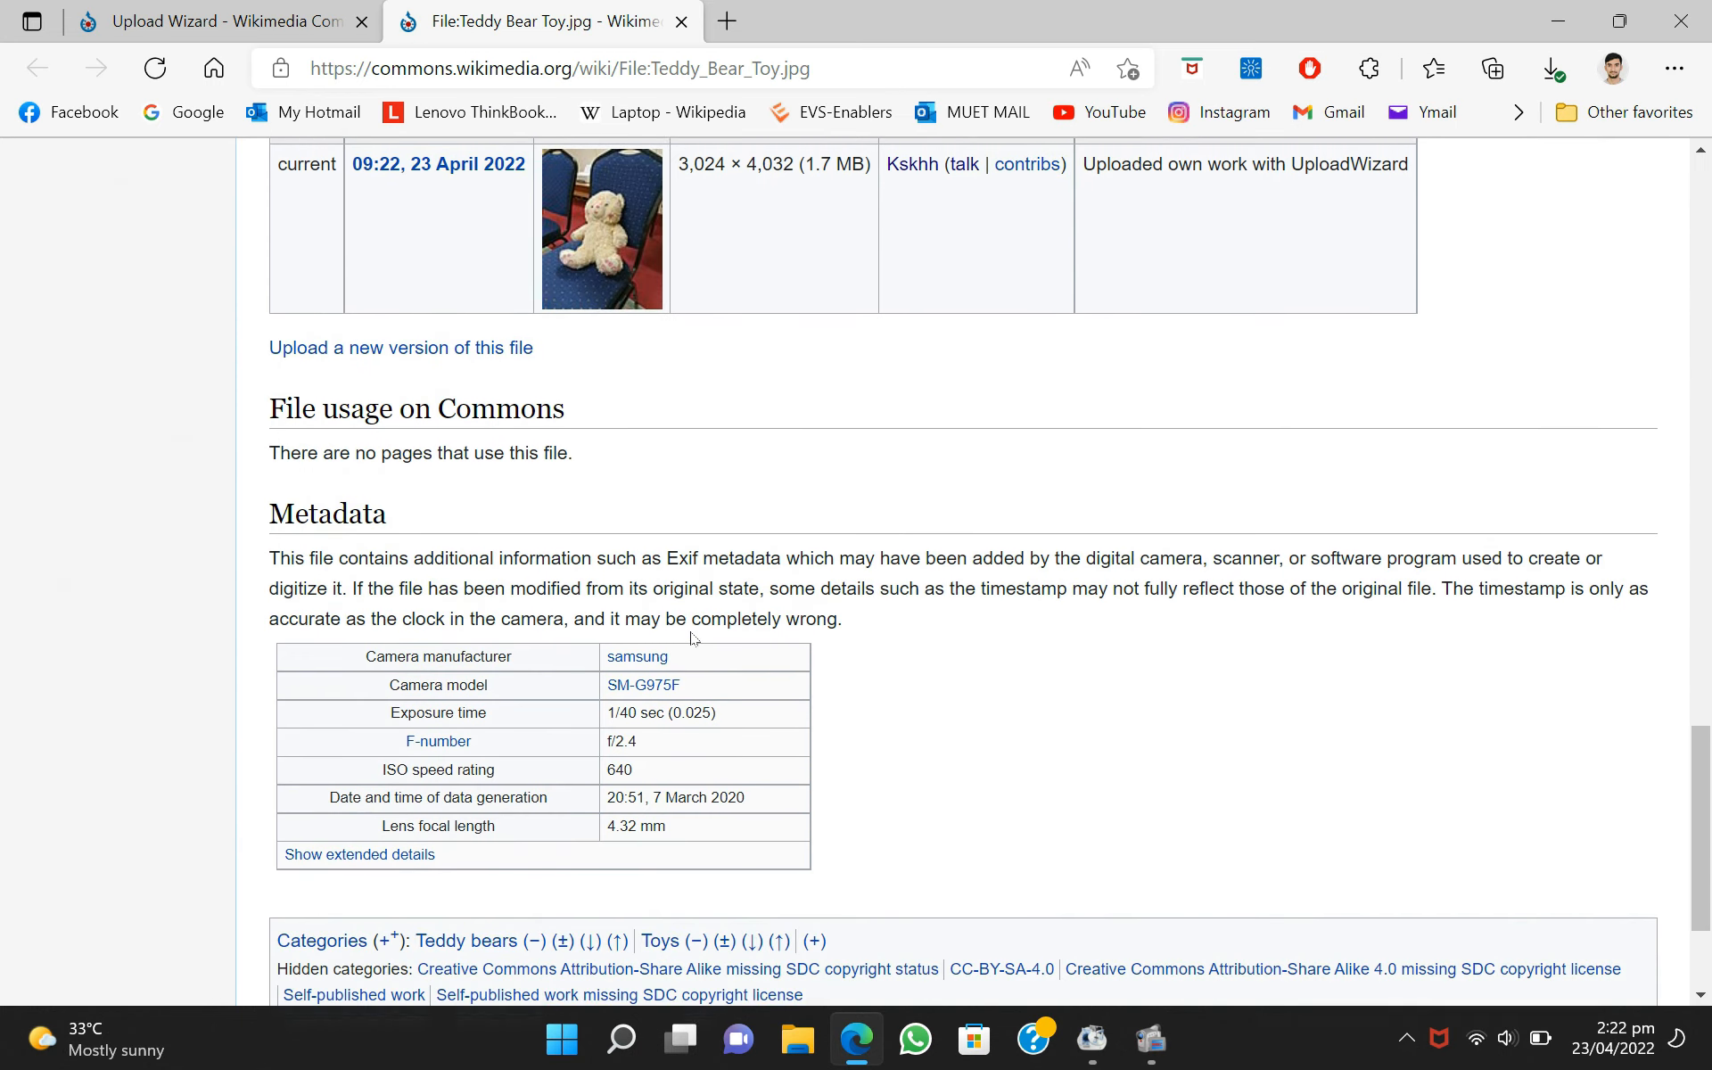
{"action": "scroll", "scroll_direction": "down", "scroll_amount": 3}
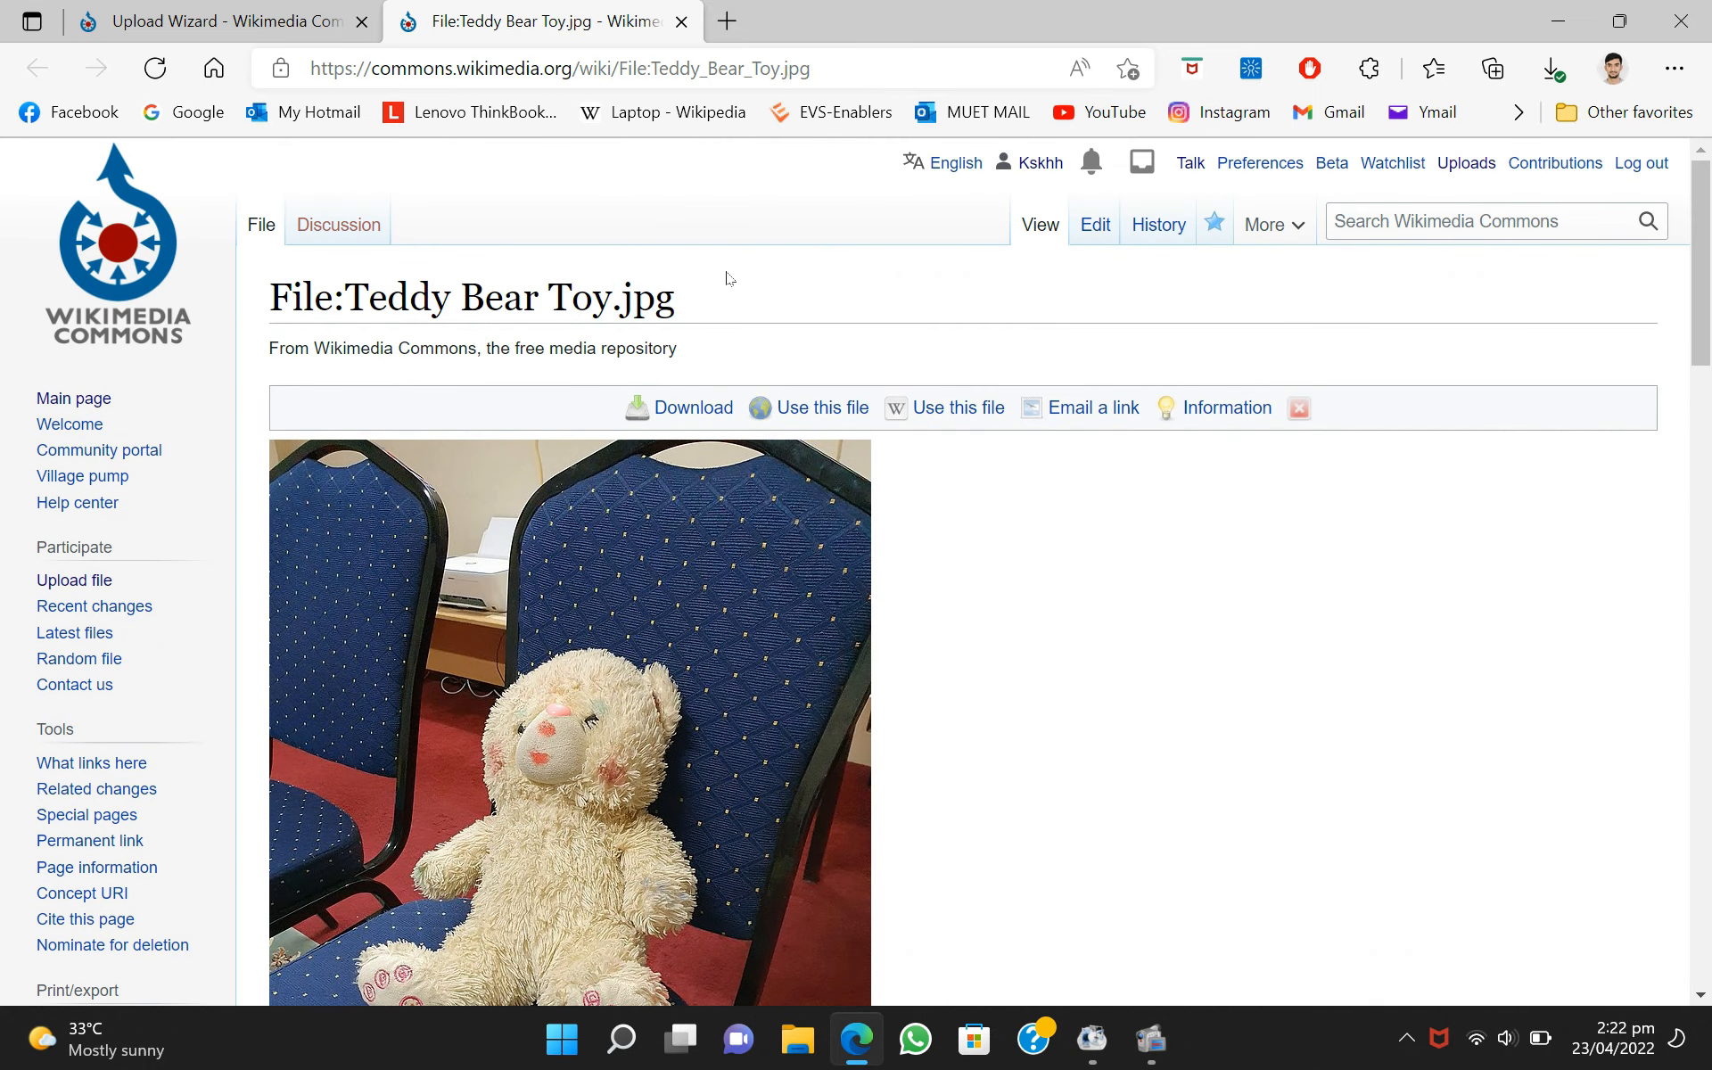
- Return to the top and select the File:Teddy Bear Toy.jpg heading
{"action": "key", "text": "ctrl+a"}
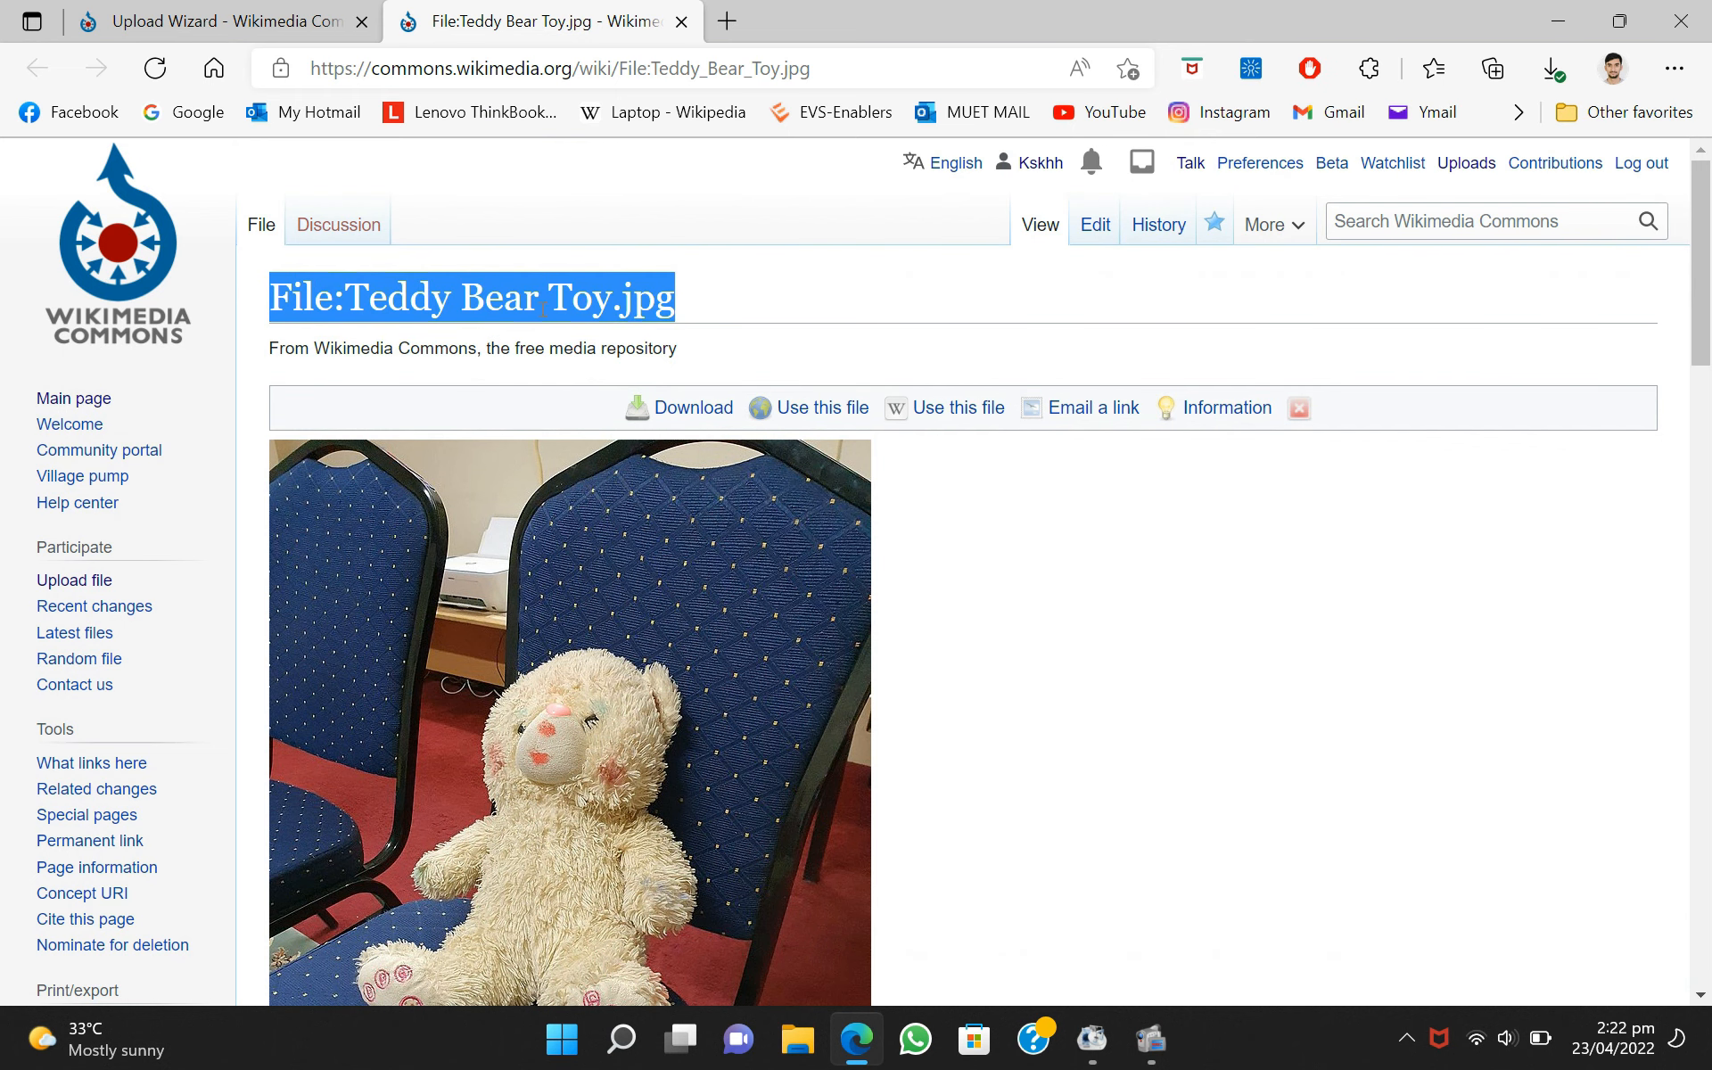
{"action": "left_click", "coordinate": [678, 318]}
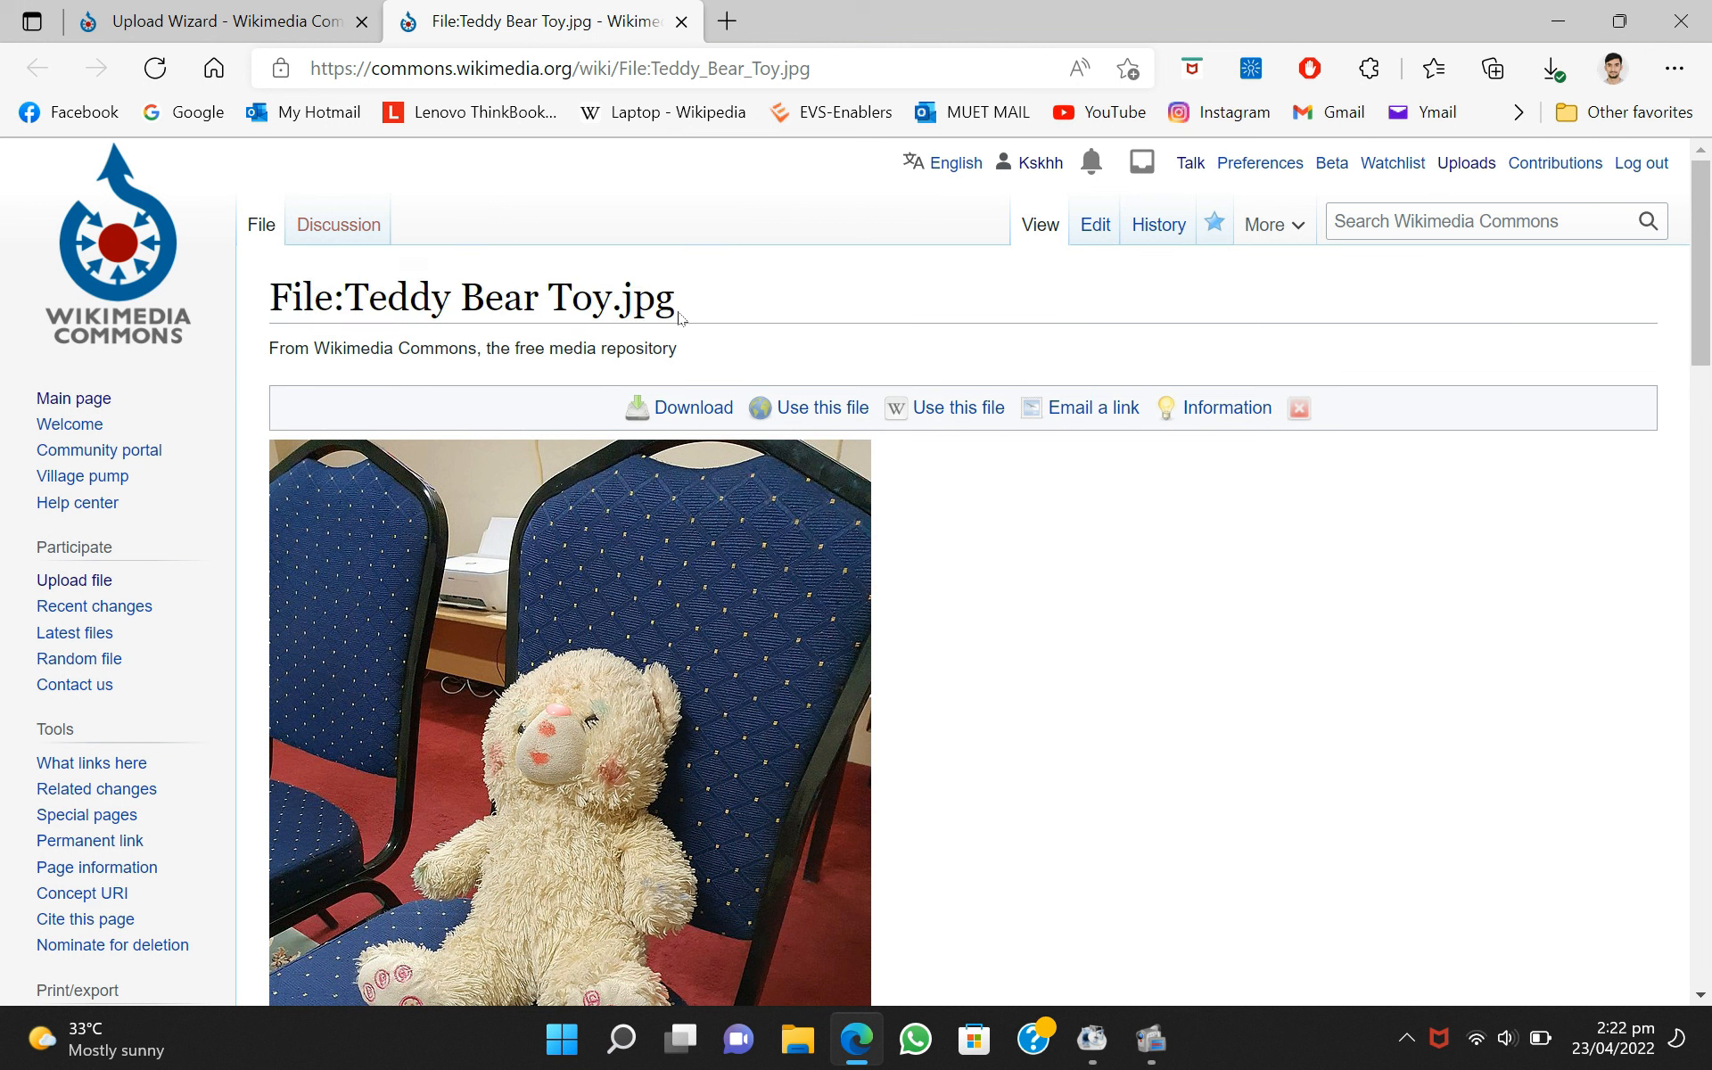
{"action": "triple_click", "coordinate": [470, 298]}
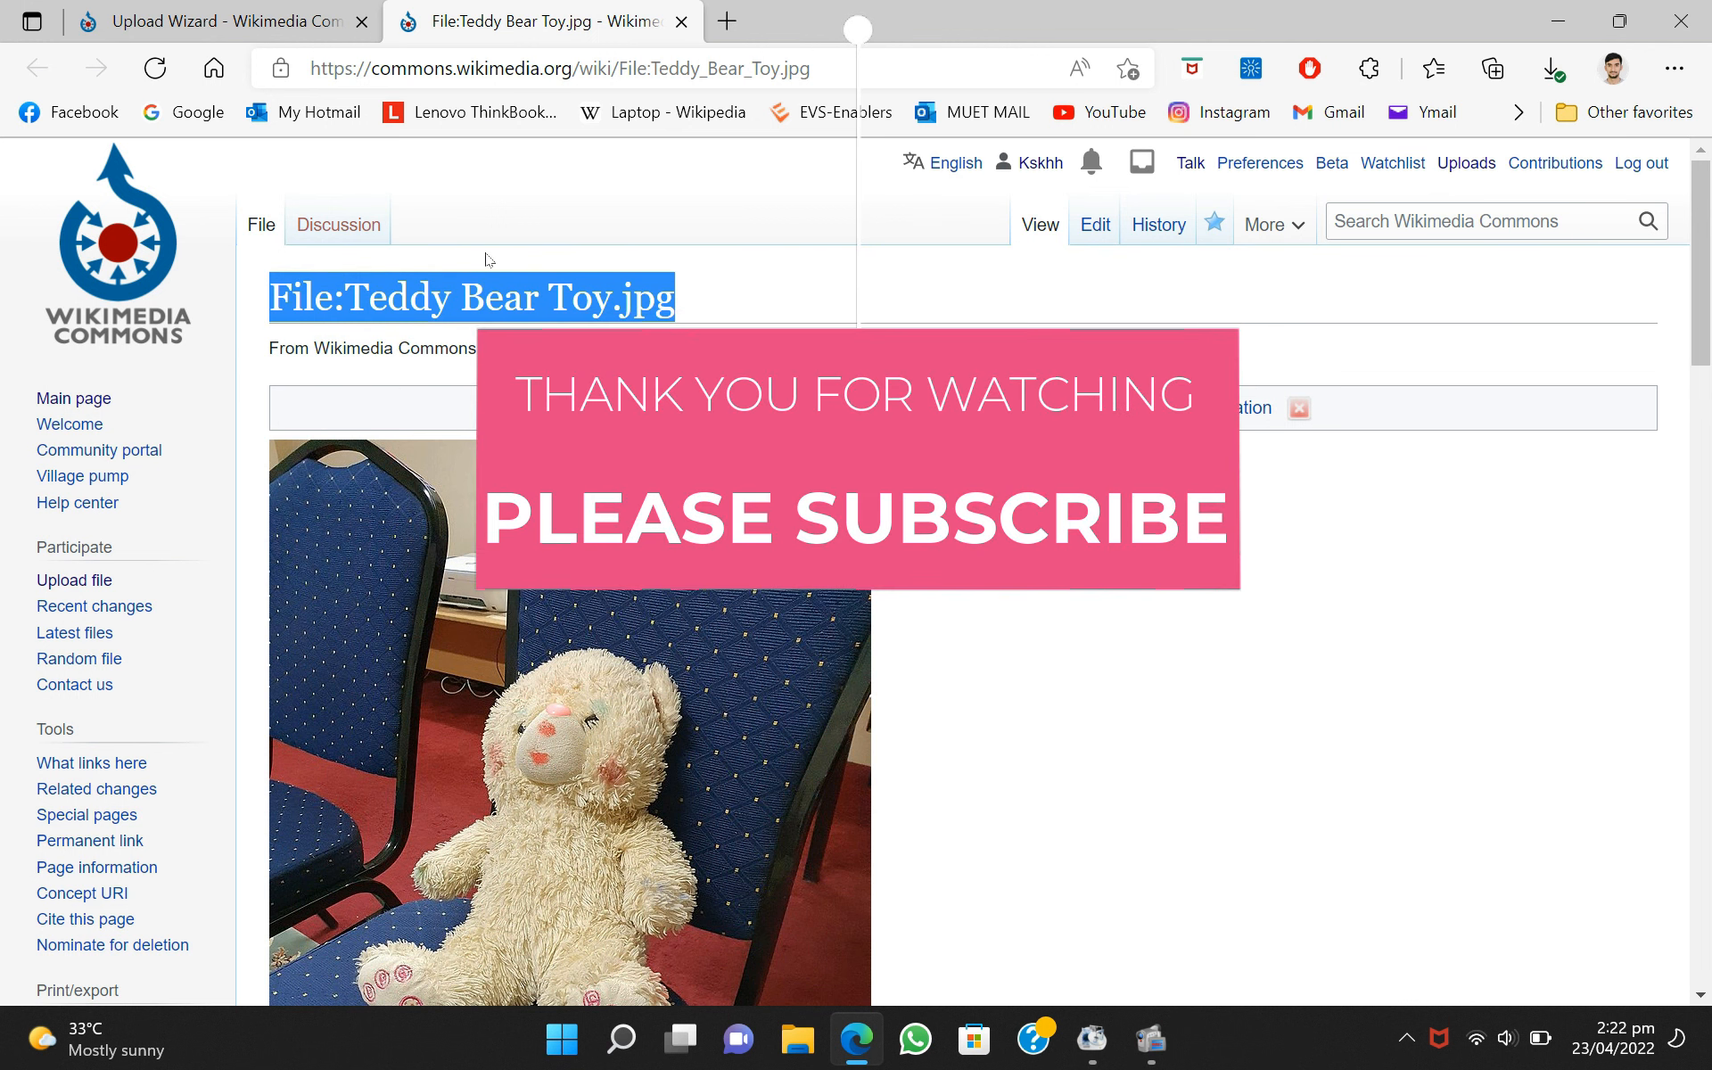